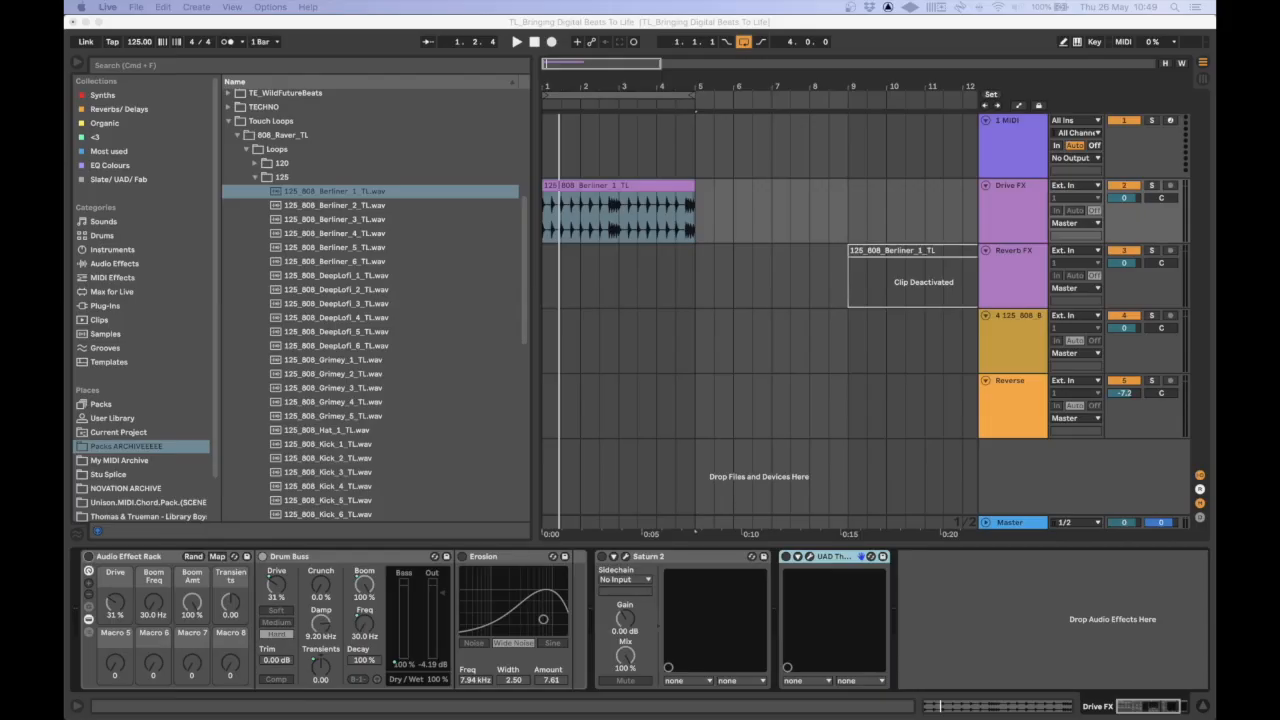
pyautogui.moveTo(560, 280)
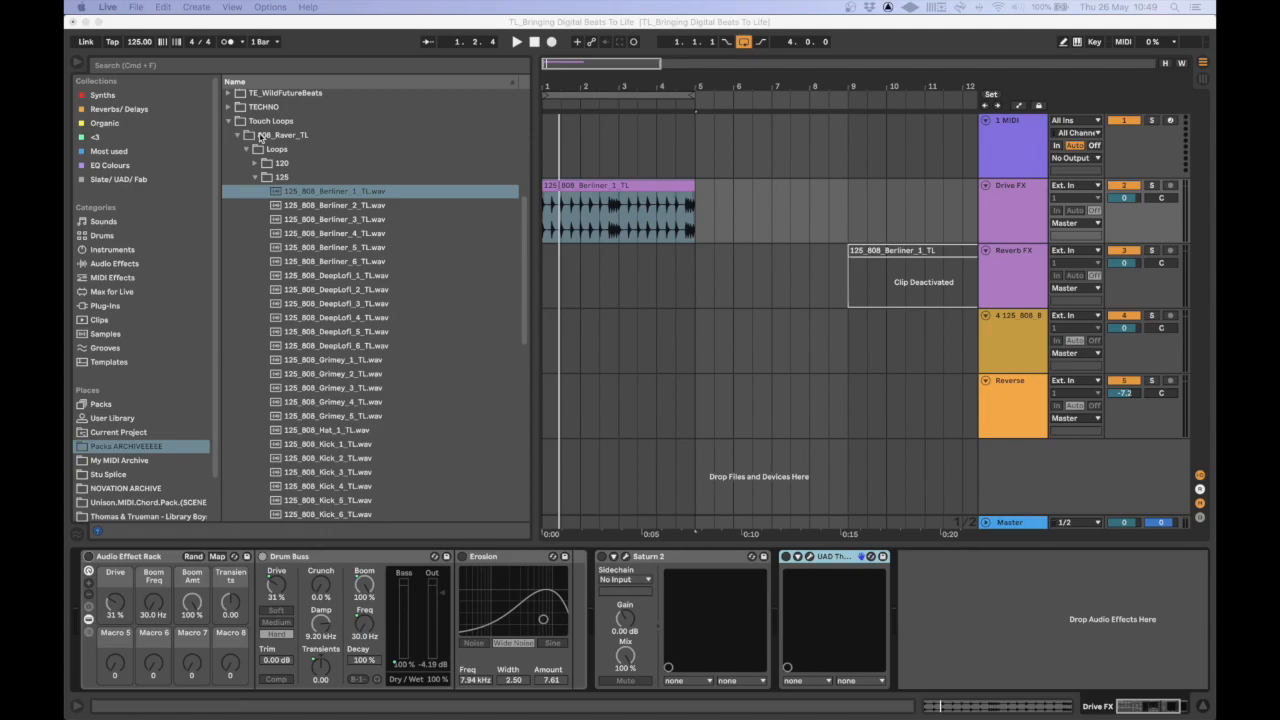
pyautogui.moveTo(268, 136)
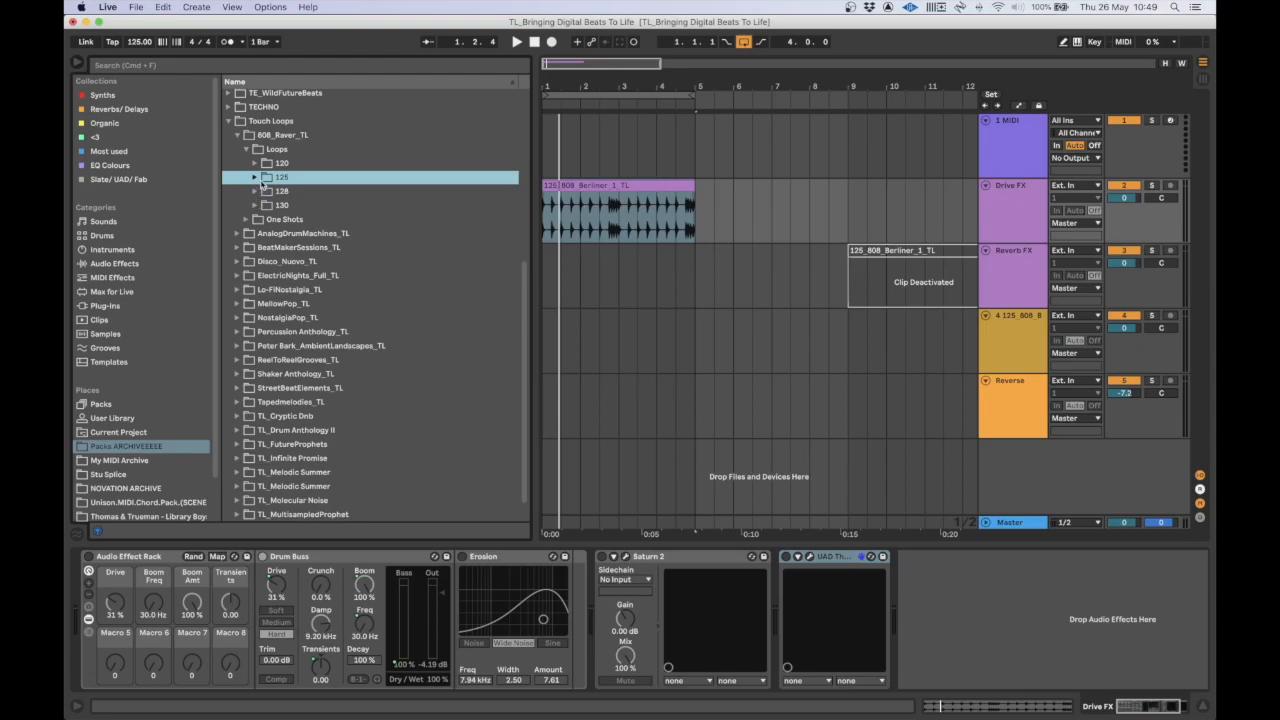
# - Expand the 808 pack's One Shots folder, peek into the 120 BPM loops folder, then collapse it
pyautogui.click(254, 190)
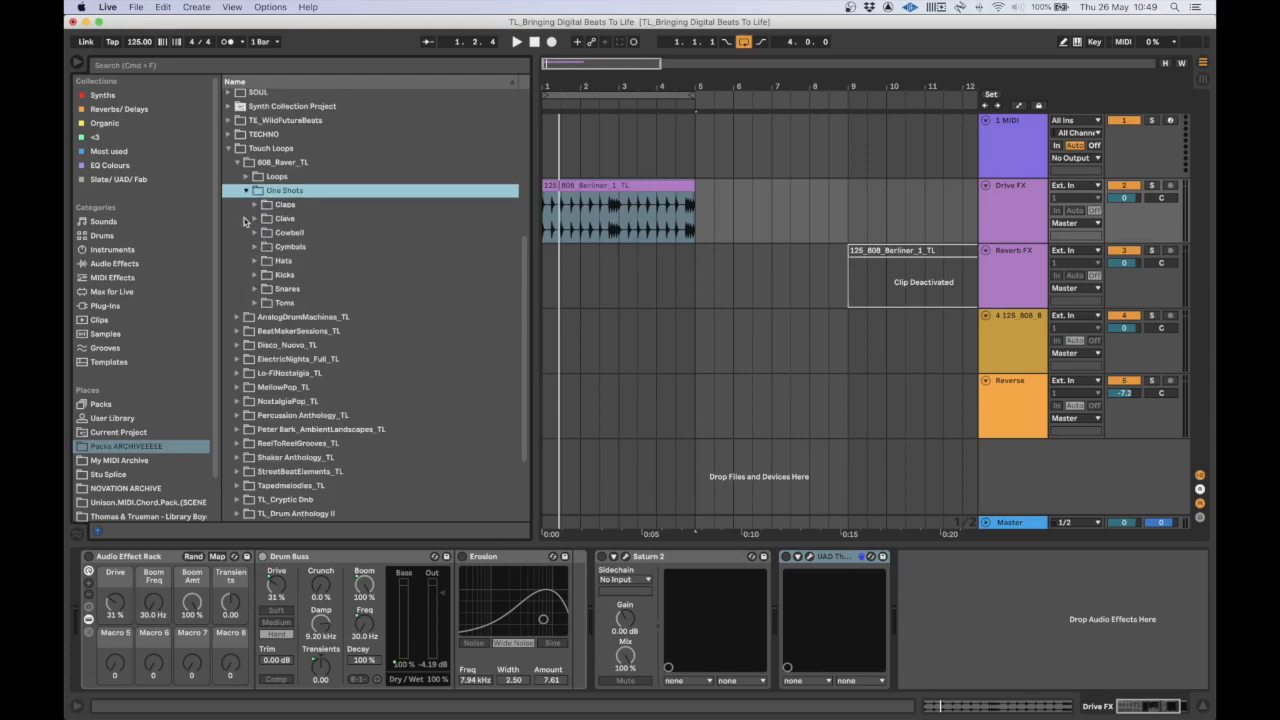
pyautogui.click(256, 190)
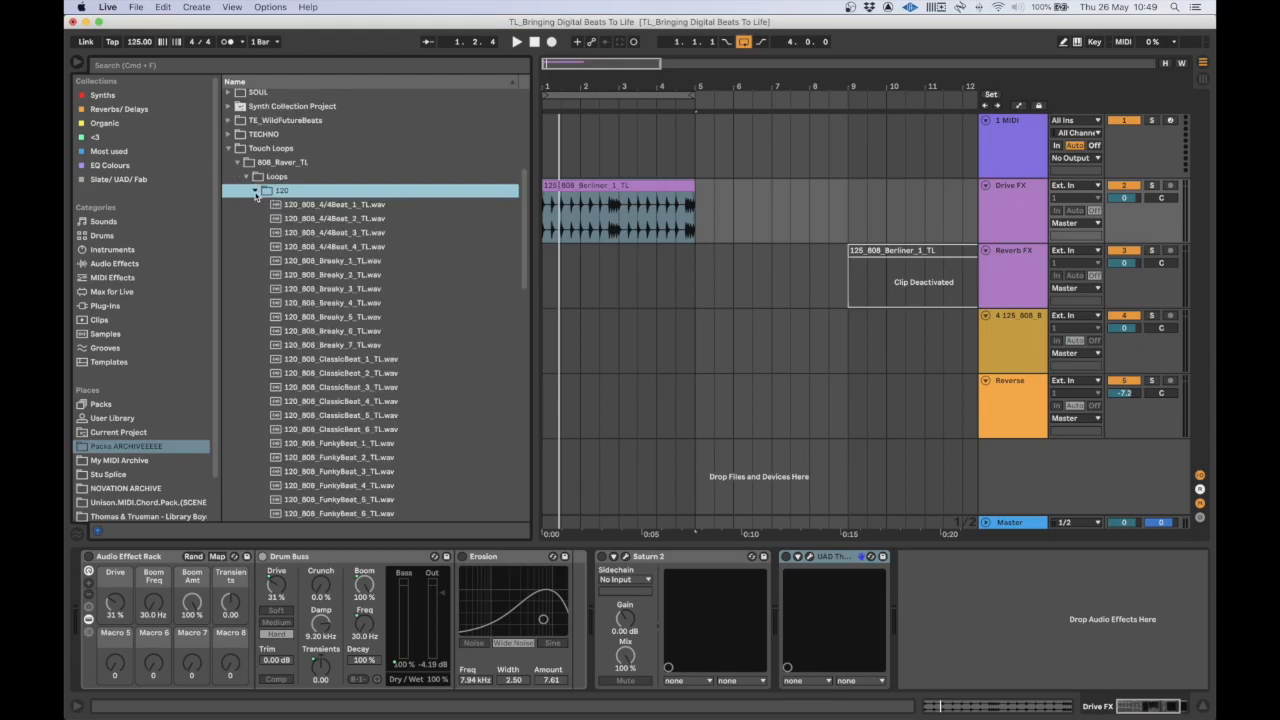
pyautogui.click(256, 190)
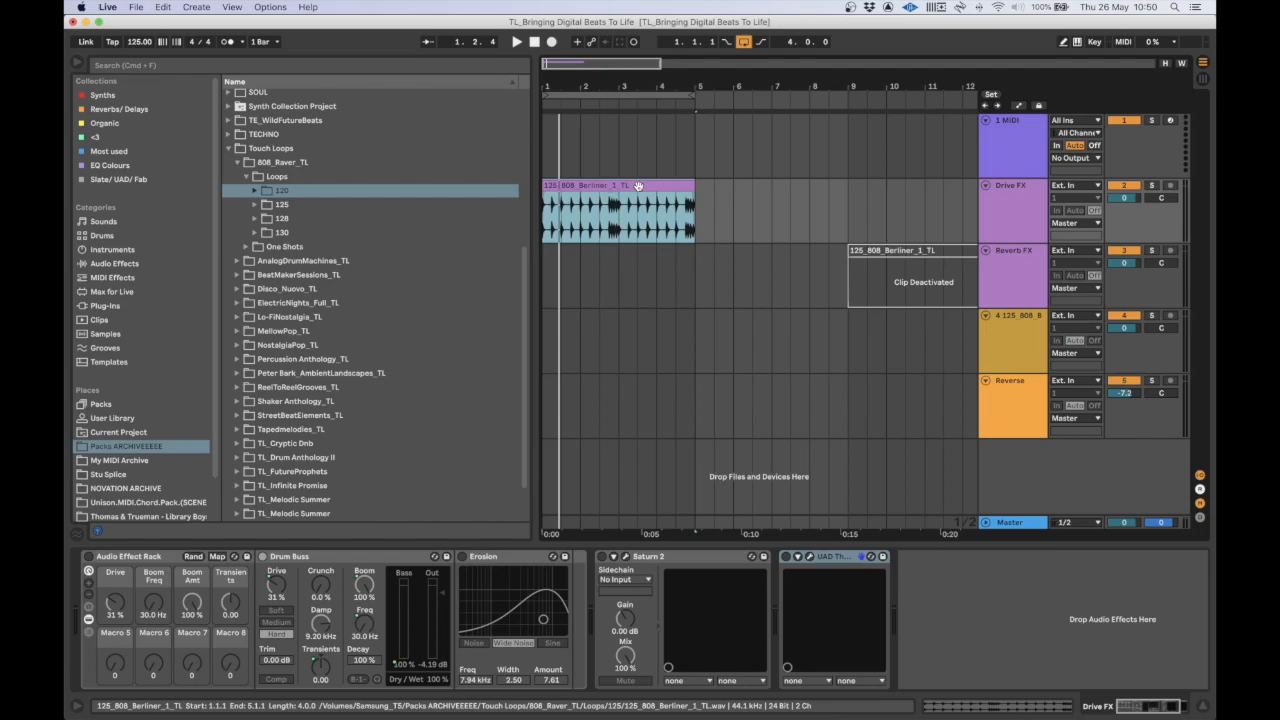
pyautogui.click(516, 40)
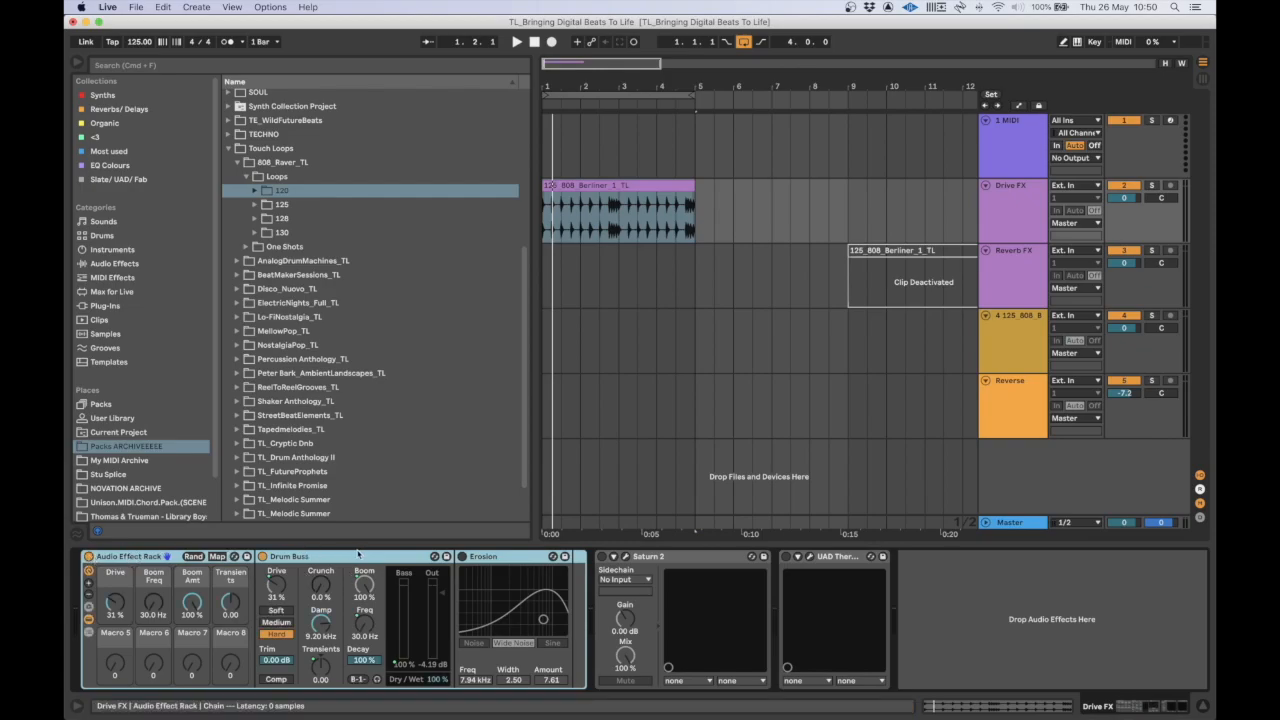
# - Select Drum Buss to inspect its mappings, then reveal automation lanes on every track
pyautogui.click(484, 556)
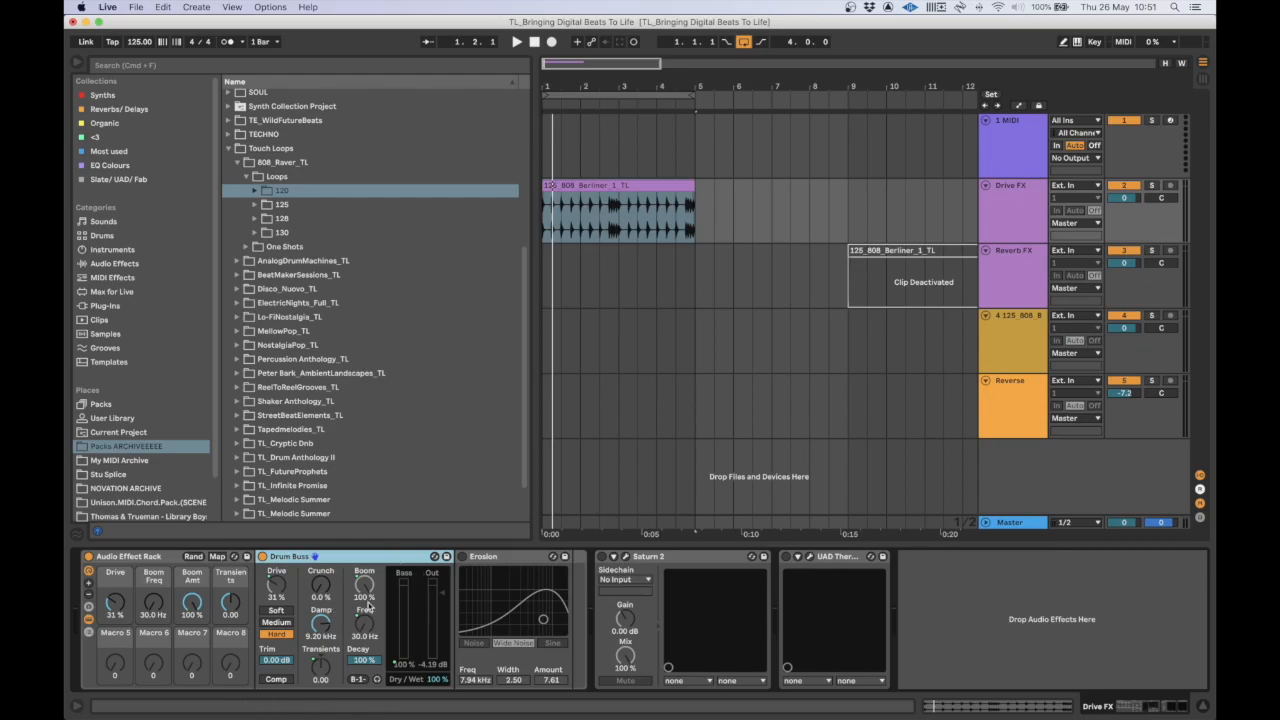
pyautogui.moveTo(276, 596)
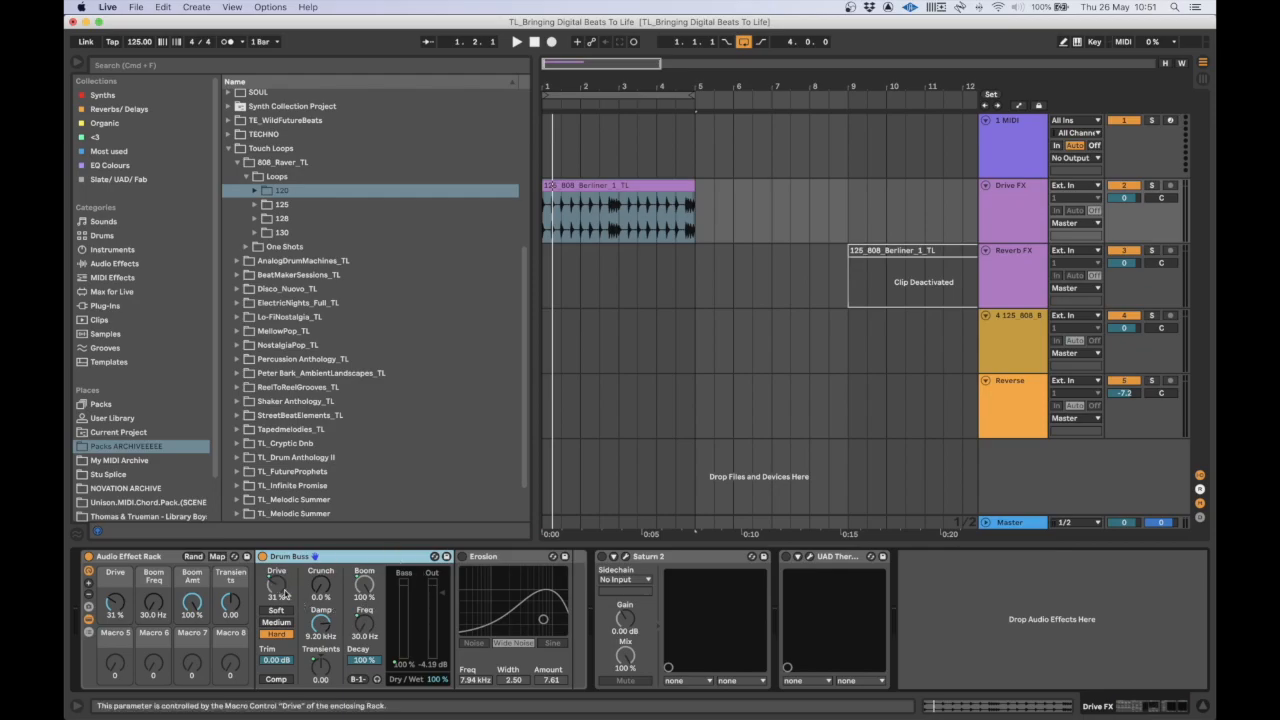
pyautogui.moveTo(358, 610)
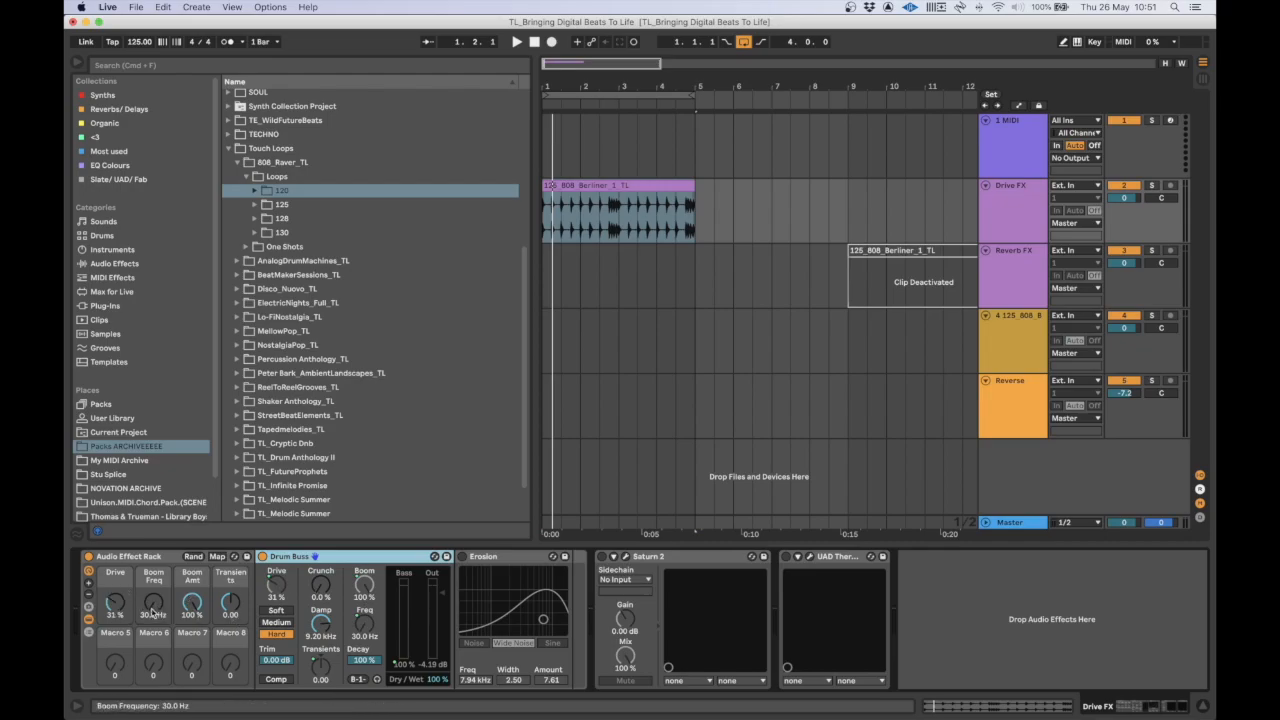
pyautogui.moveTo(320, 582)
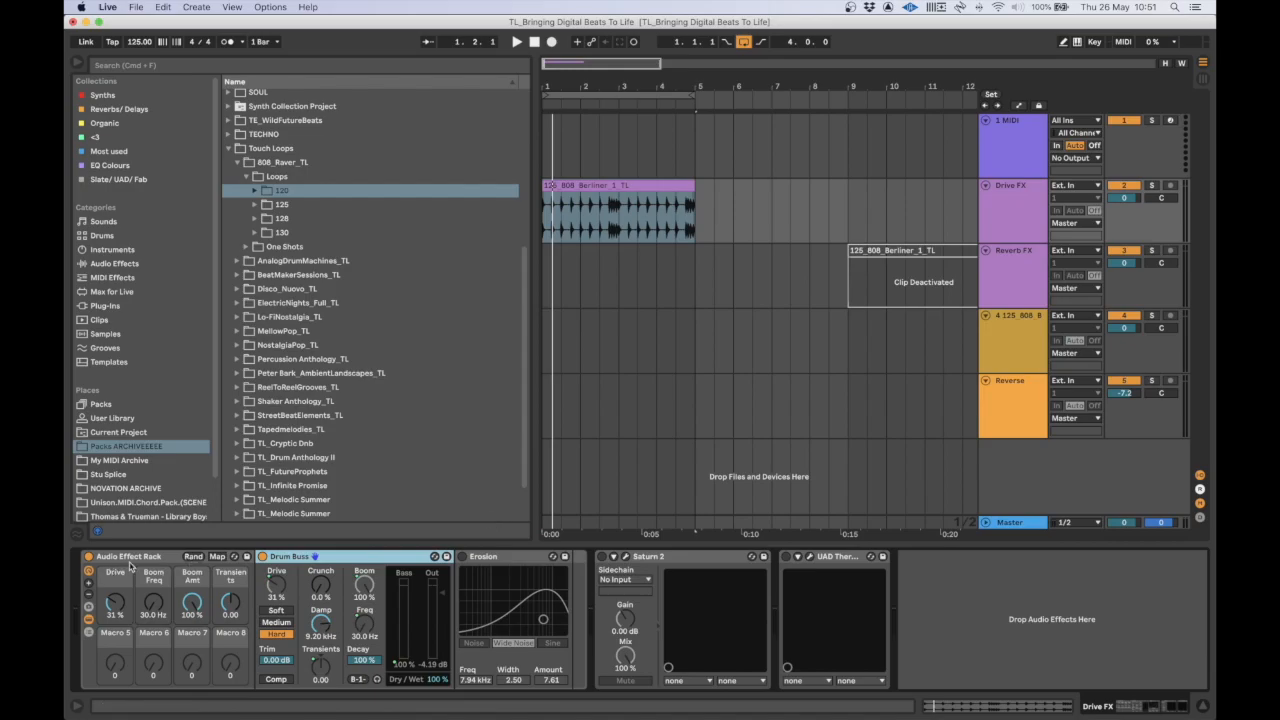
pyautogui.click(516, 40)
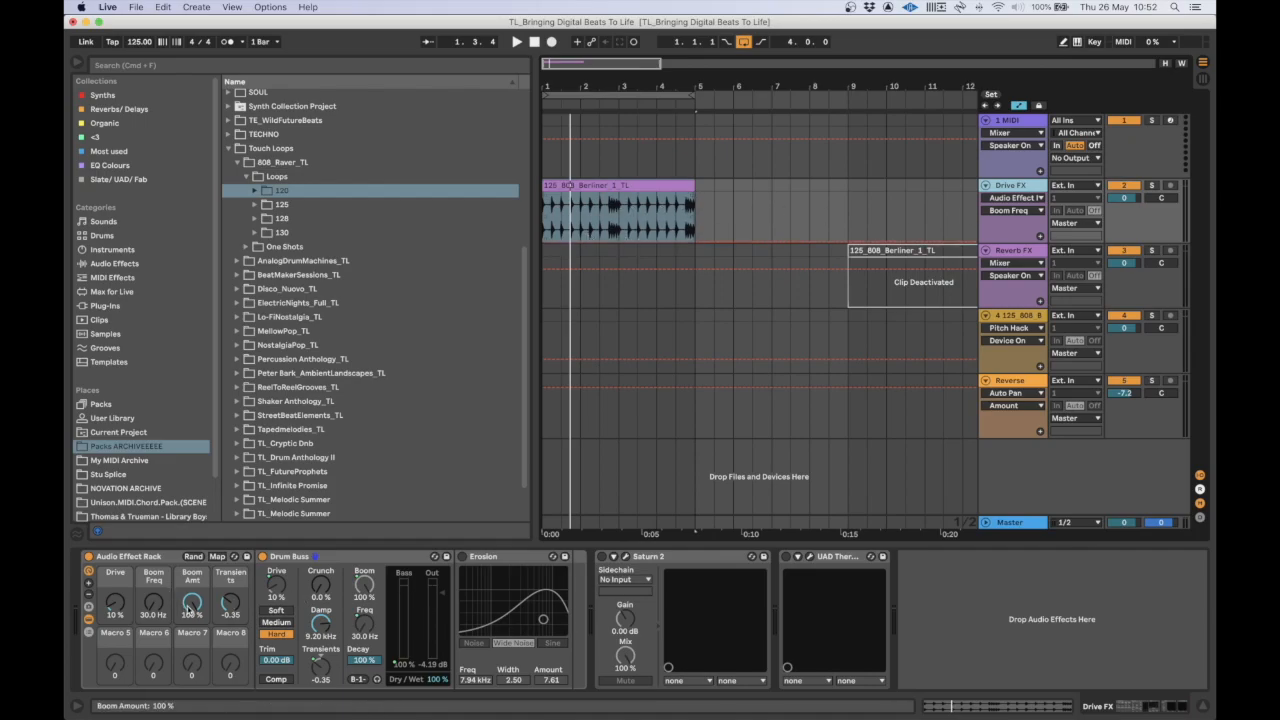
# - Select bars 3-5, add a Boom Freq breakpoint and pull the envelope down over that section
pyautogui.moveTo(544, 244); pyautogui.dragTo(696, 244)
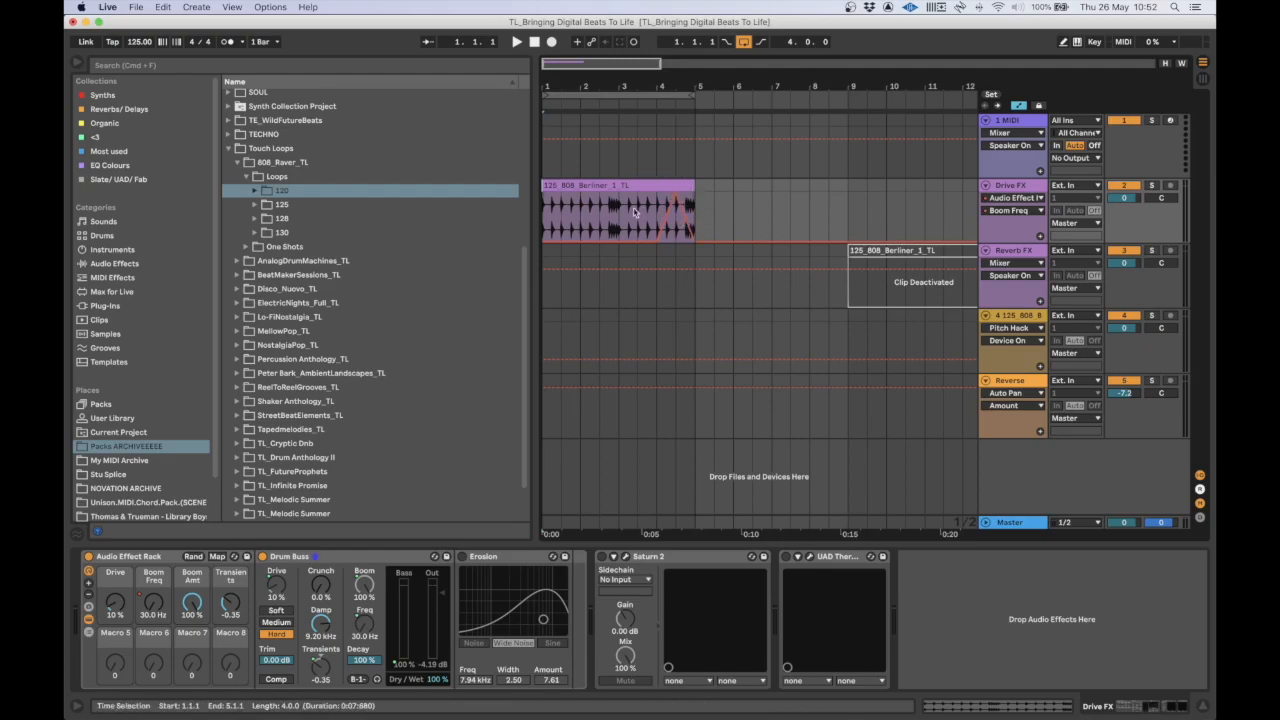
pyautogui.click(516, 40)
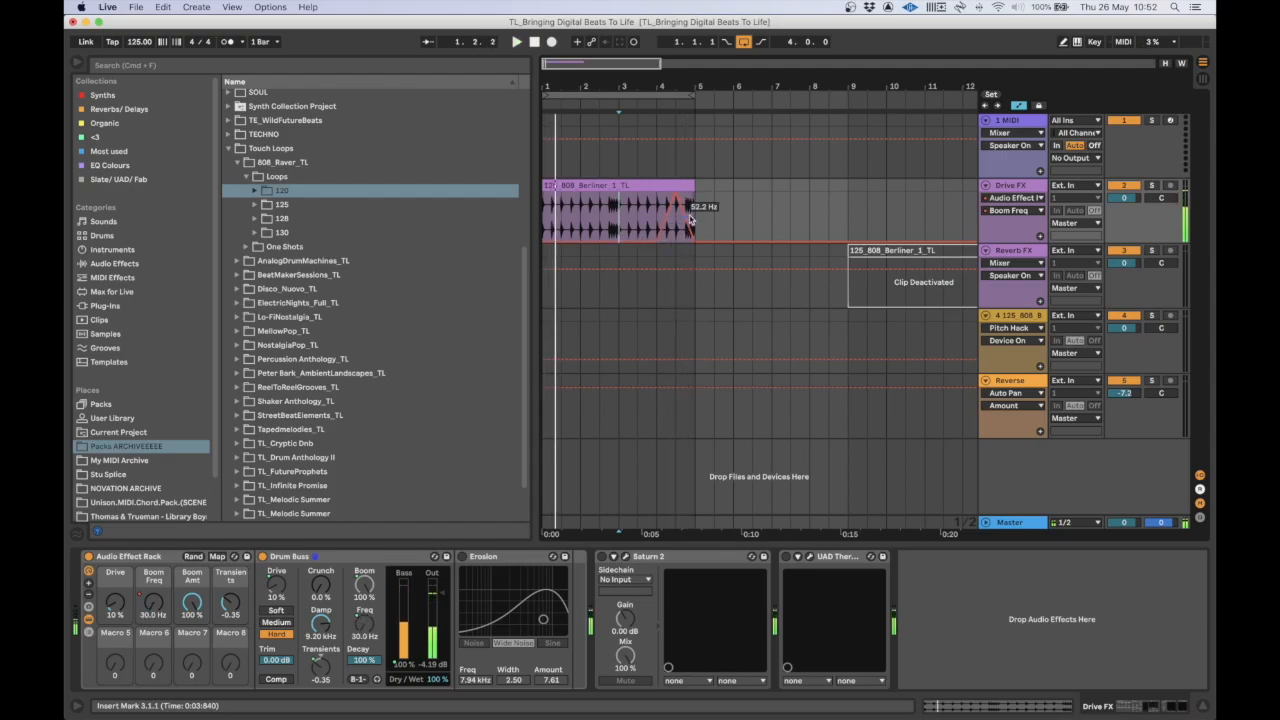
pyautogui.moveTo(618, 216); pyautogui.dragTo(704, 216)
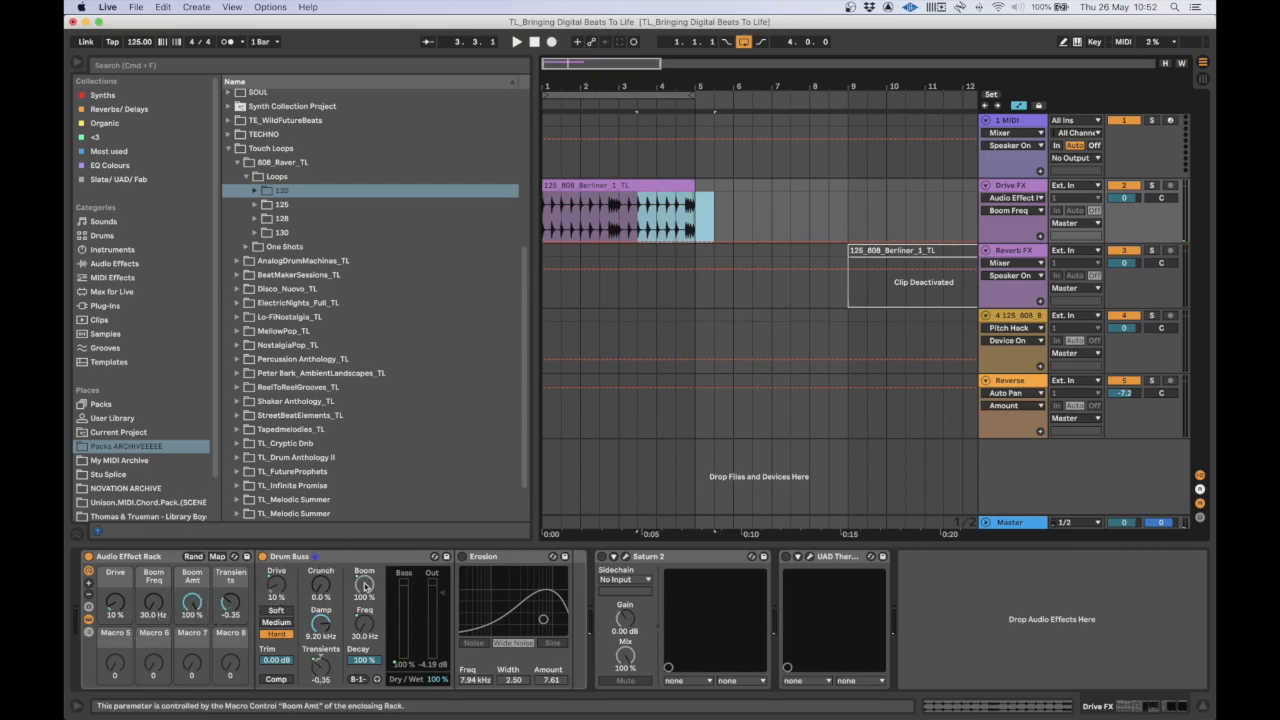
pyautogui.moveTo(480, 584)
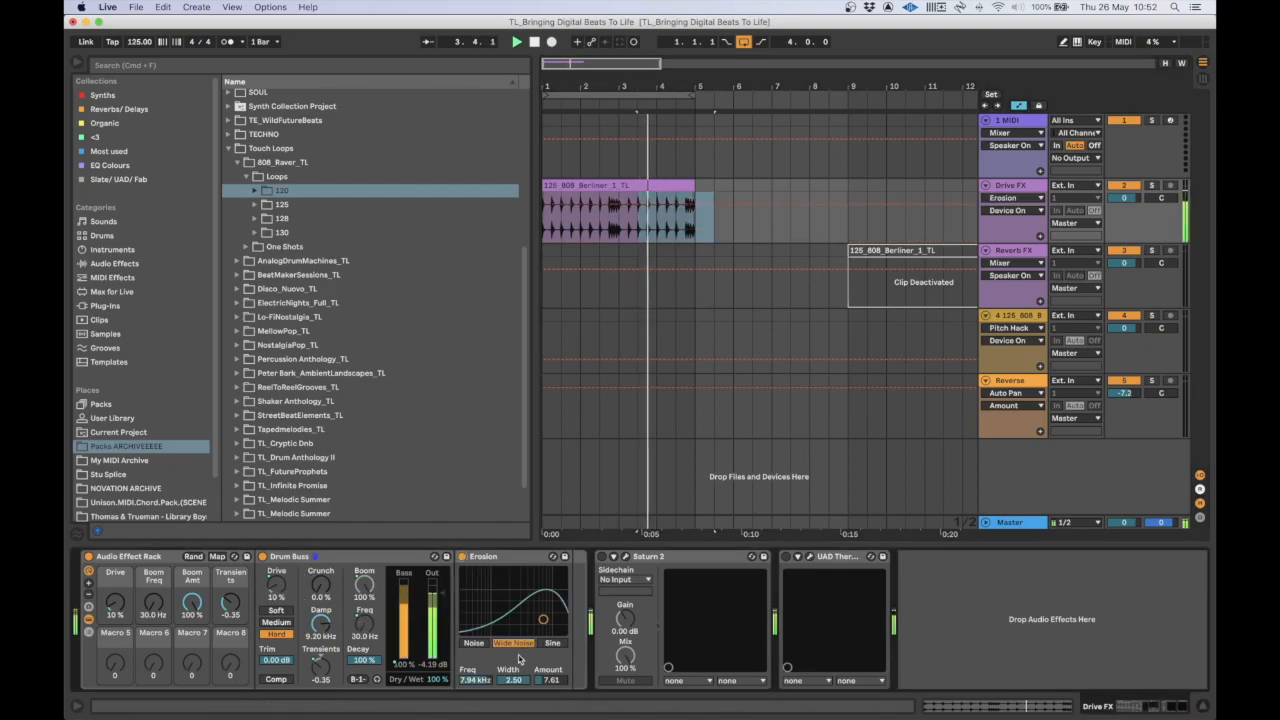
# - Raise Erosion's Freq to about 8.4 kHz, map its Amount to a rack macro and set the macro
pyautogui.moveTo(544, 620); pyautogui.dragTo(544, 610)
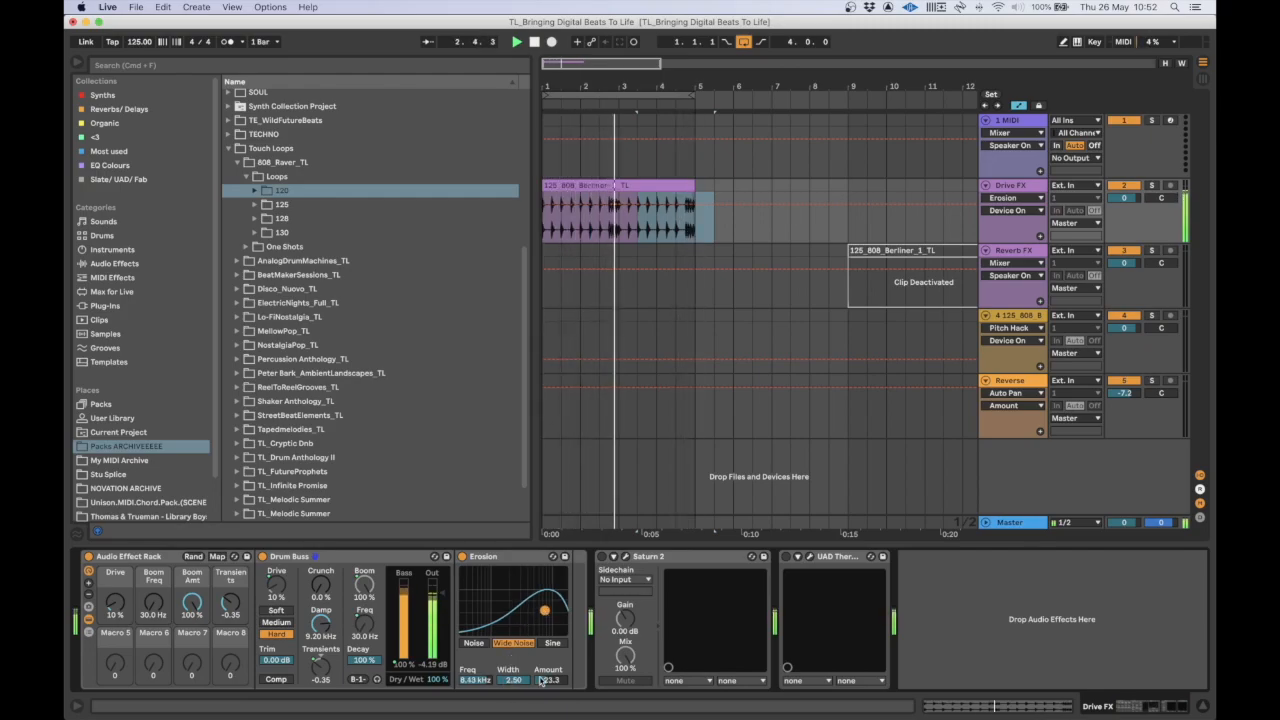
pyautogui.rightClick(550, 680)
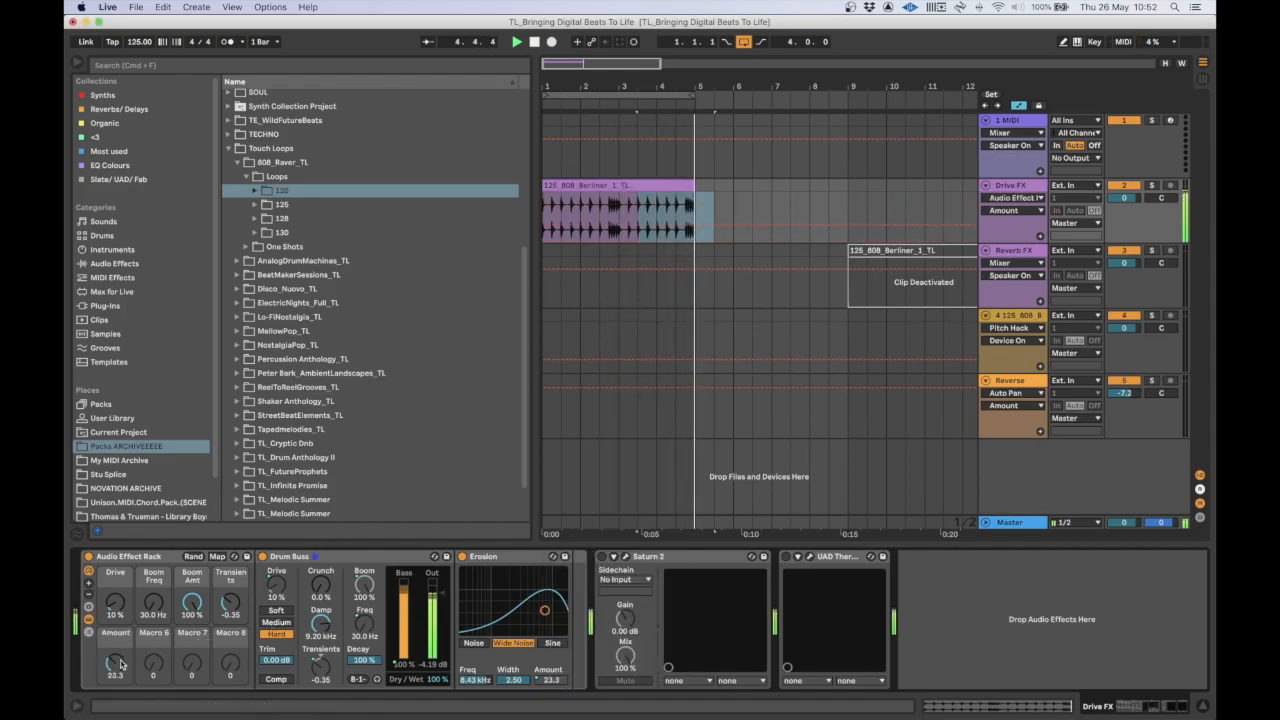
pyautogui.moveTo(114, 664); pyautogui.dragTo(114, 680)
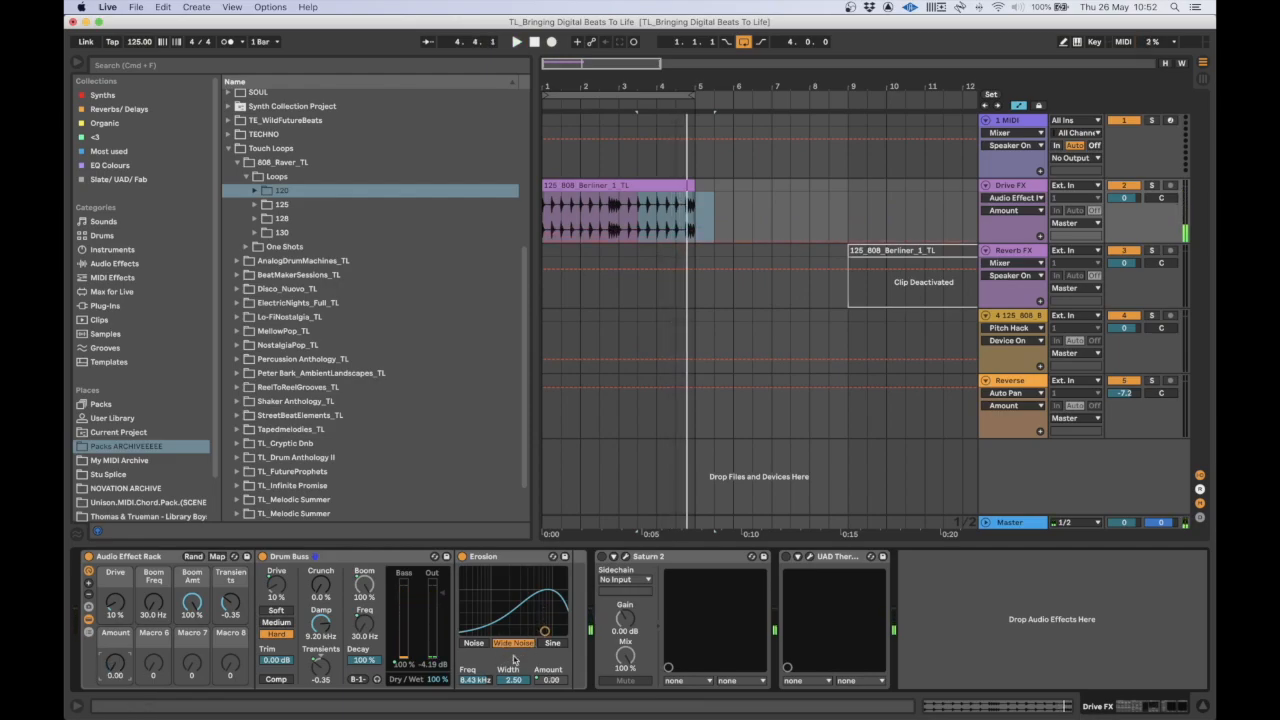
pyautogui.moveTo(462, 564)
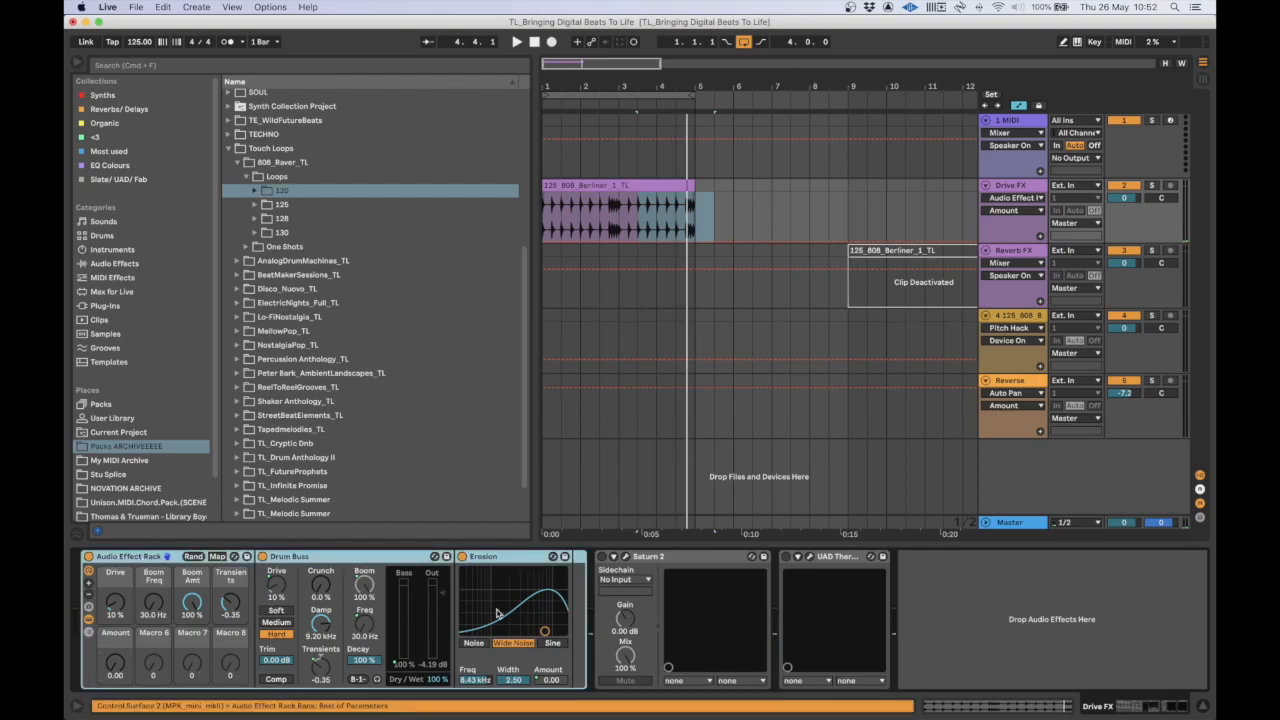
pyautogui.moveTo(516, 580)
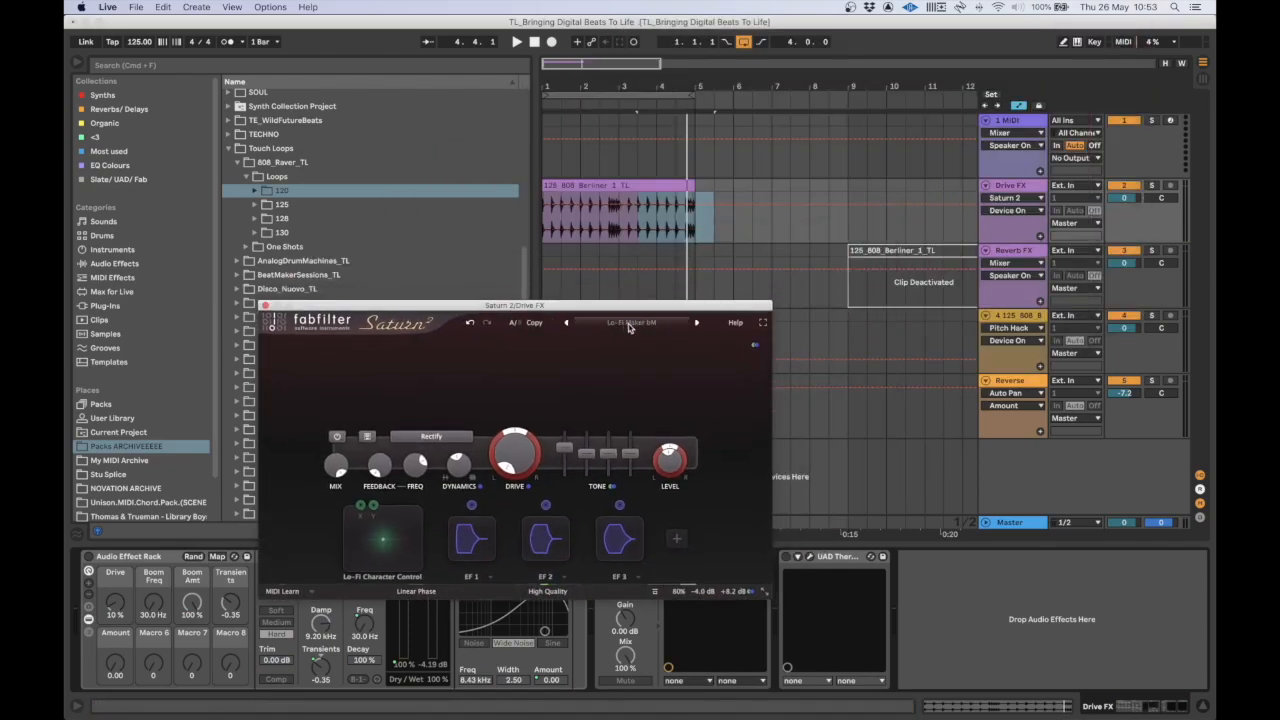
# - Select the 808 Berliner clip and load Saturn 2's Default Setting preset
pyautogui.click(516, 40)
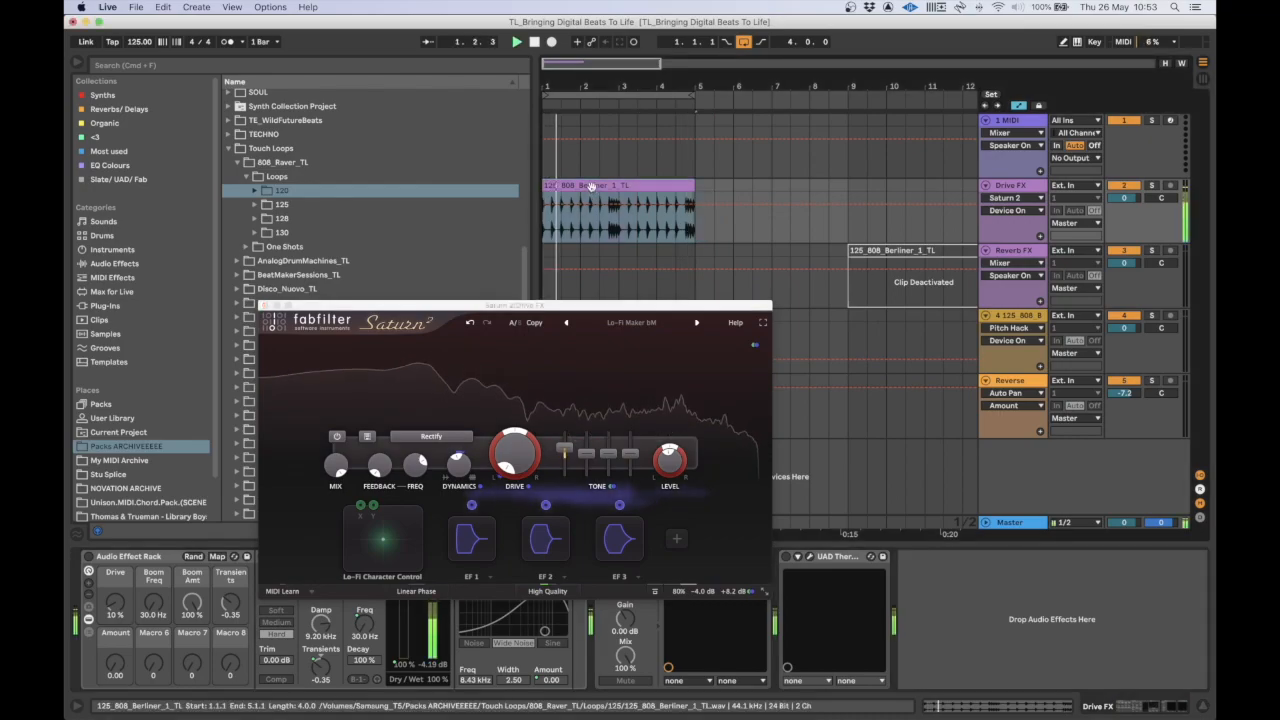
pyautogui.moveTo(514, 456); pyautogui.dragTo(508, 440)
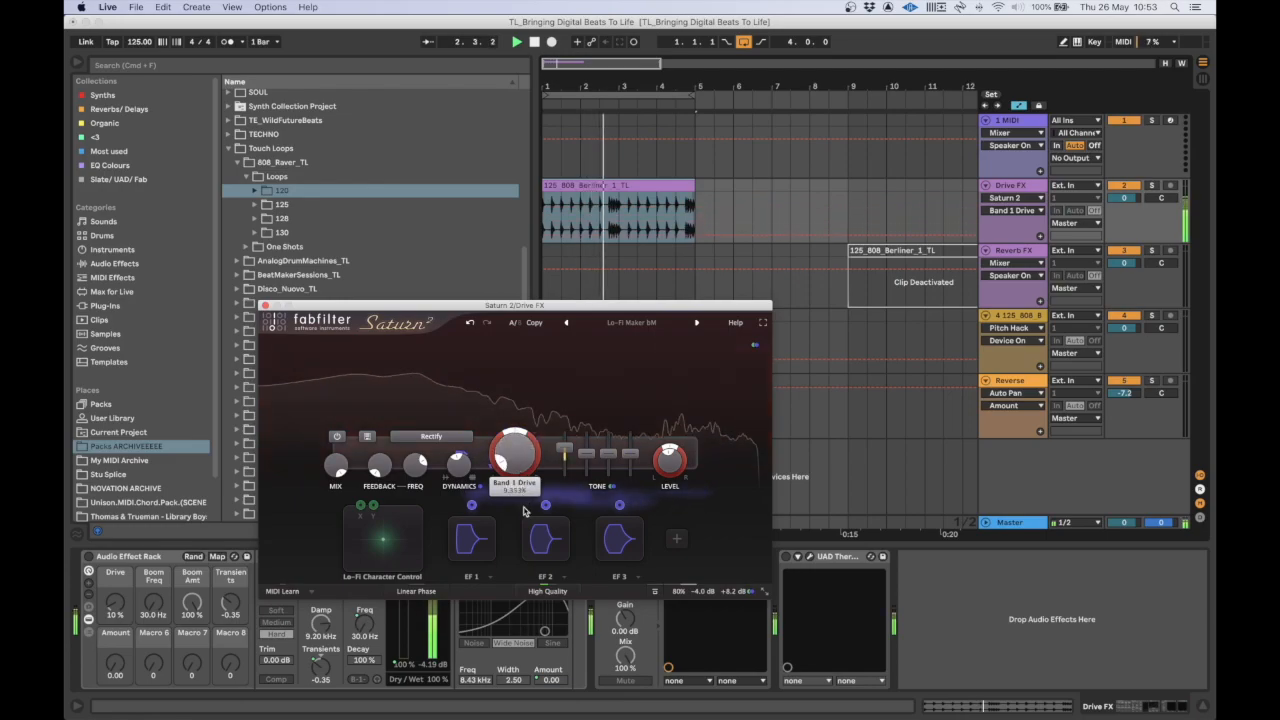
pyautogui.click(632, 322)
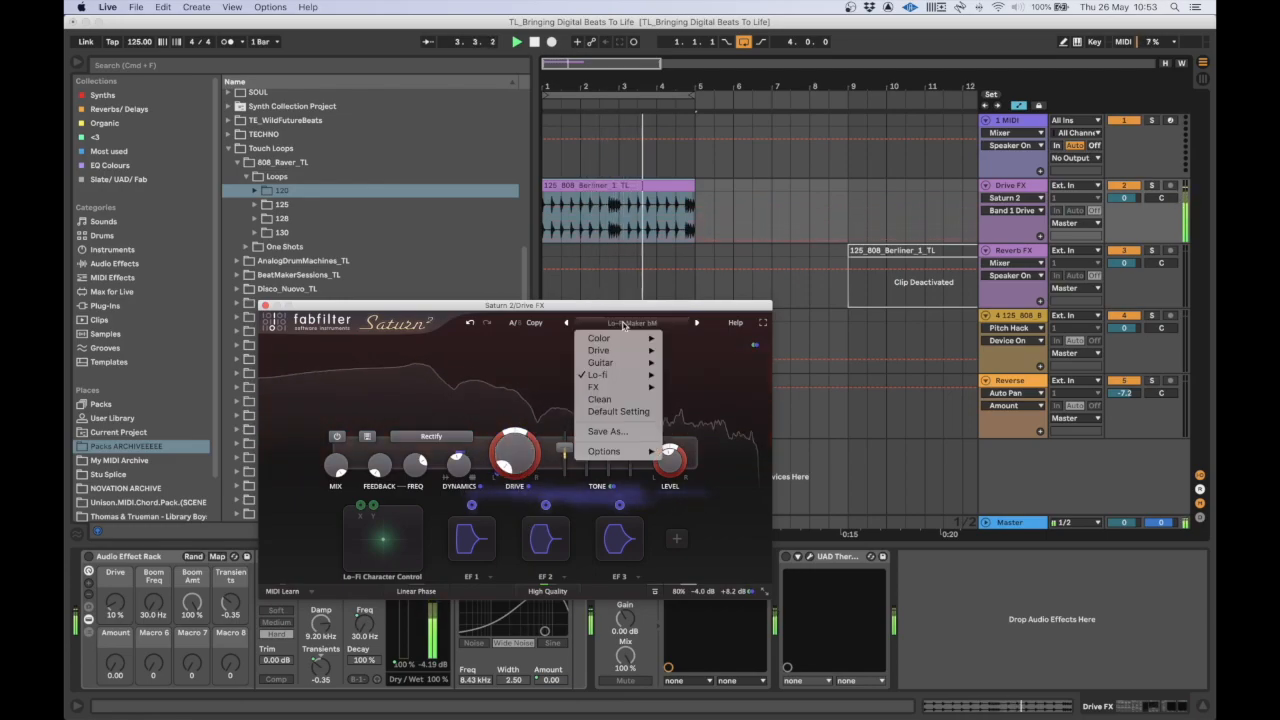
pyautogui.moveTo(618, 412)
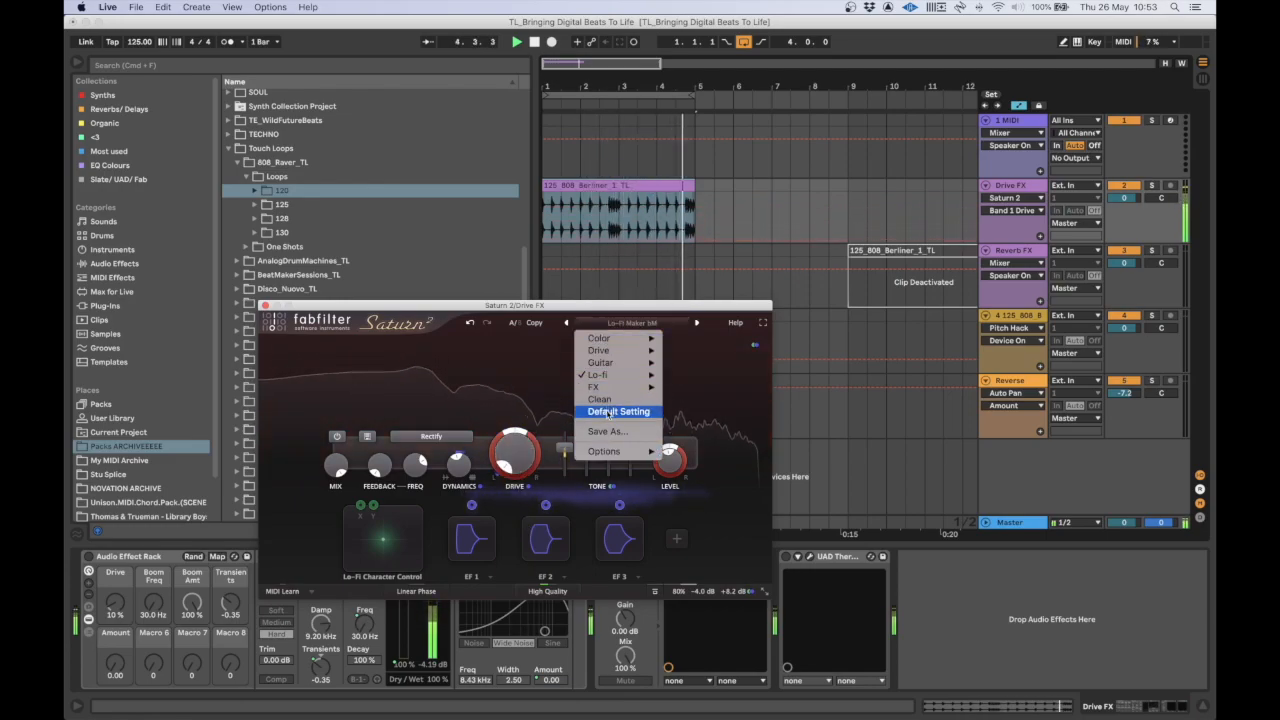
pyautogui.click(618, 412)
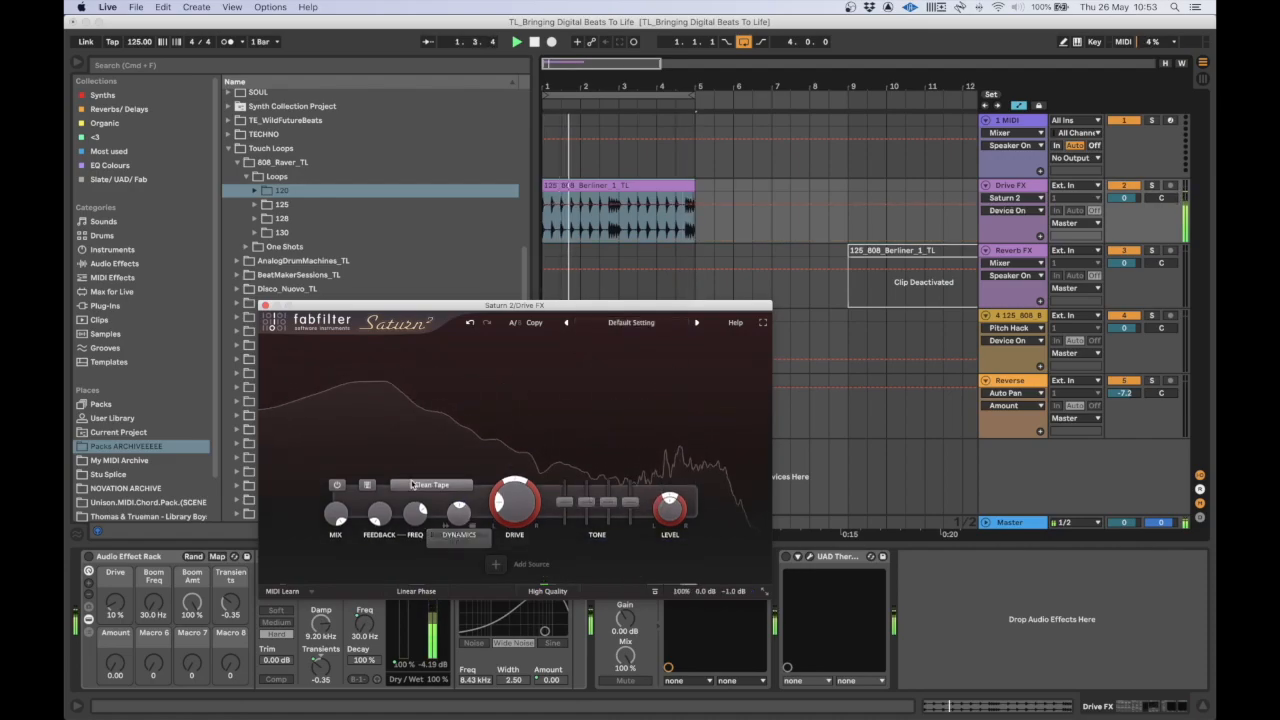
# - Set the Saturn 2 bands to the Tube > Clean Tube saturation style
pyautogui.click(432, 486)
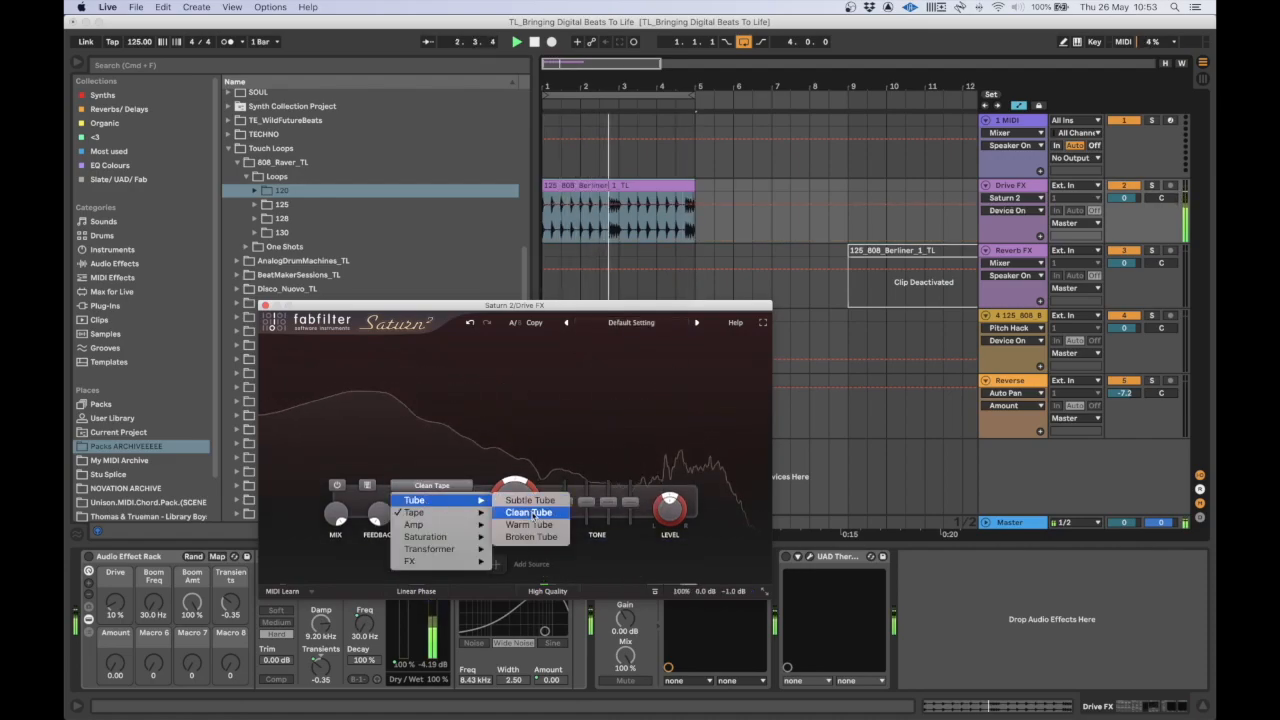
pyautogui.click(528, 512)
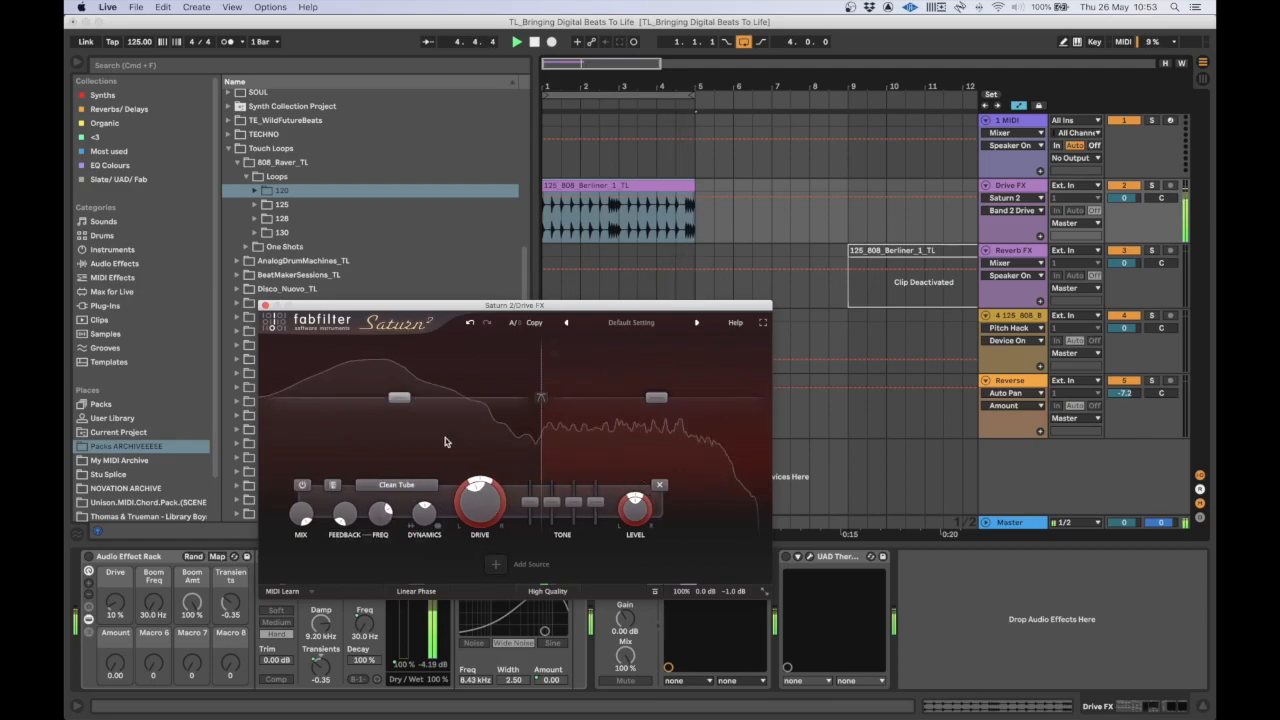
pyautogui.click(396, 486)
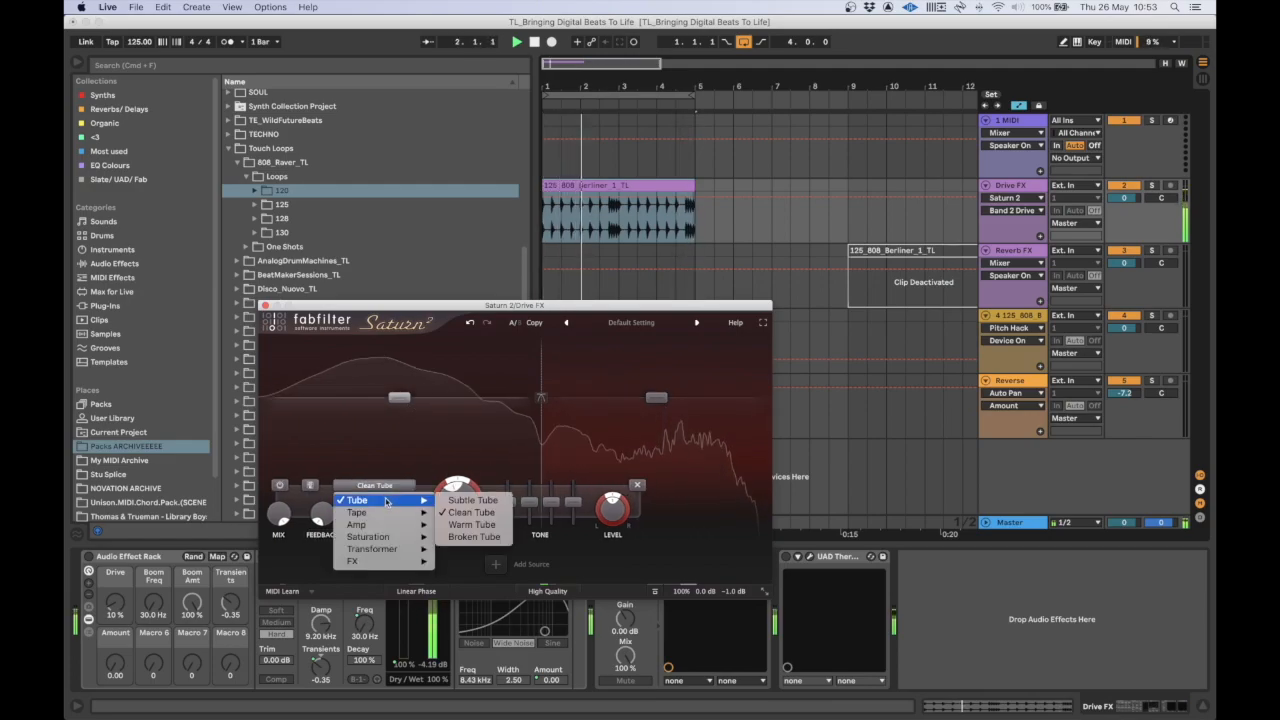
pyautogui.click(470, 512)
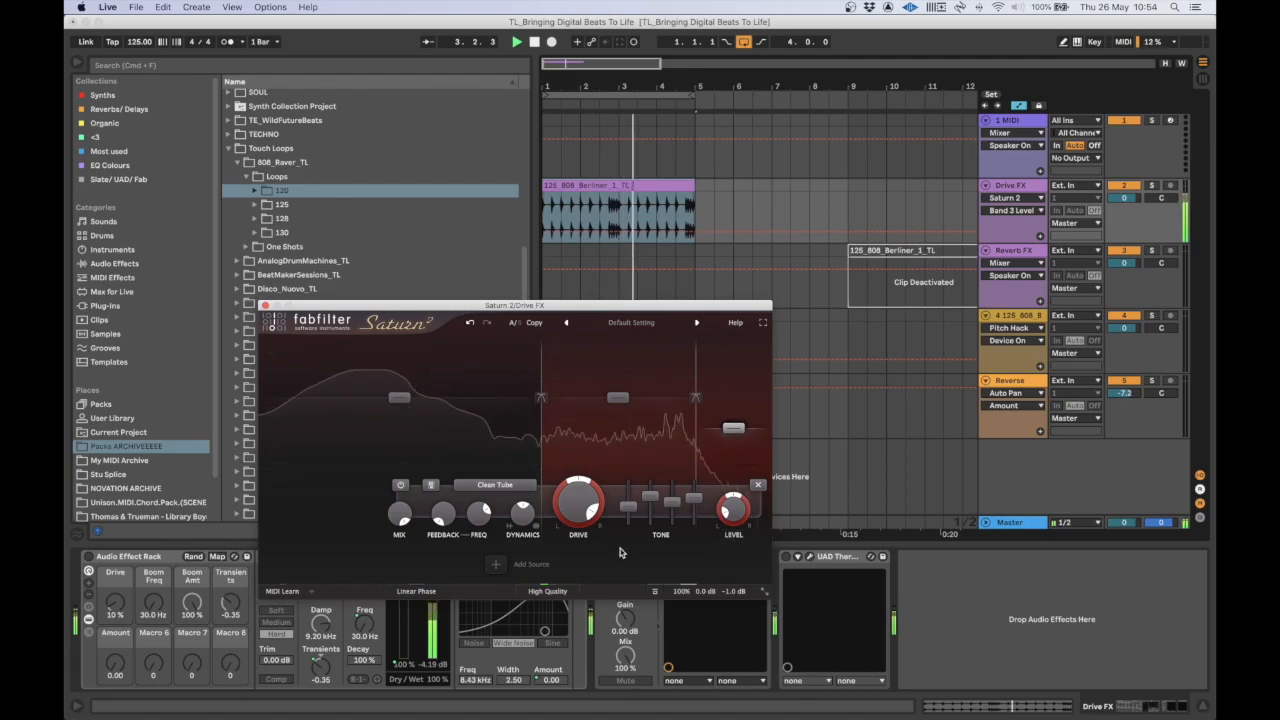
pyautogui.click(494, 486)
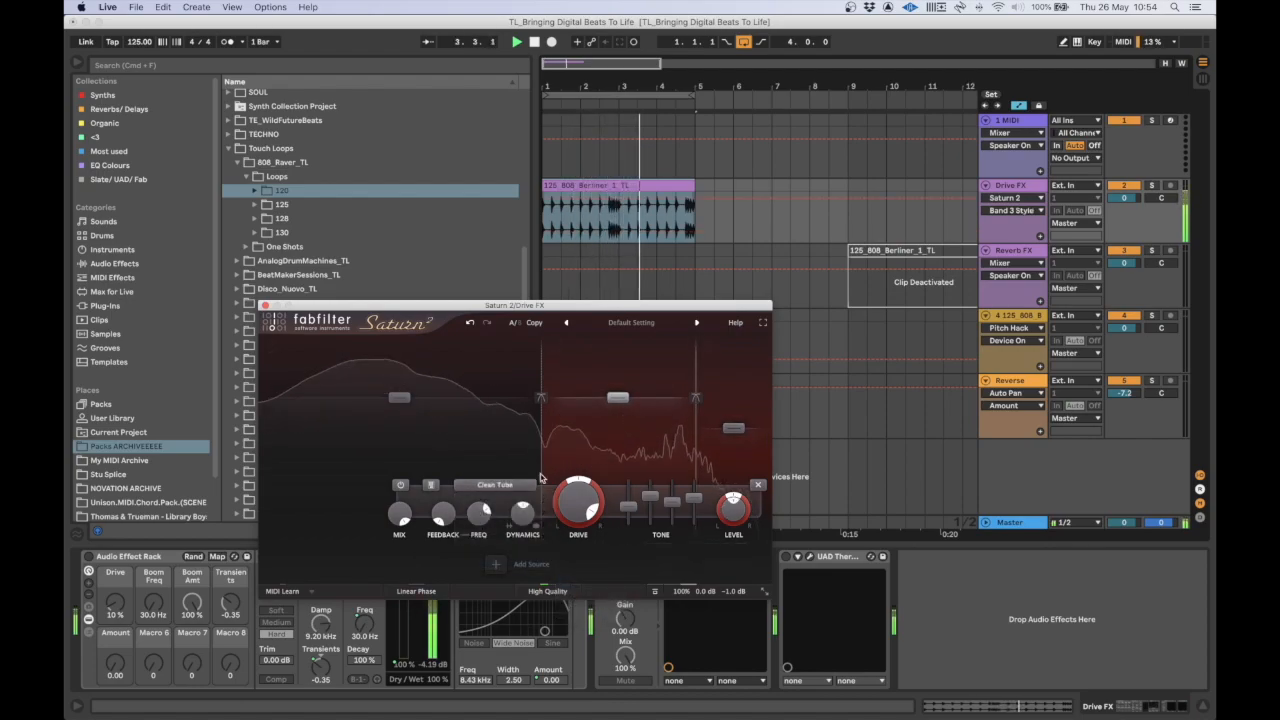
# - Switch one band to Transformer > Warm Transformer and lower the band levels in the display
pyautogui.click(496, 486)
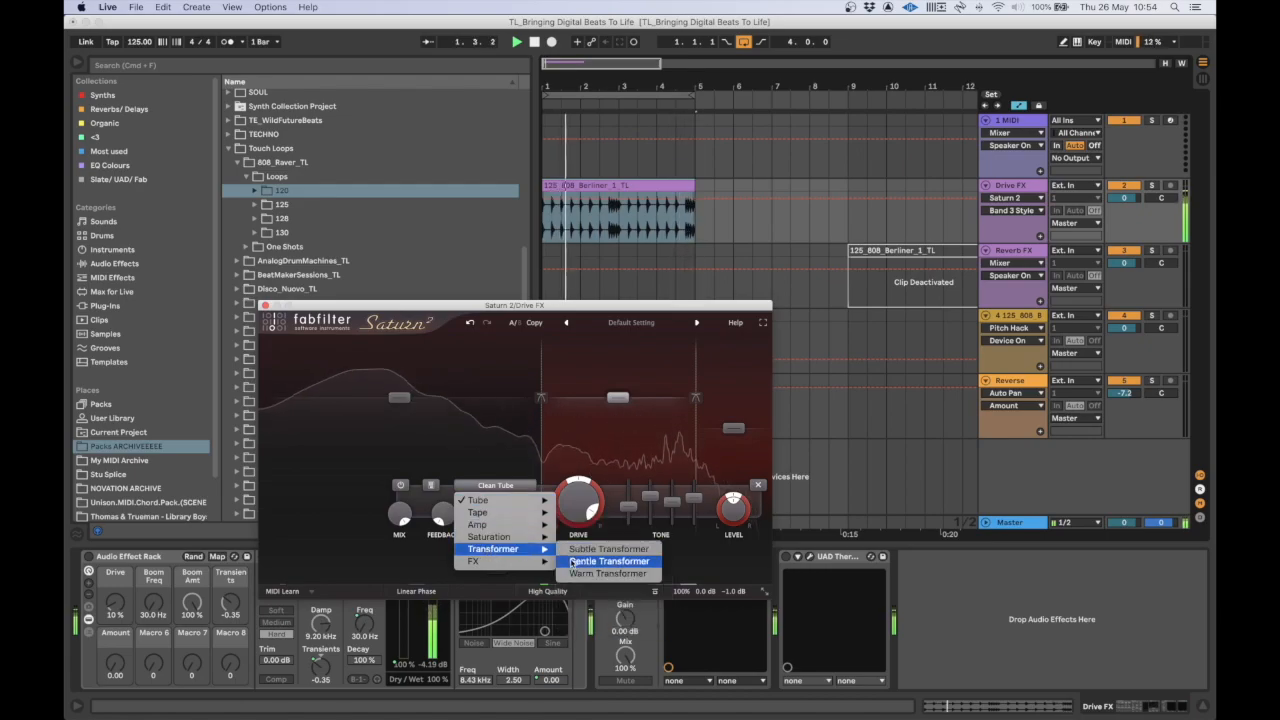
pyautogui.click(608, 572)
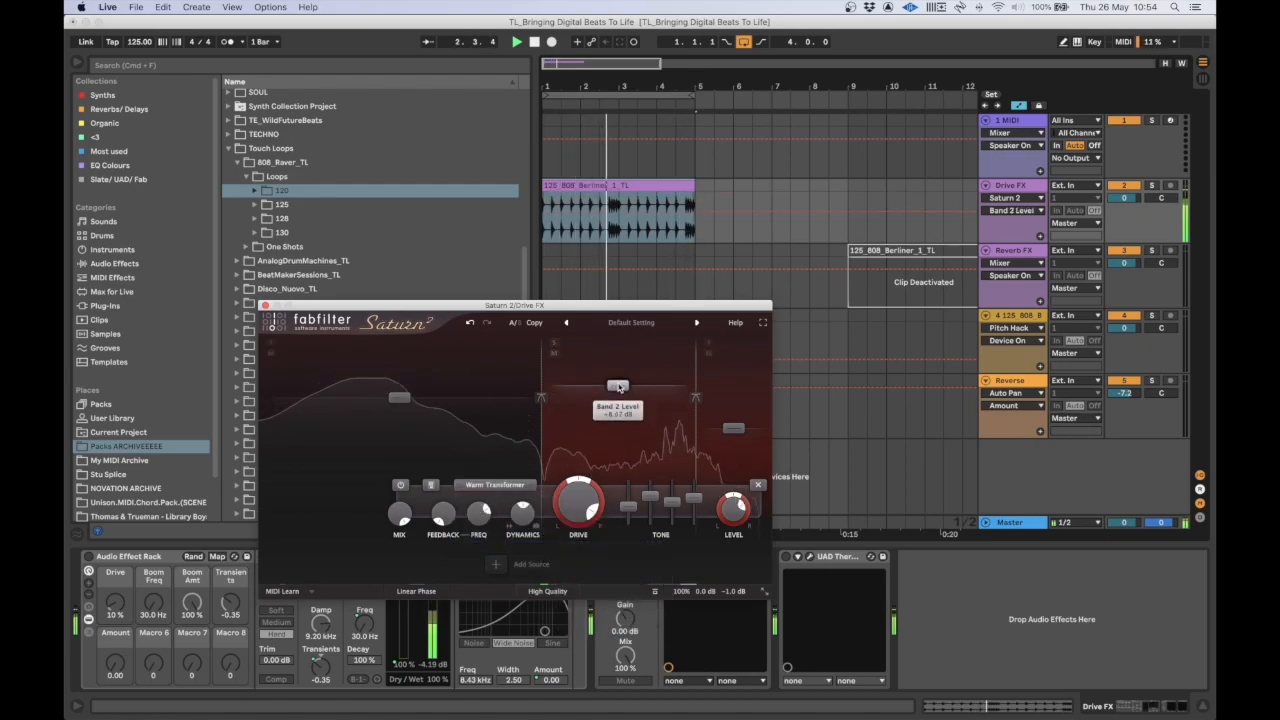
pyautogui.moveTo(618, 388); pyautogui.dragTo(618, 392)
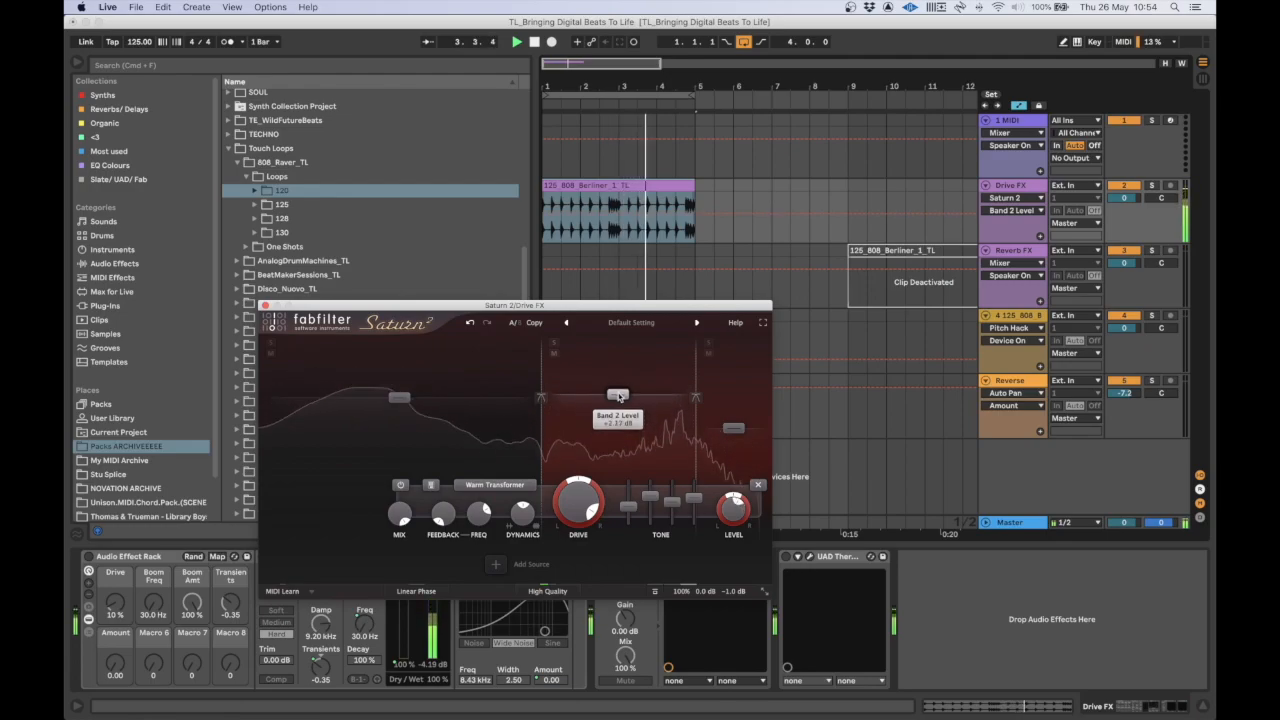
pyautogui.moveTo(616, 392); pyautogui.dragTo(616, 410)
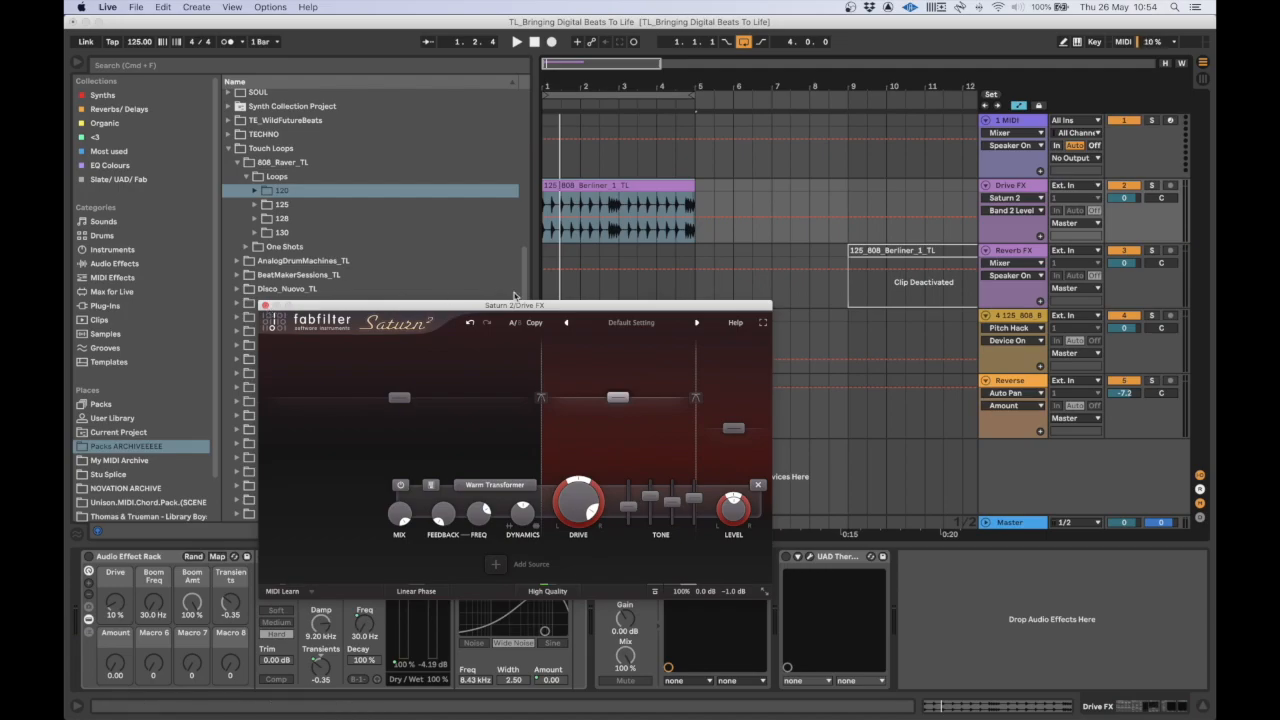
pyautogui.moveTo(512, 304); pyautogui.dragTo(340, 276)
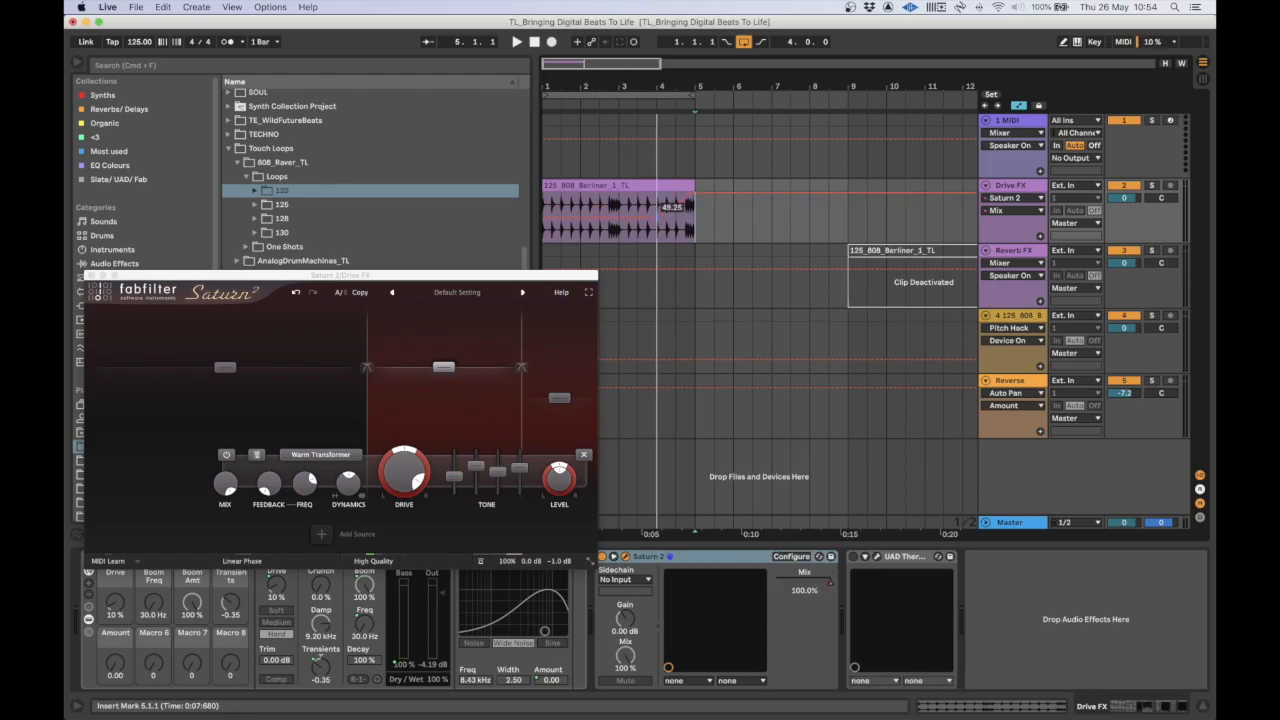
# - Move the Saturn 2 window aside to uncover the arrangement
pyautogui.click(516, 40)
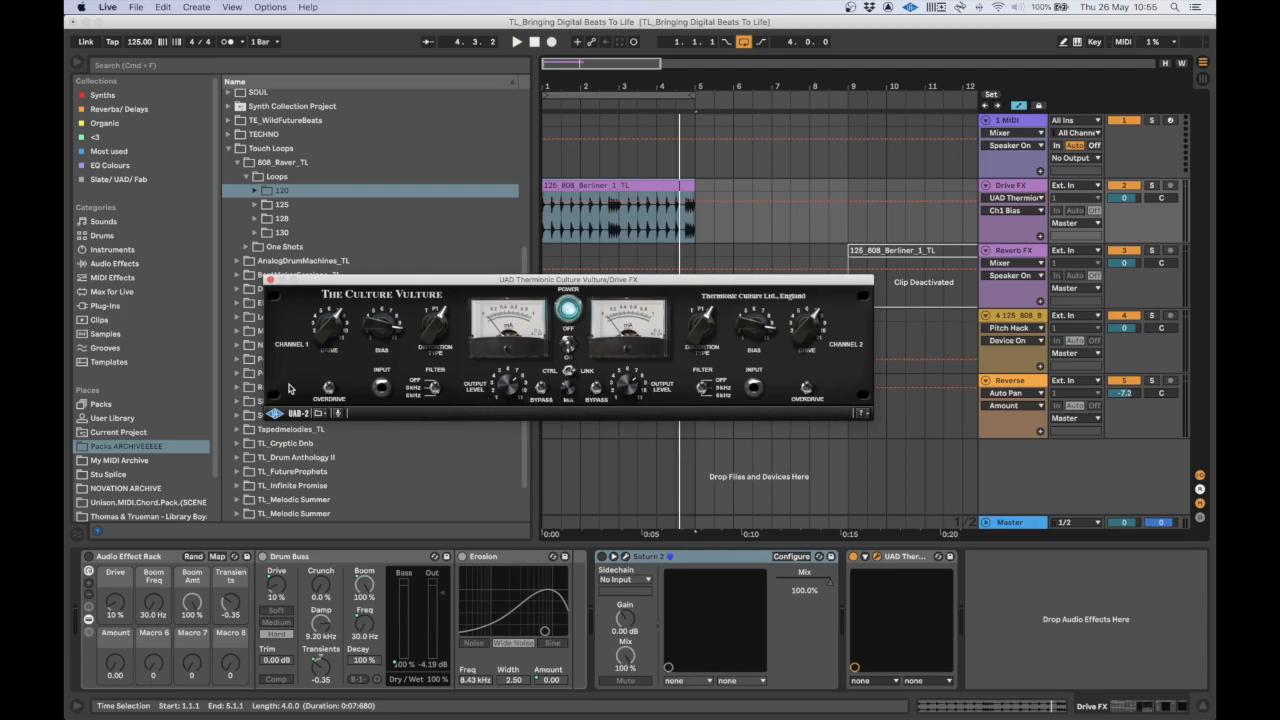
# - Move the Culture Vulture window out of the way, then close it
pyautogui.moveTo(564, 280); pyautogui.dragTo(644, 224)
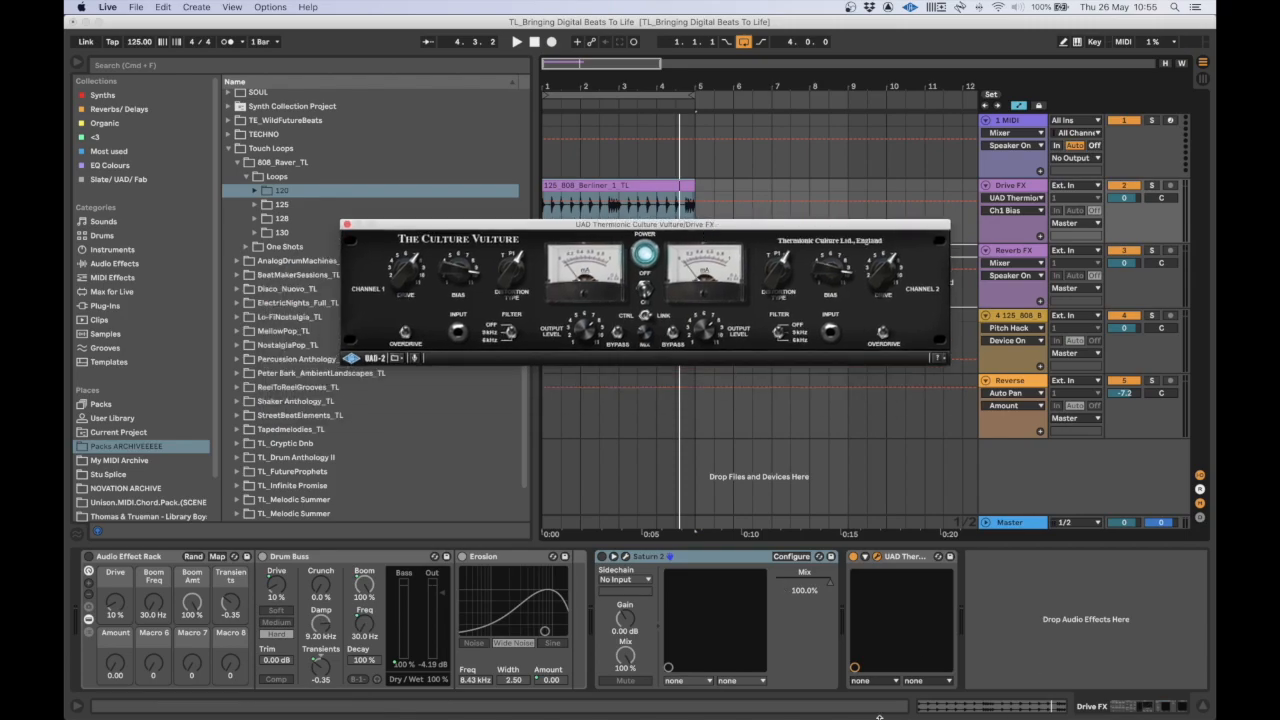
pyautogui.click(348, 224)
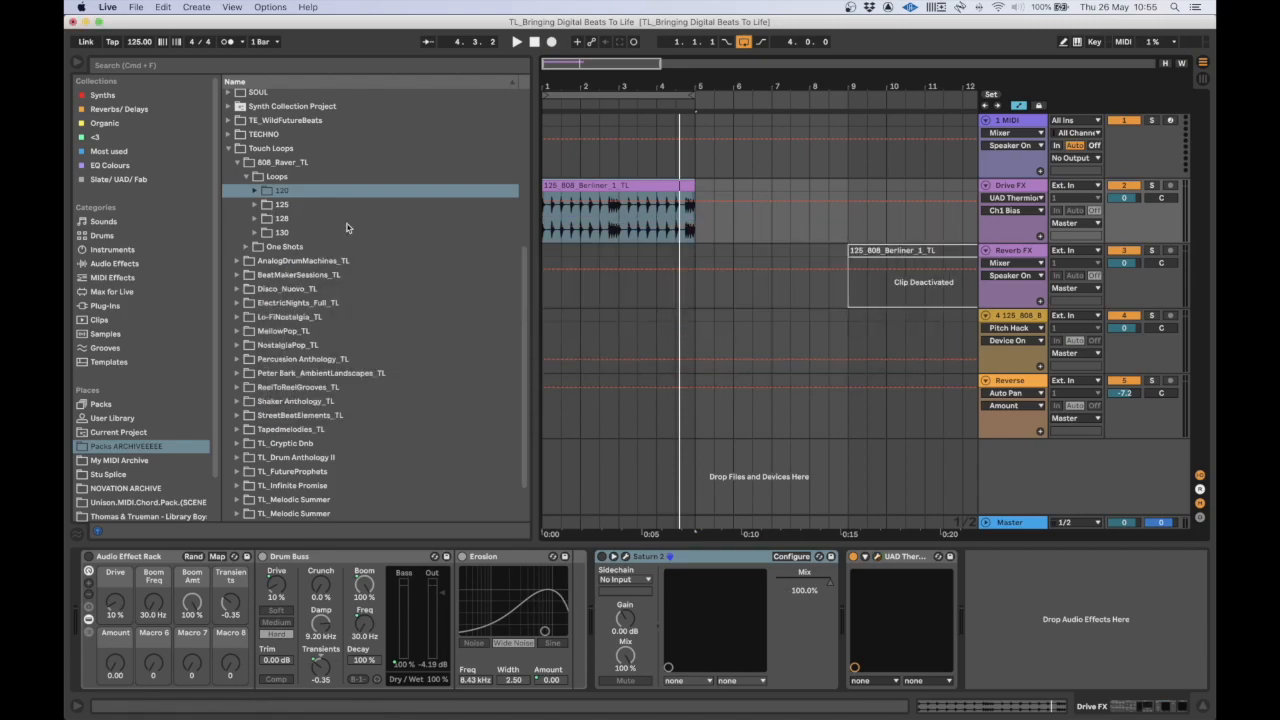
pyautogui.moveTo(840, 544)
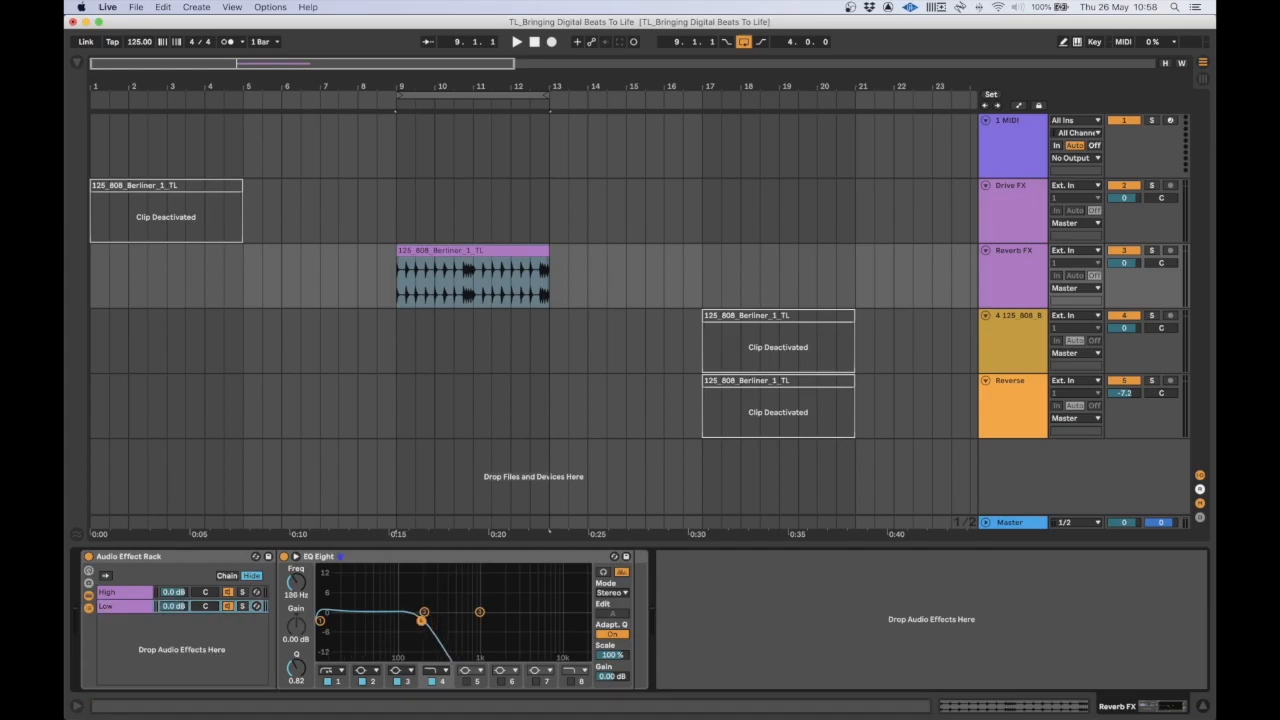
# - Adjust the EQ Eight low-pass cutoff in the Reverb FX rack, then show its second chain
pyautogui.moveTo(424, 612); pyautogui.dragTo(404, 620)
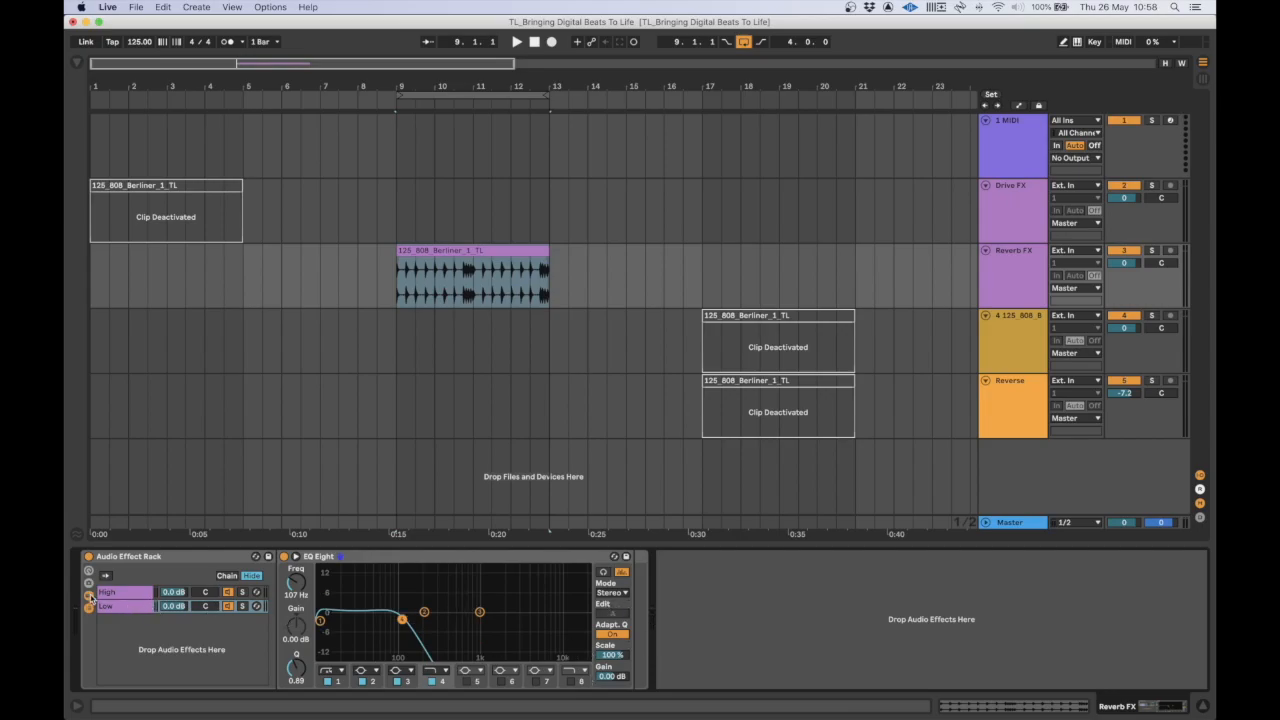
pyautogui.click(88, 598)
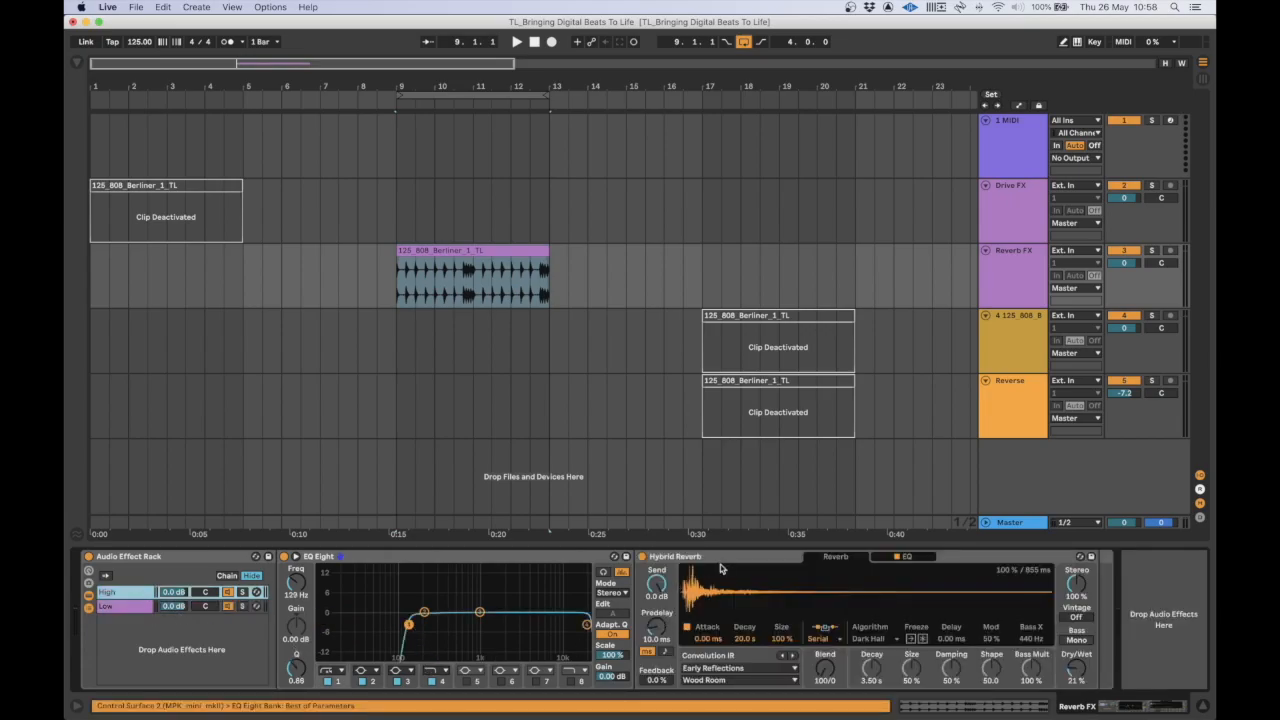
pyautogui.moveTo(736, 568)
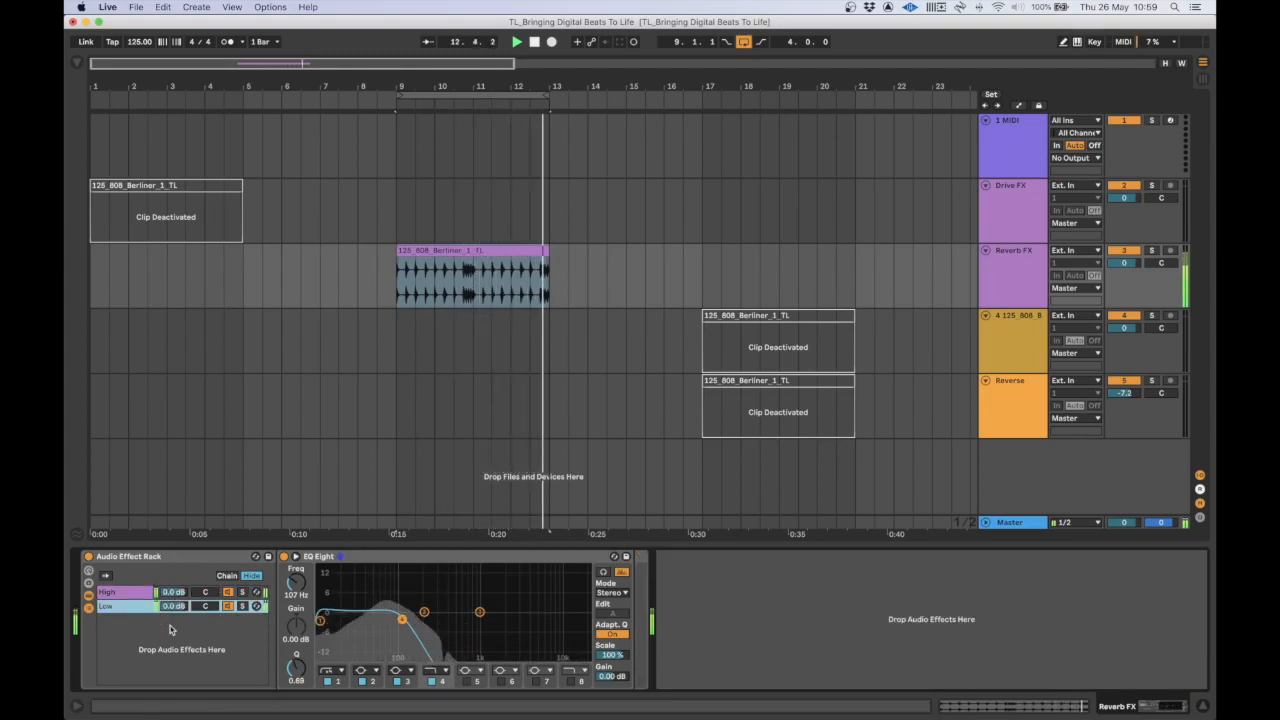
# - Return to the Hybrid Reverb chain and change its Blend amount
pyautogui.click(470, 276)
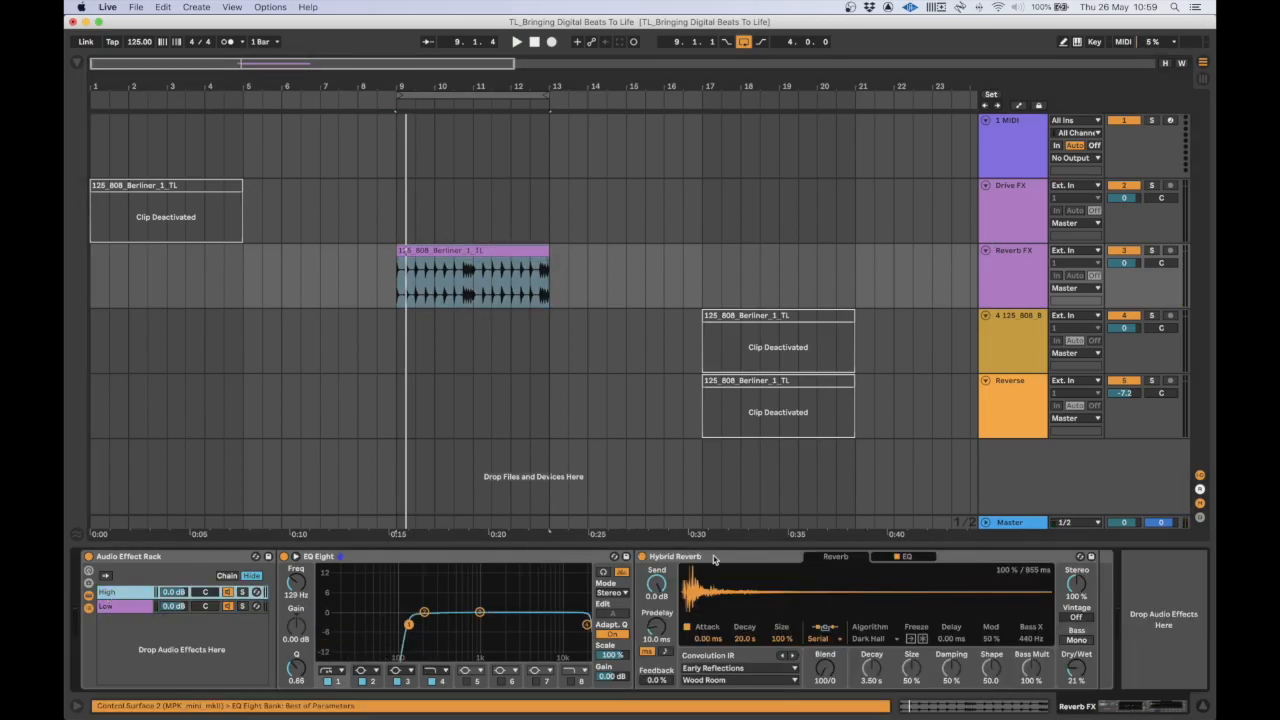
pyautogui.click(904, 556)
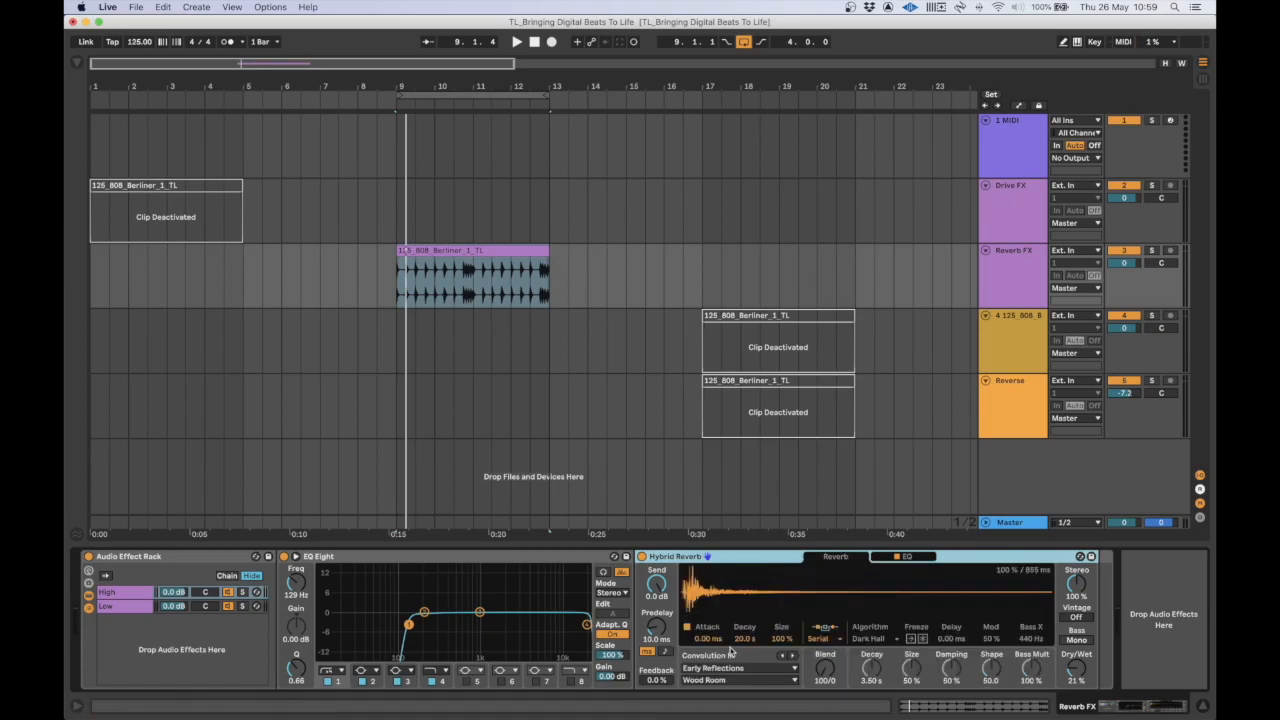
pyautogui.click(738, 680)
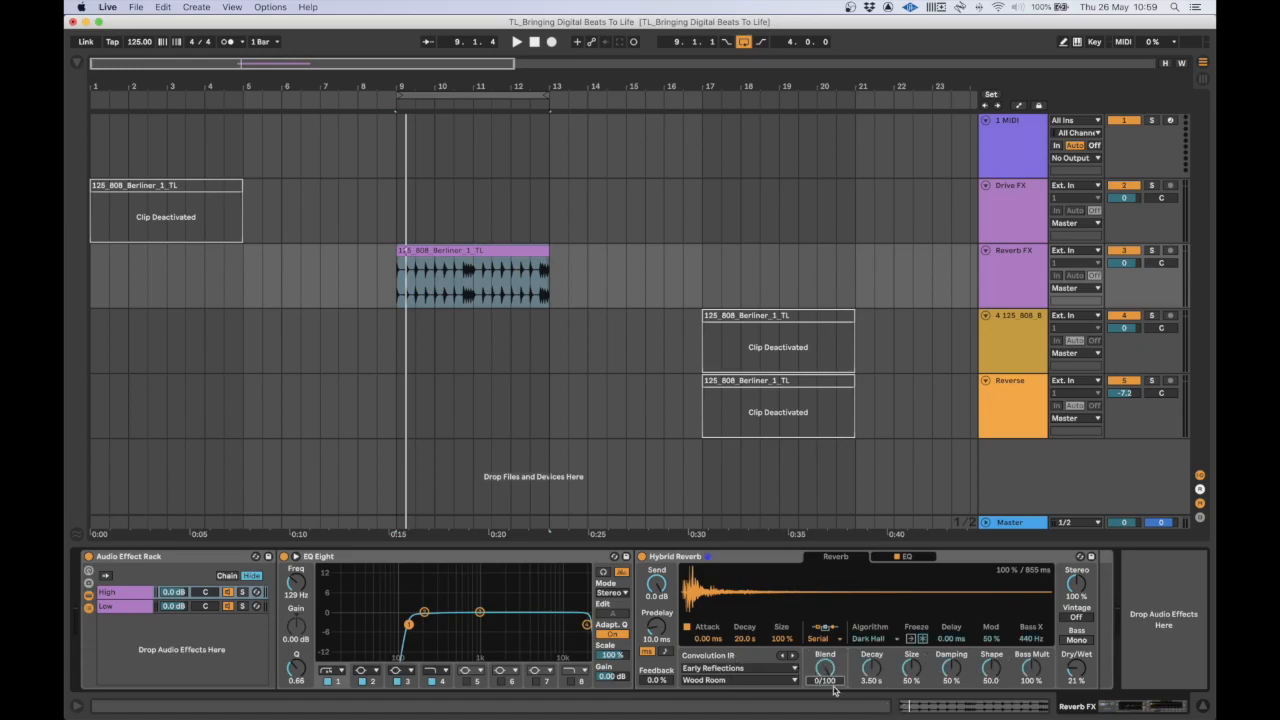
pyautogui.moveTo(824, 672); pyautogui.dragTo(824, 640)
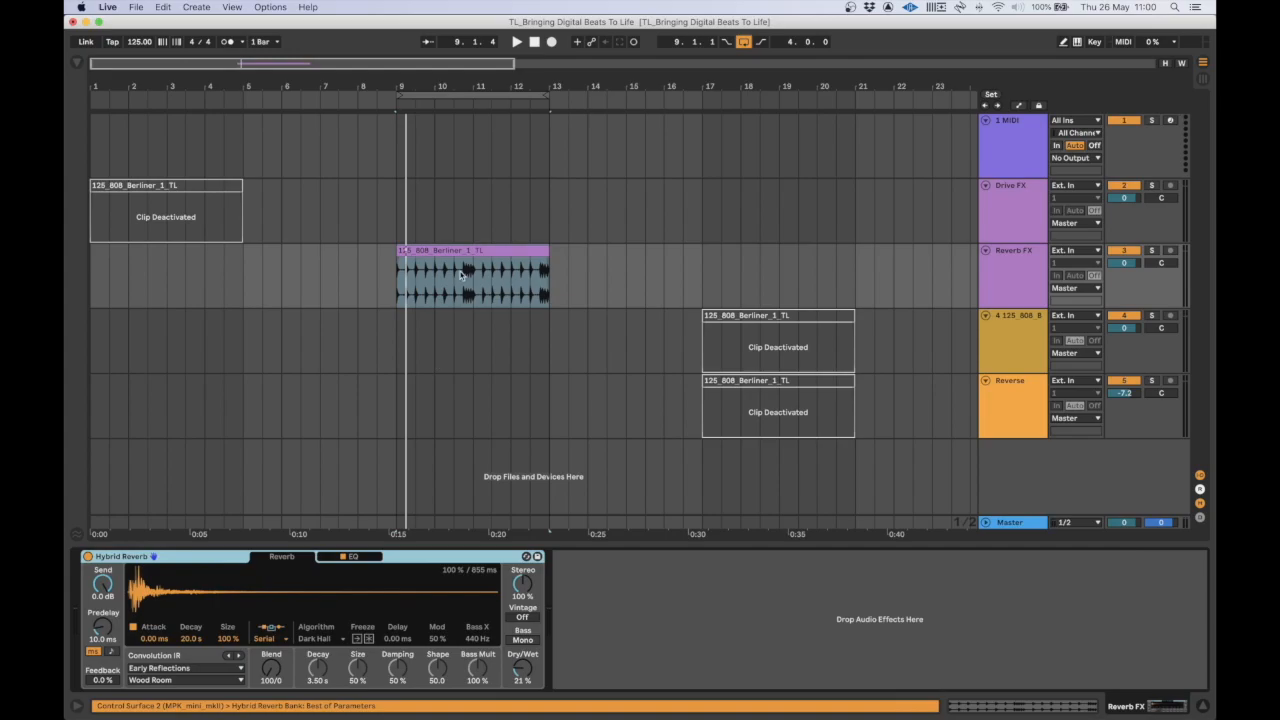
# - Start and stop playback to audition the Hybrid Reverb-treated loop
pyautogui.click(516, 40)
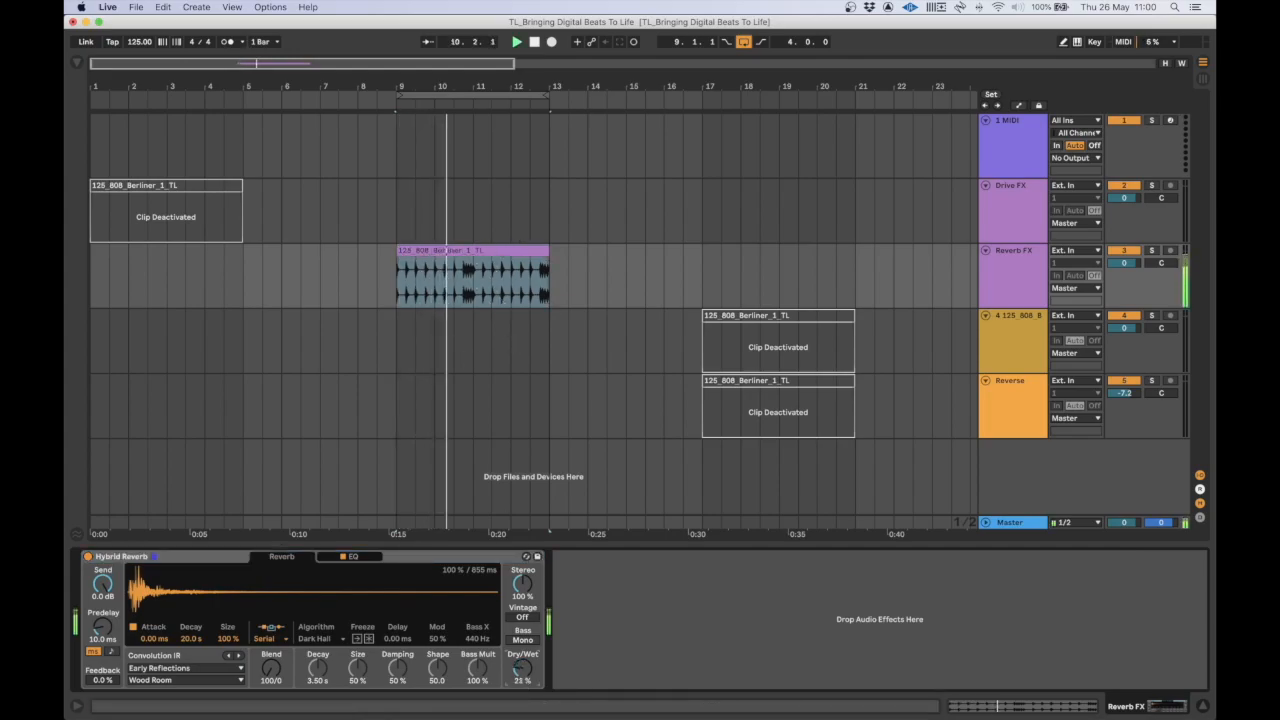
pyautogui.click(352, 556)
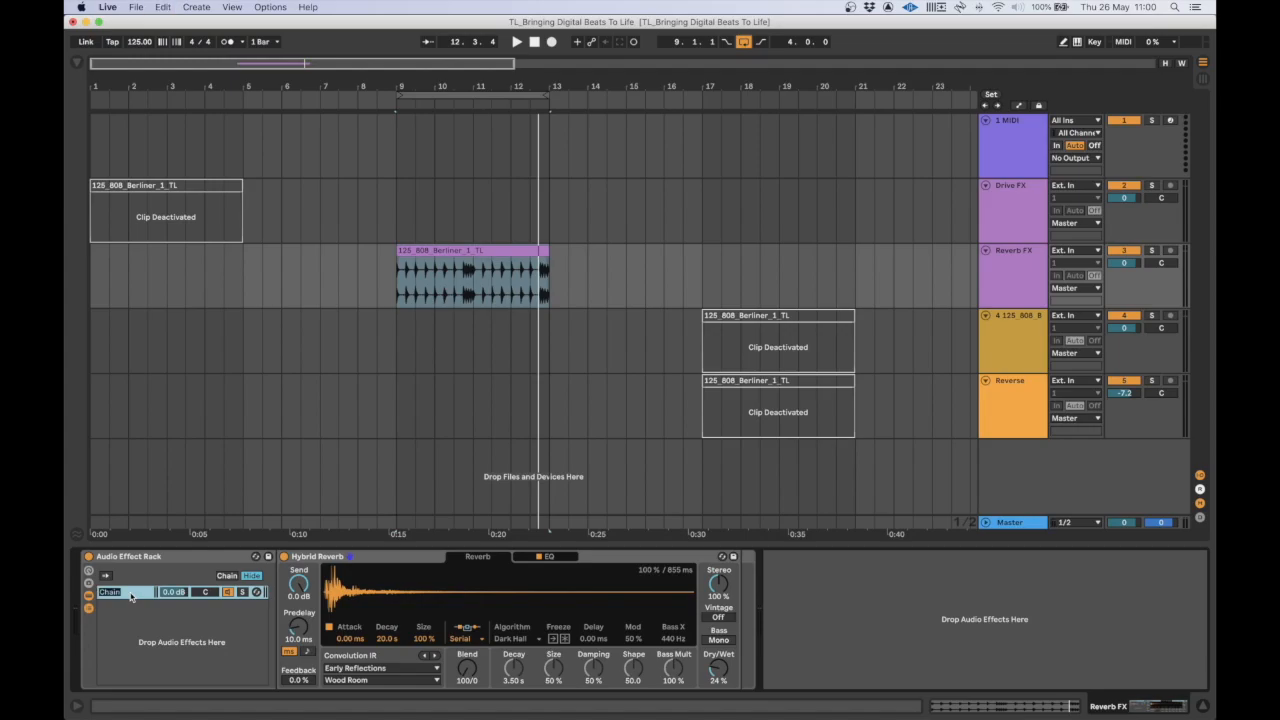
# - Rename the rack's first chain to High and show the High chain's devices
pyautogui.write('High')
pyautogui.write('Low')
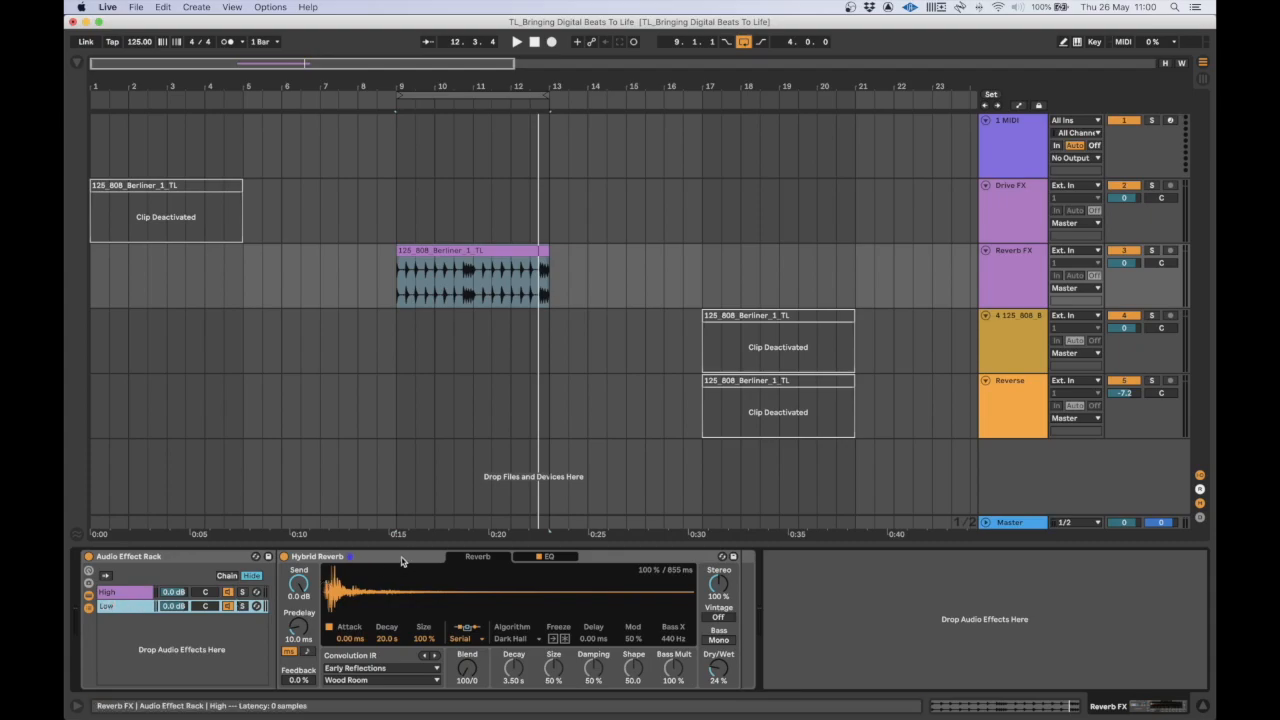
pyautogui.click(108, 592)
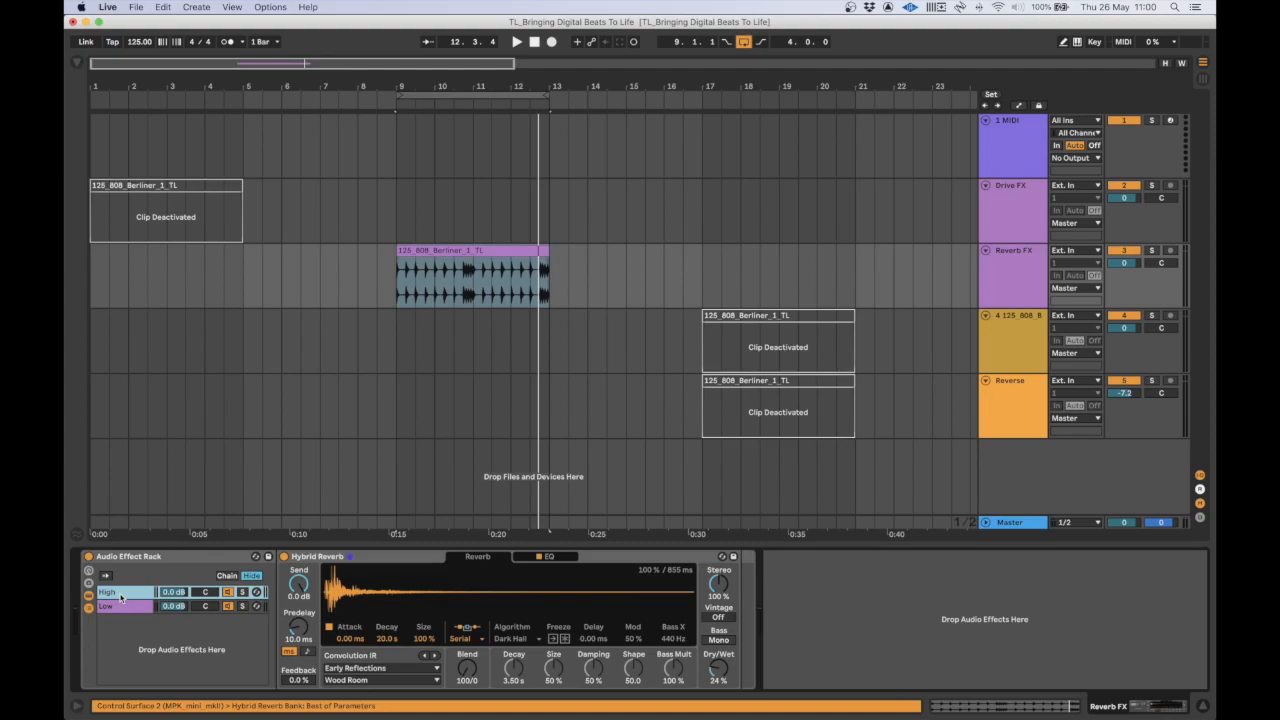
pyautogui.click(268, 556)
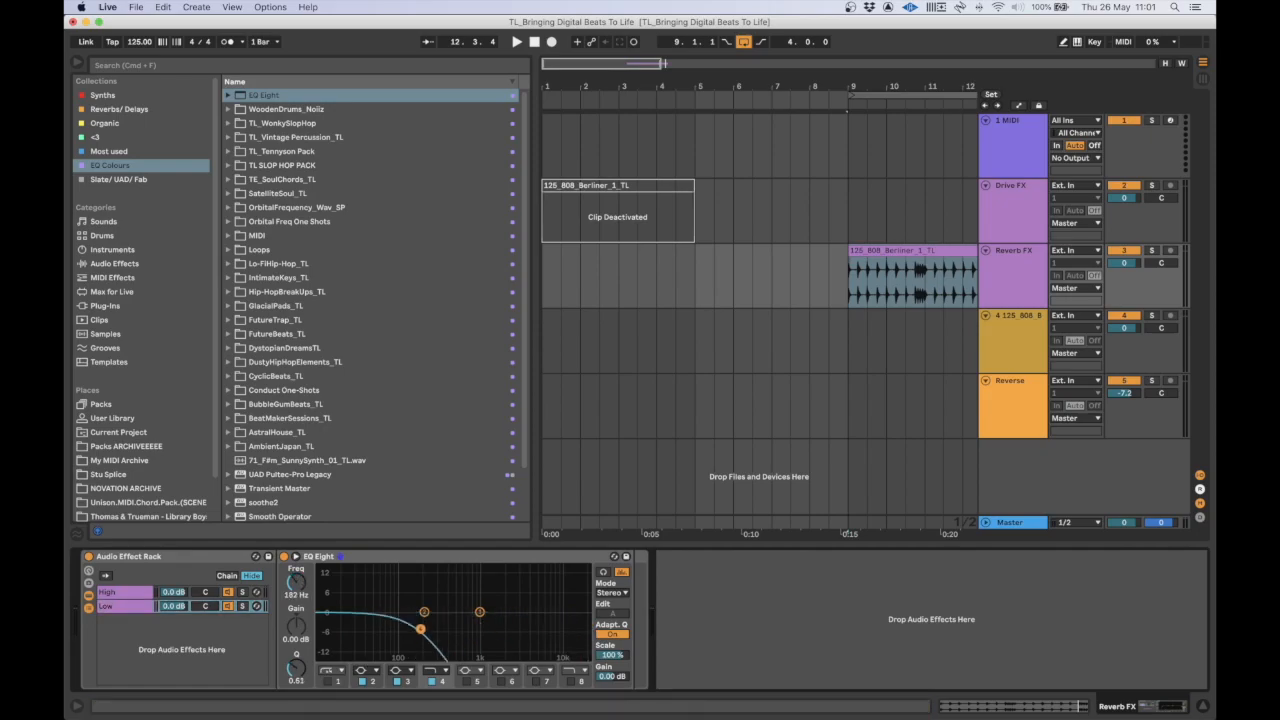
# - Show the browser's Audio Effects category listing the built-in effects
pyautogui.moveTo(420, 628); pyautogui.dragTo(400, 624)
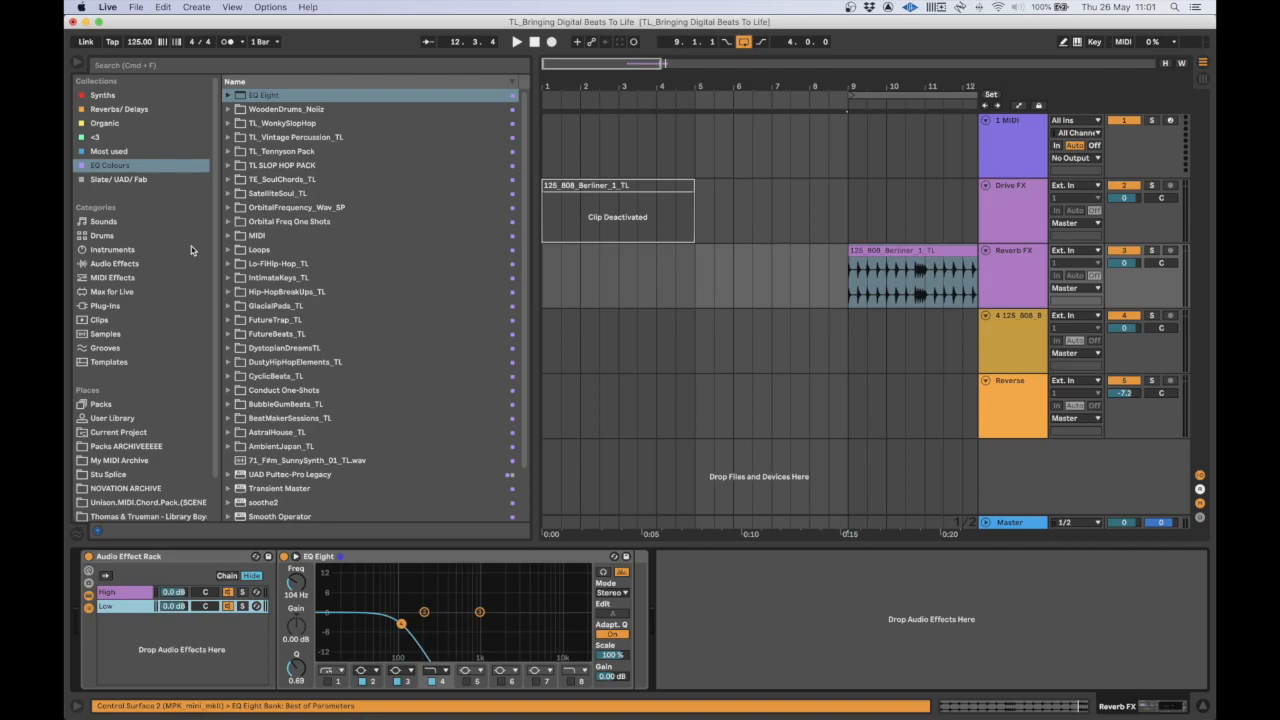
pyautogui.click(114, 264)
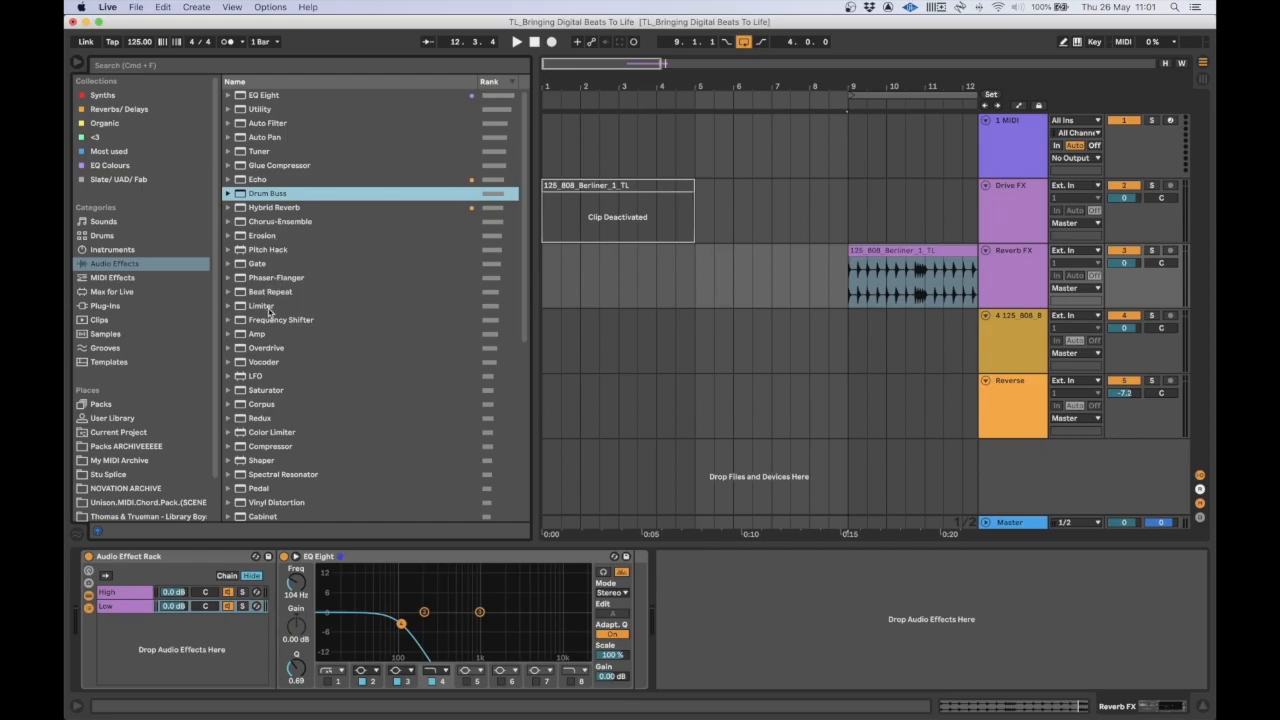
# - Add Overdrive after EQ Eight on the rack's chain from the effects list
pyautogui.click(280, 320)
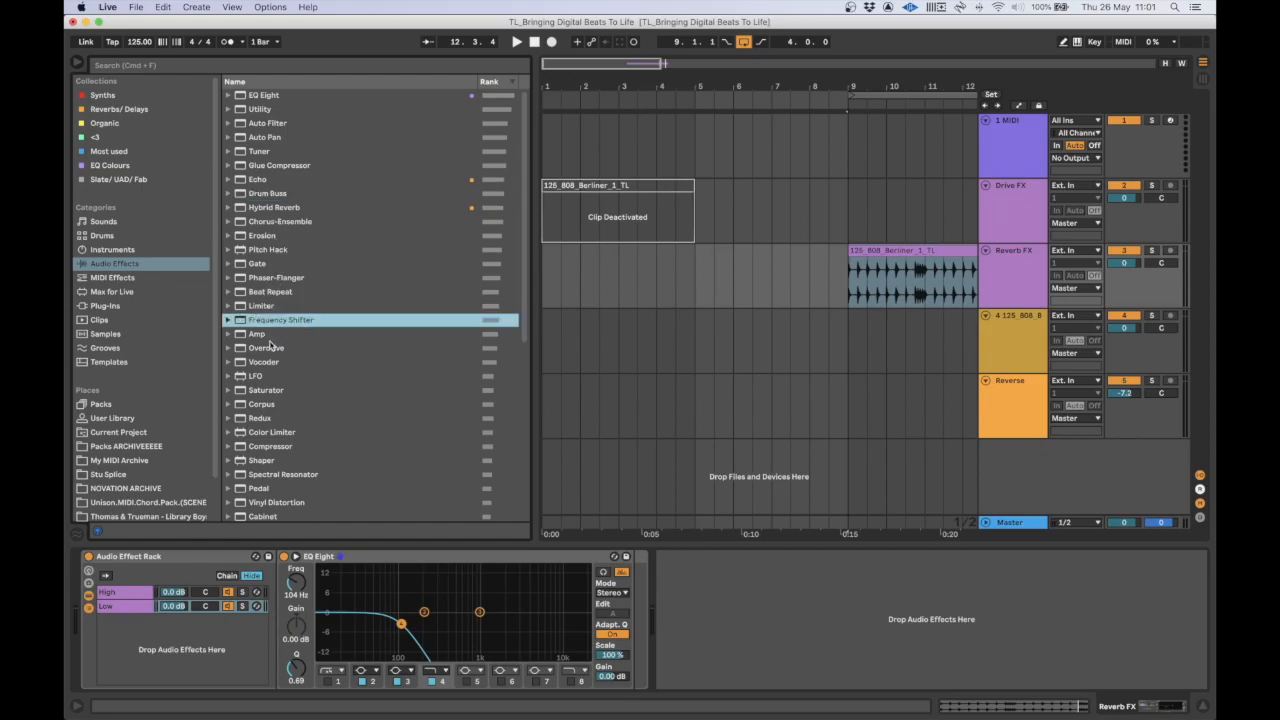
pyautogui.click(266, 348)
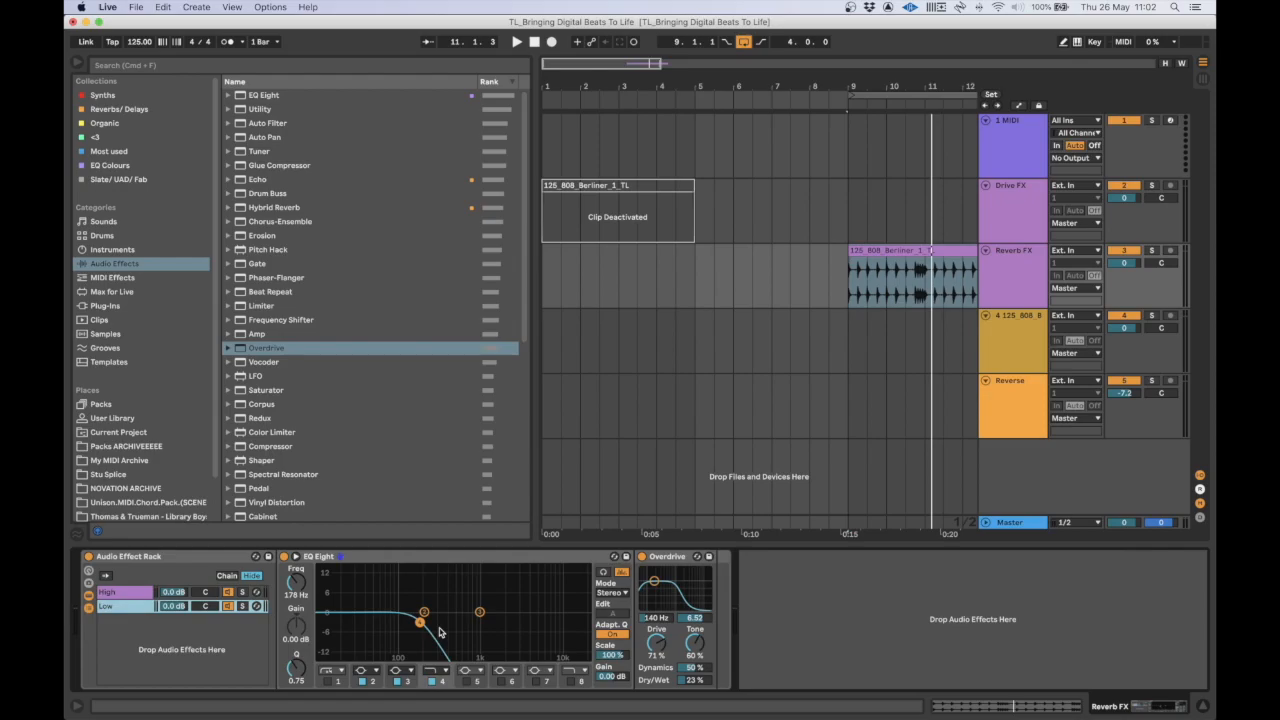
pyautogui.moveTo(504, 572)
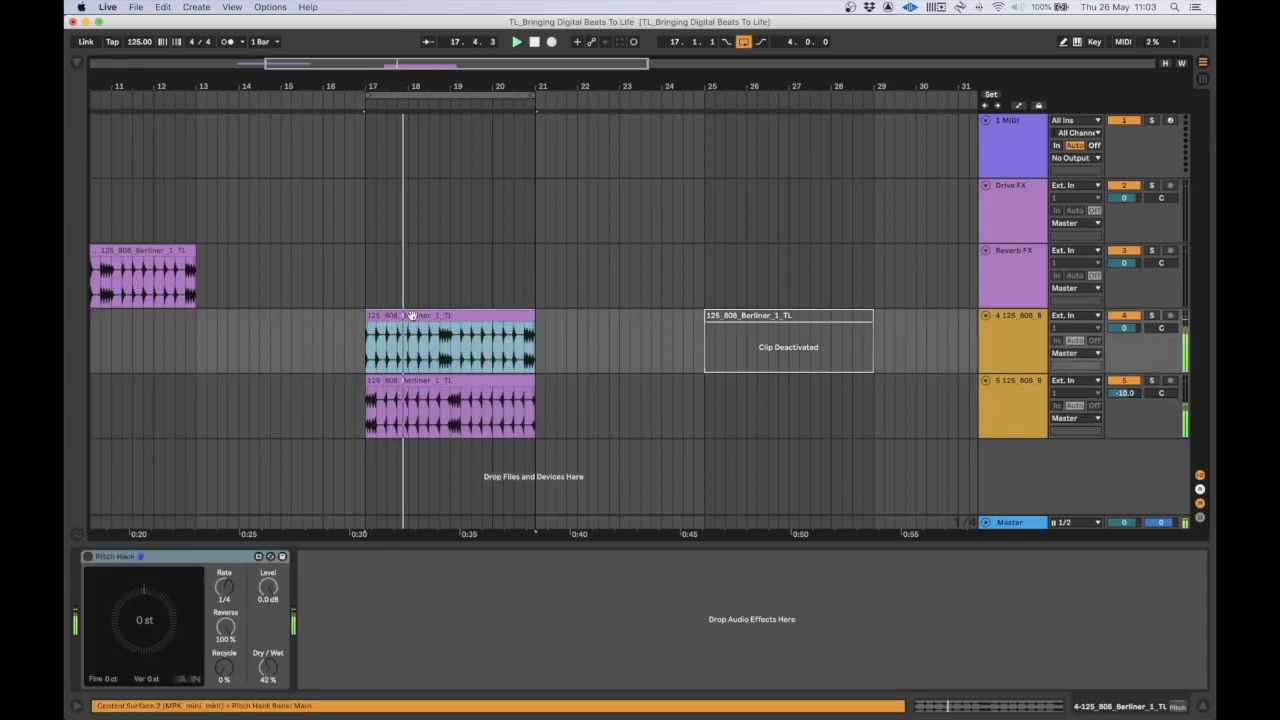
# - Select the 808 loop track so its Pitch Hack device shows in Device View
pyautogui.click(444, 344)
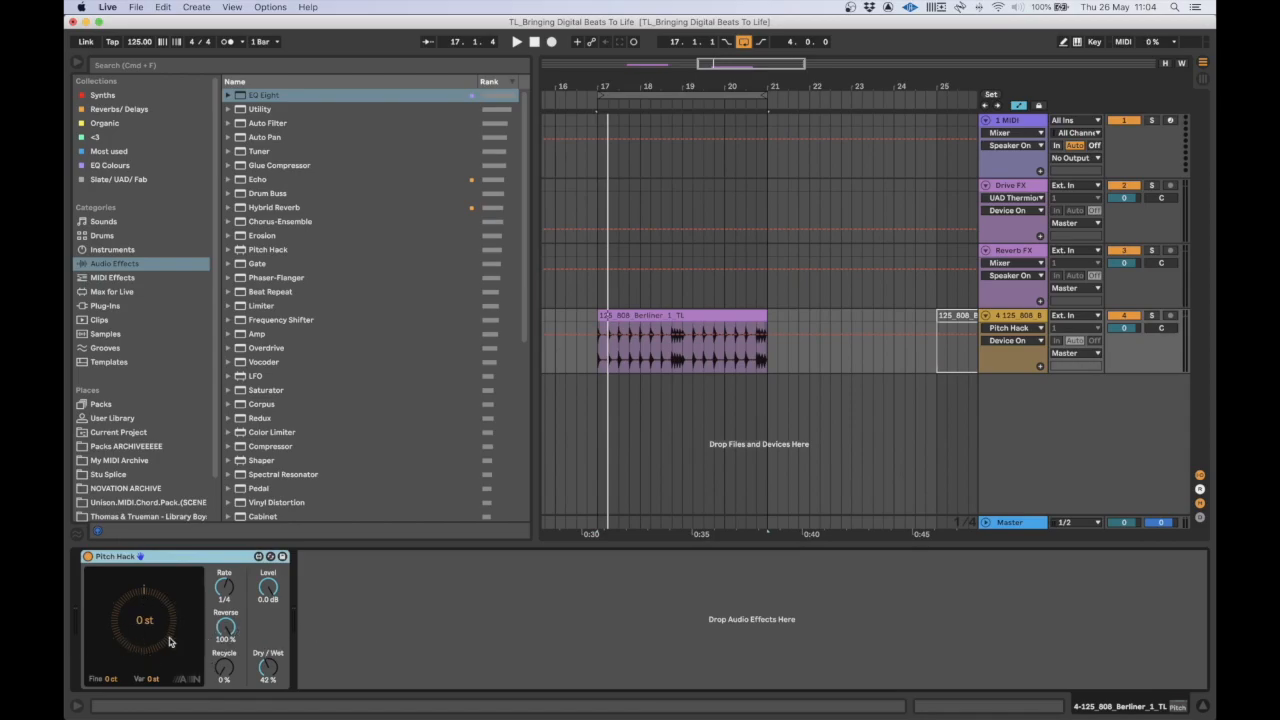
pyautogui.moveTo(640, 312)
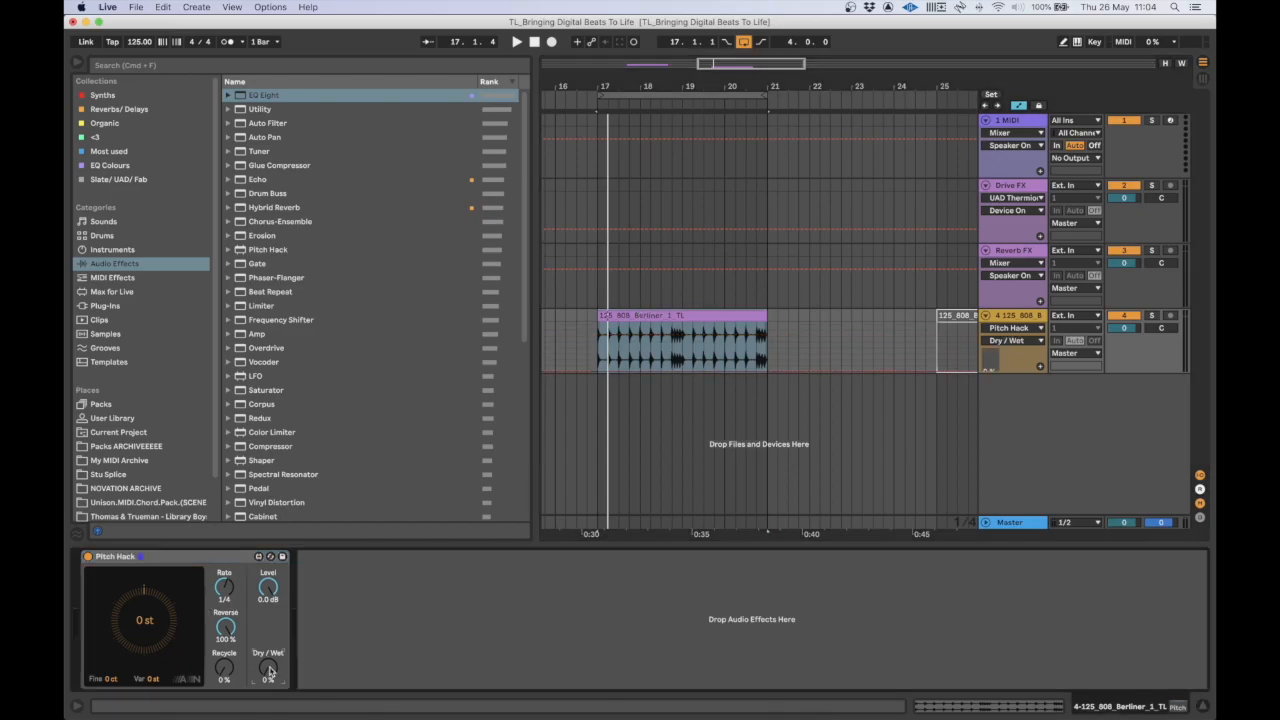
# - Set Pitch Hack to +7 semitones with a partial Dry/Wet blend and adjusted Level
pyautogui.click(516, 40)
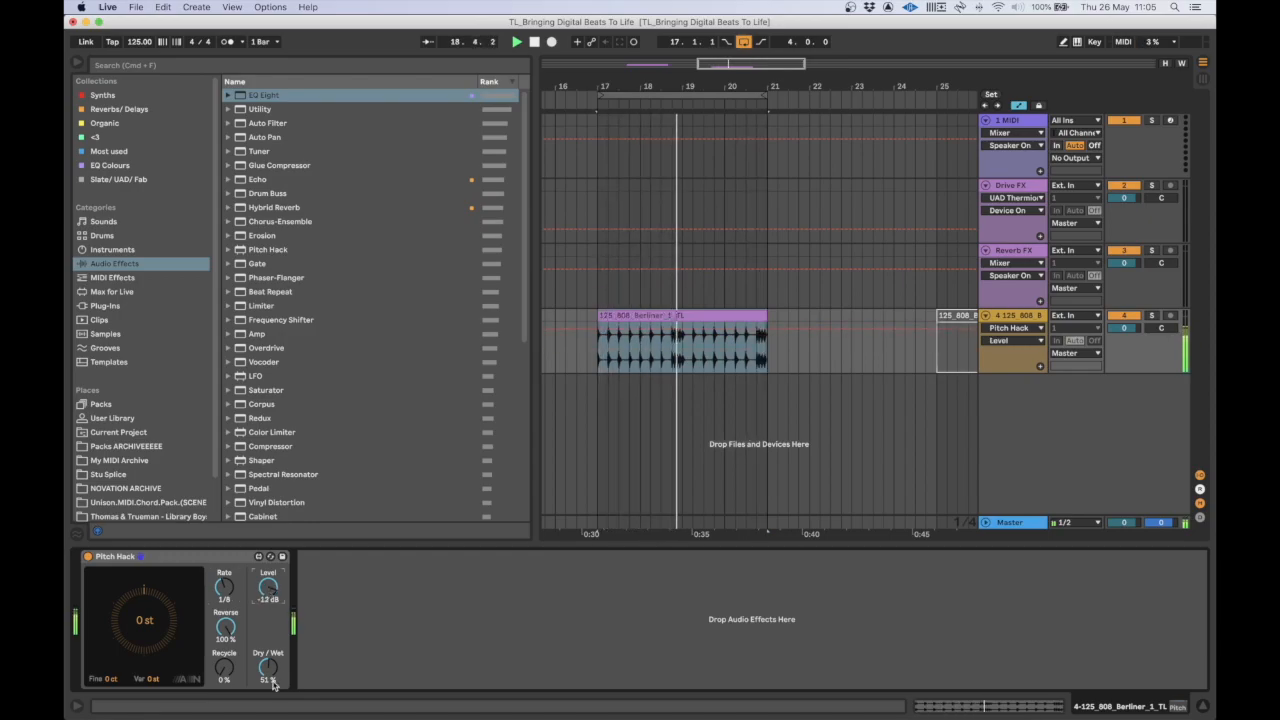
pyautogui.moveTo(268, 664); pyautogui.dragTo(268, 684)
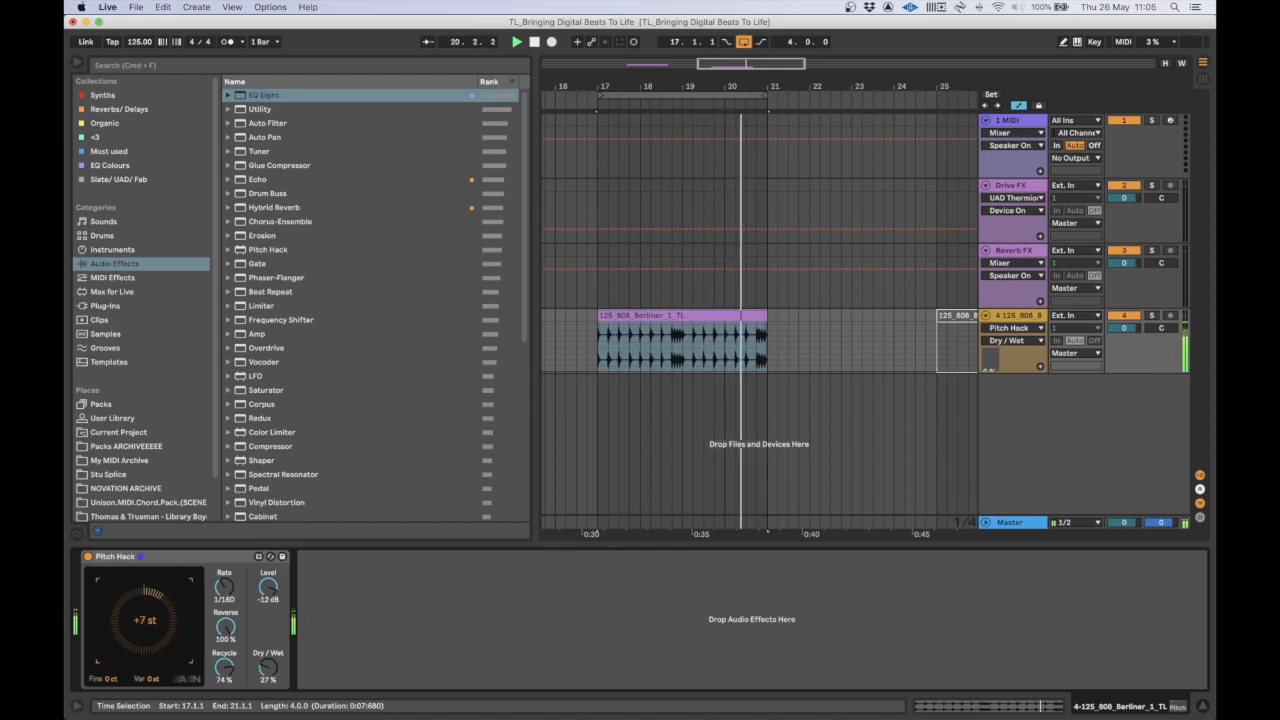
pyautogui.moveTo(144, 620); pyautogui.dragTo(144, 600)
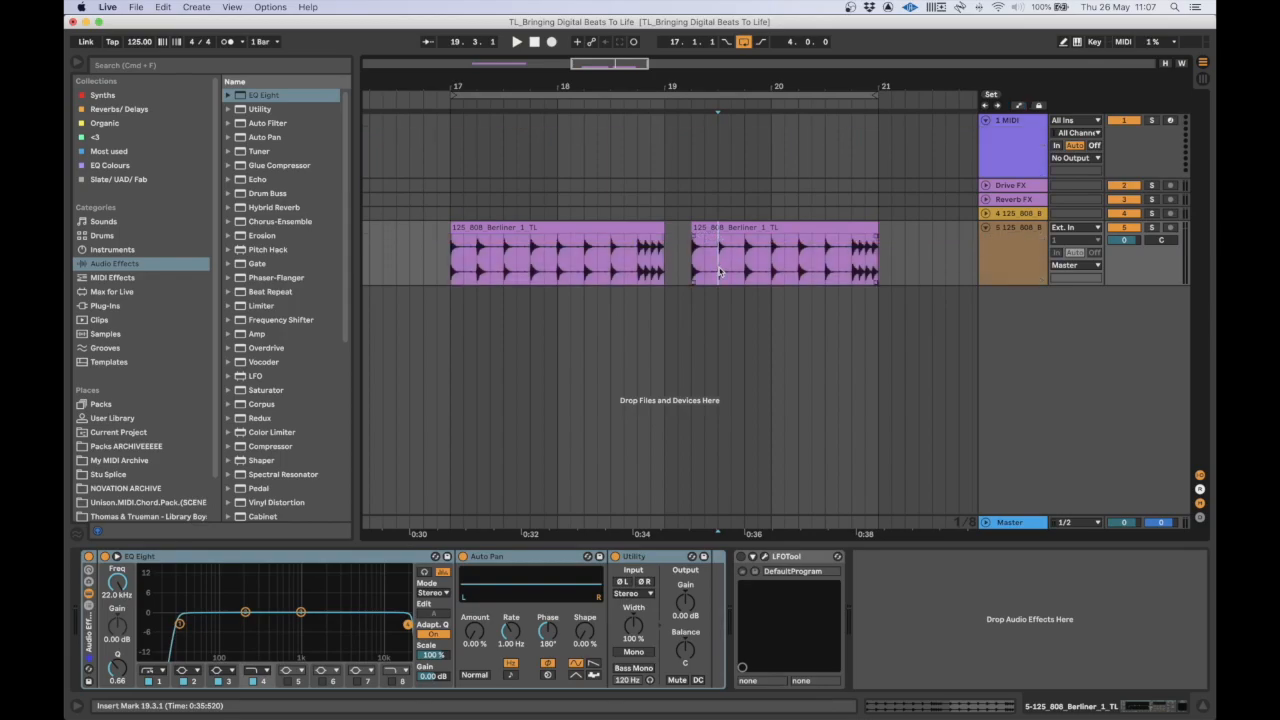
pyautogui.moveTo(722, 260)
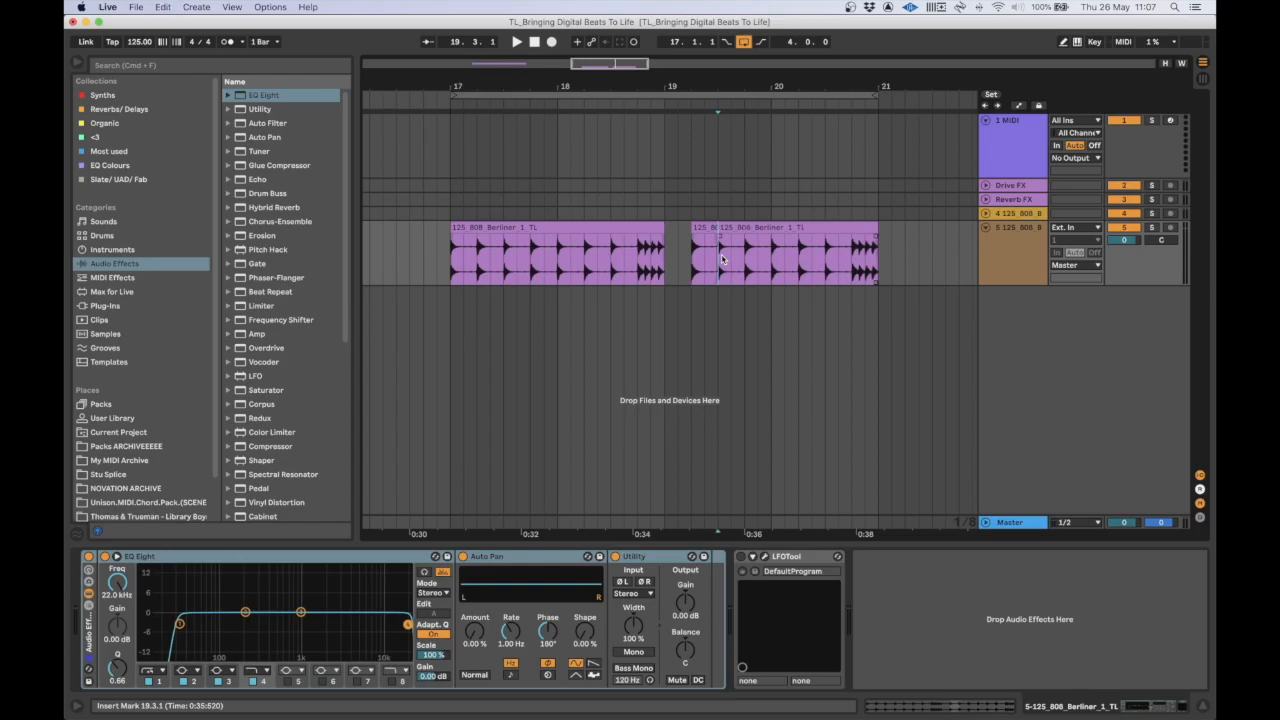
# - Select the duplicated second 808 Berliner clip placed a bar after the first
pyautogui.click(704, 252)
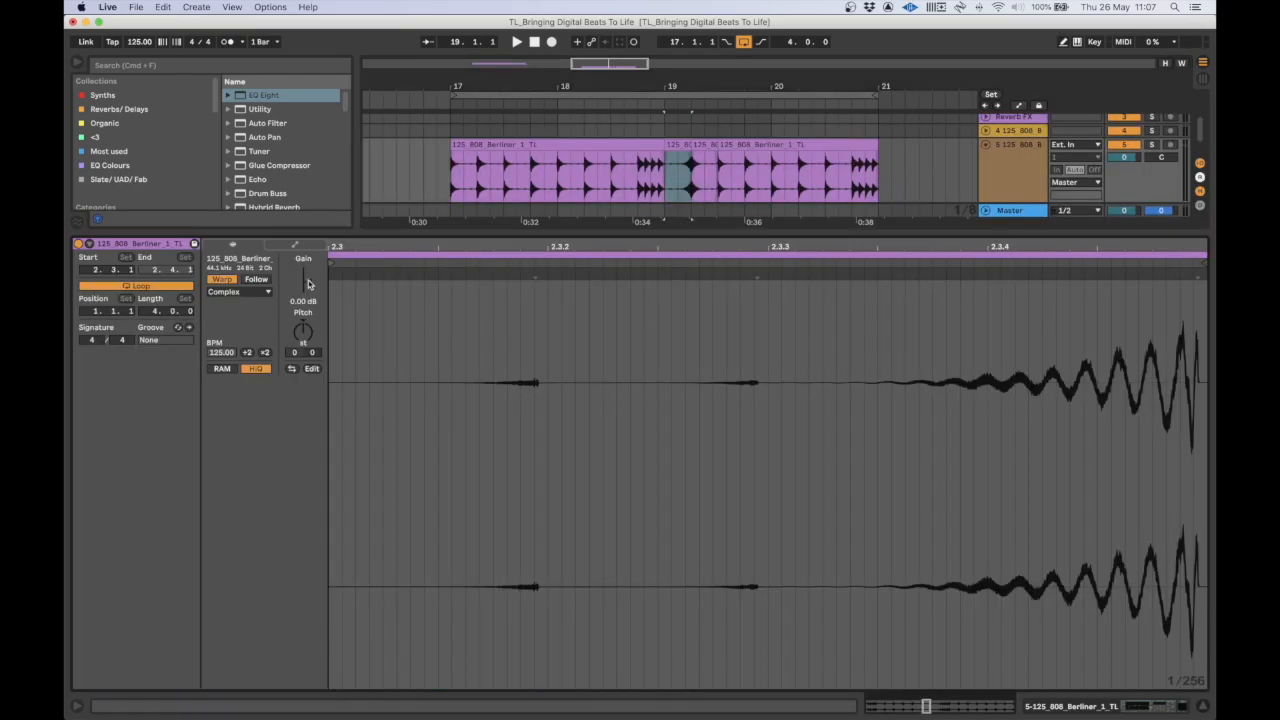
# - Inspect the second 808 Berliner clip's waveform transients in the Sample Editor
pyautogui.moveTo(304, 284); pyautogui.dragTo(304, 300)
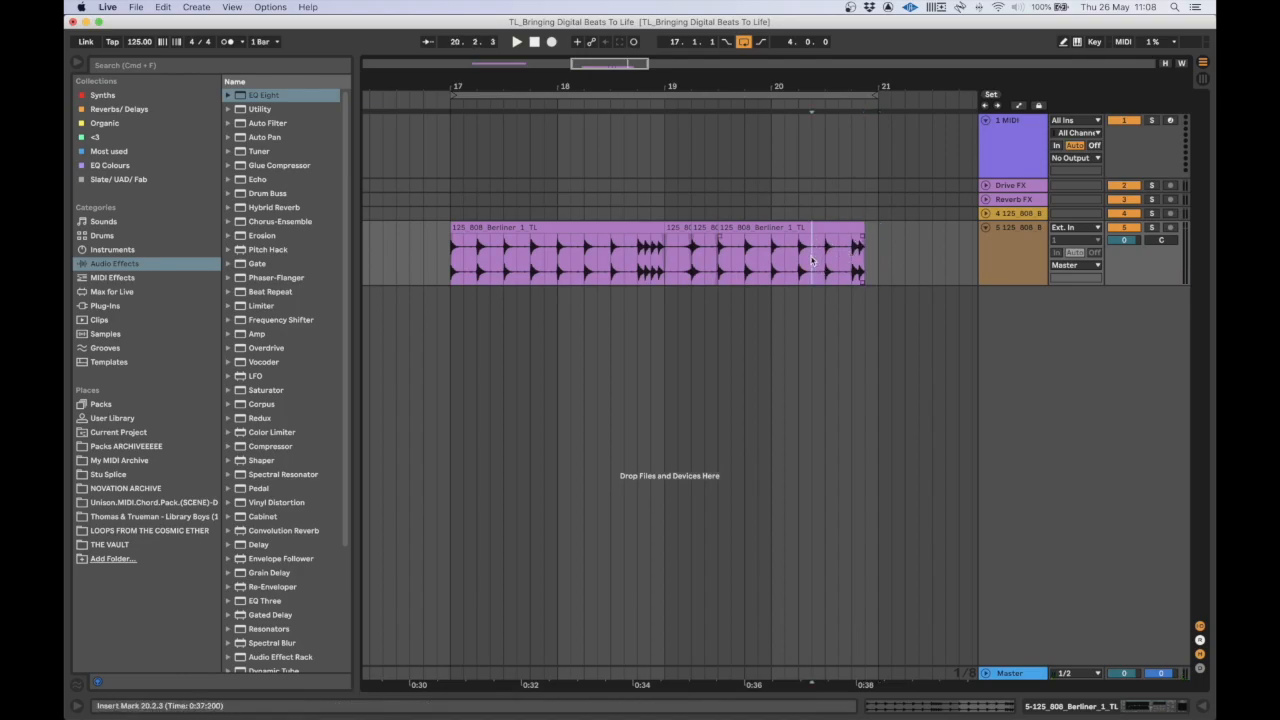
# - Delete a short slice of the 808 loop after bar 19 and play the gapped result
pyautogui.click(800, 250)
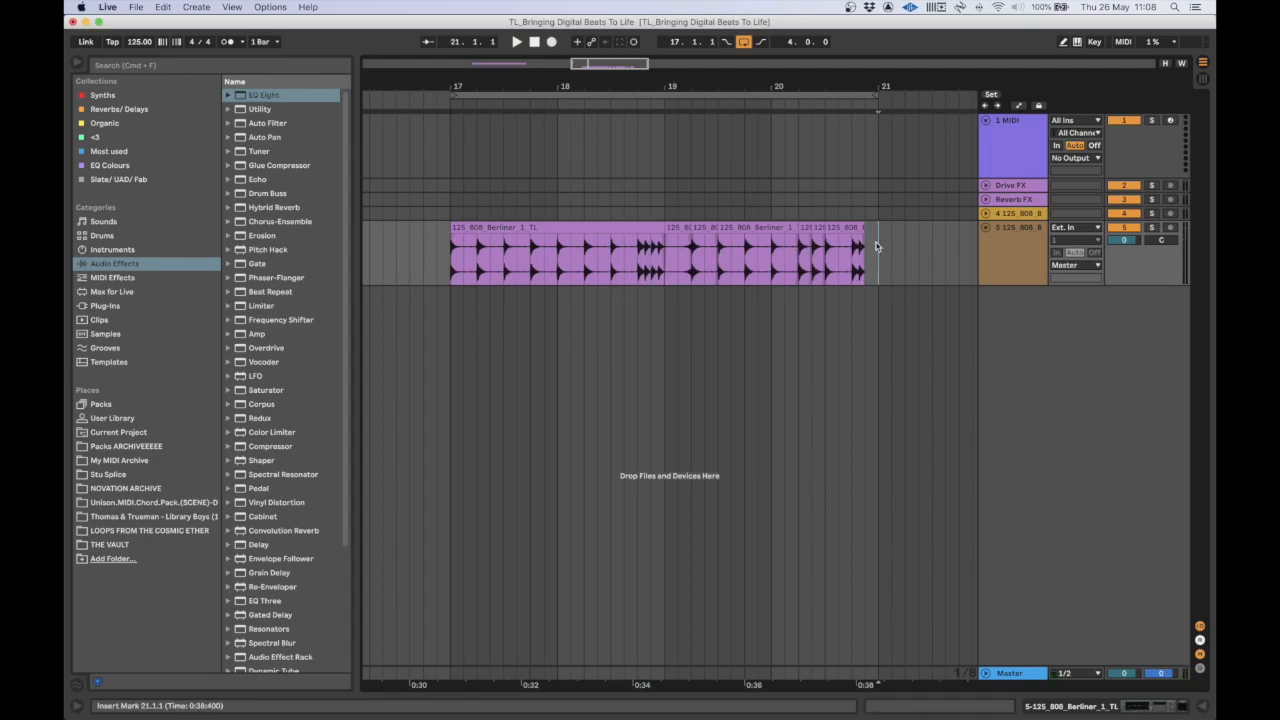
pyautogui.click(660, 244)
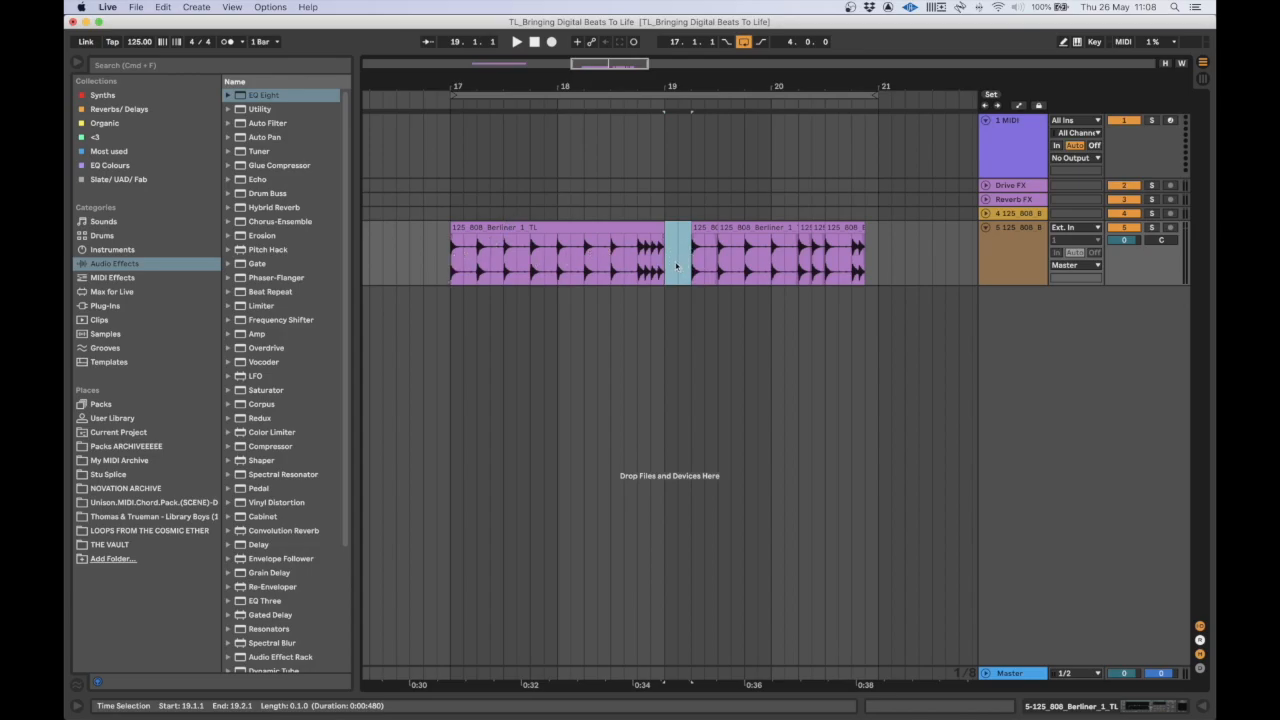
pyautogui.click(516, 40)
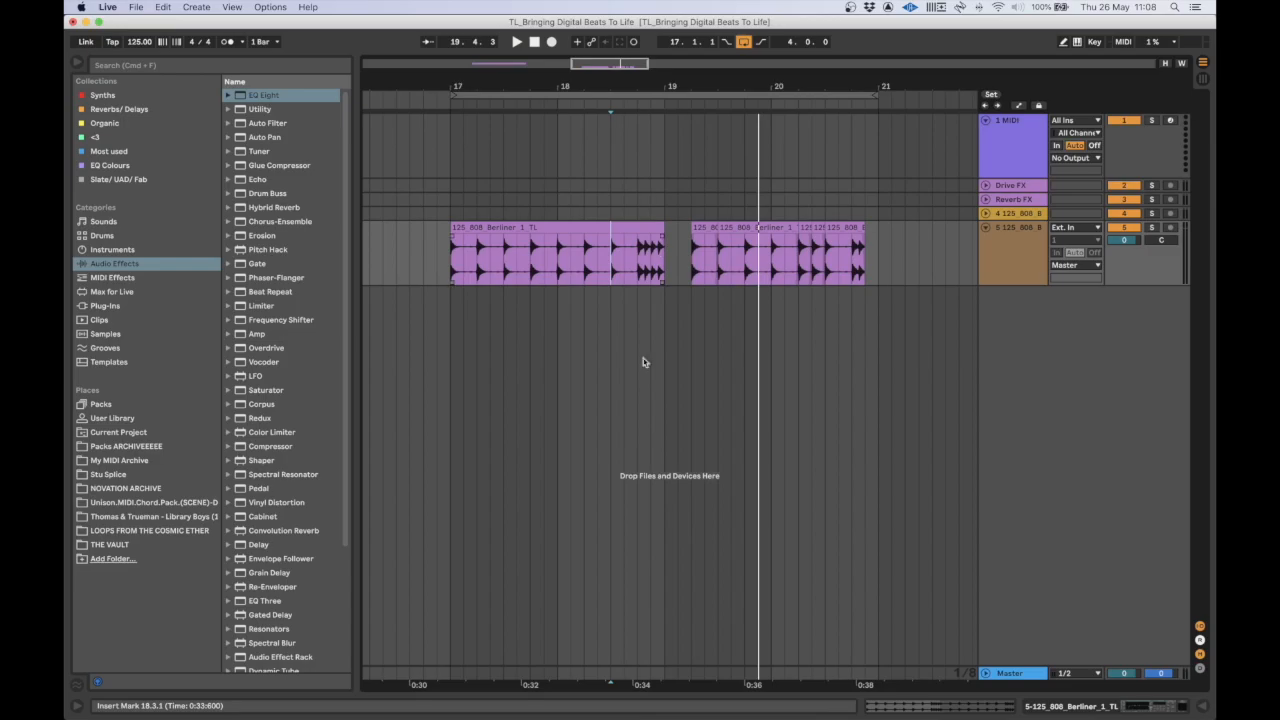
pyautogui.moveTo(670, 290)
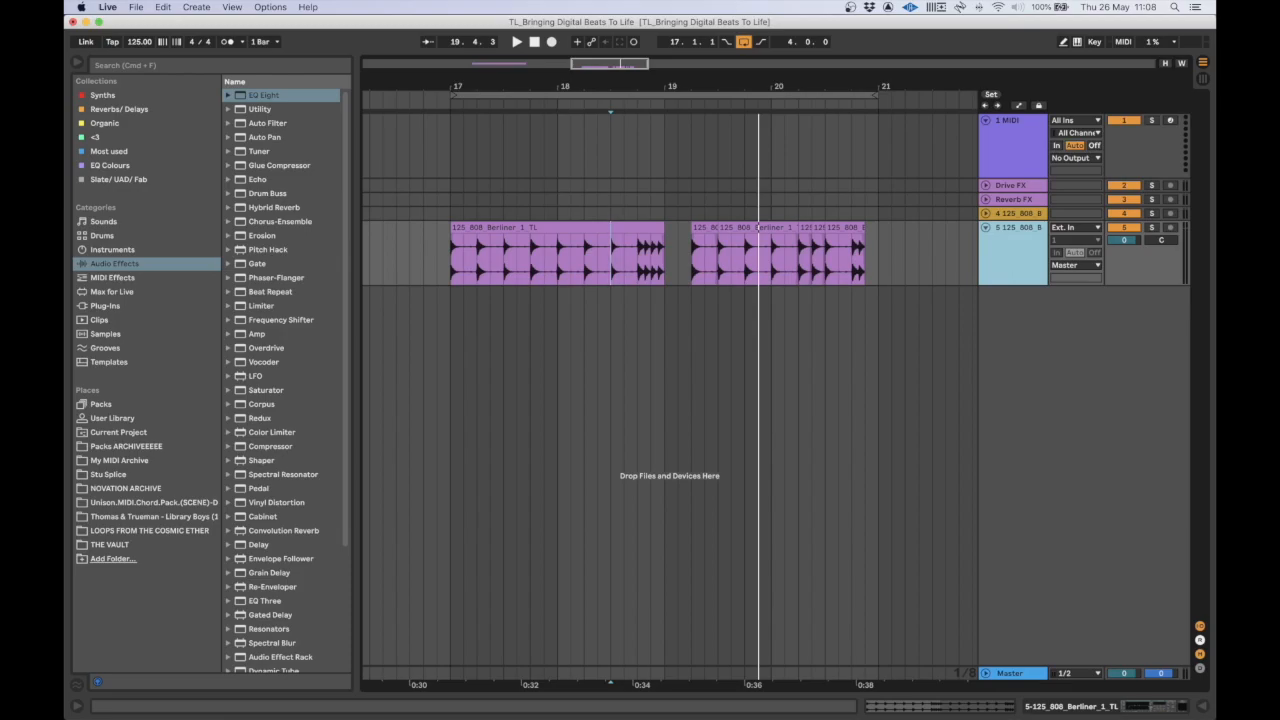
# - Search 'vintage' in the browser and select the 808 audio clip for drum-to-MIDI conversion
pyautogui.write('vintage')
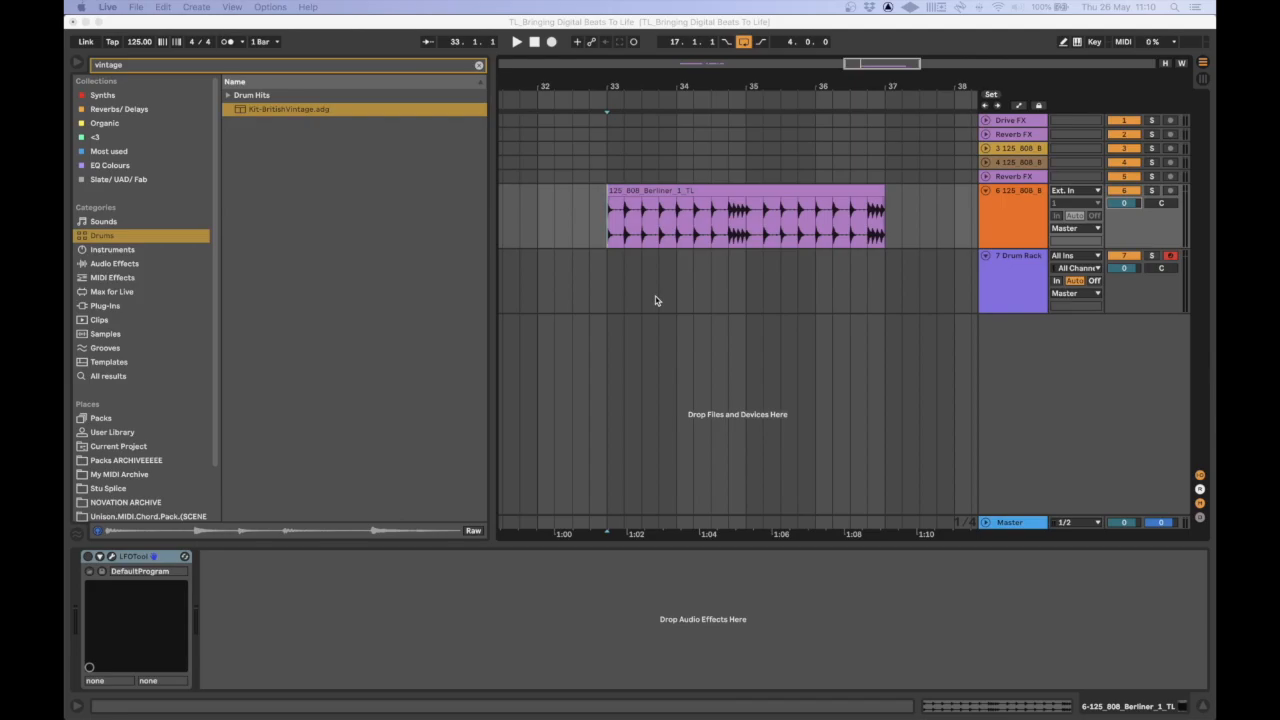
pyautogui.click(744, 216)
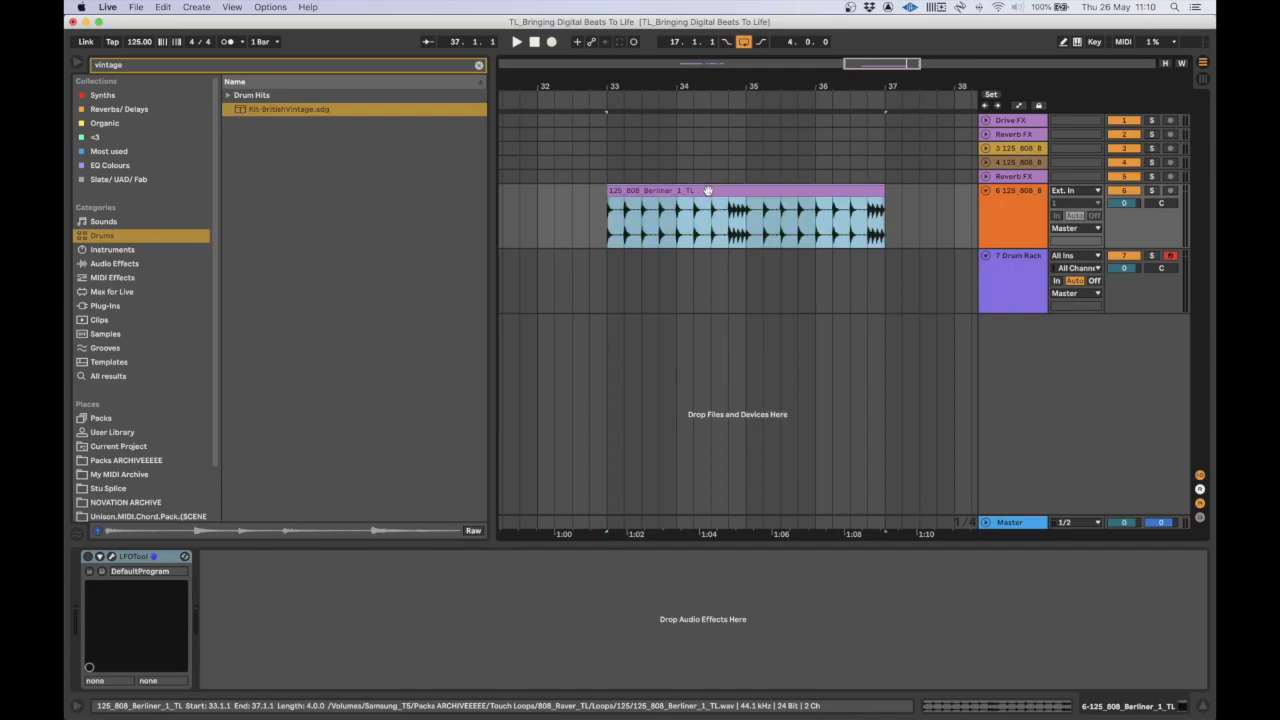
pyautogui.moveTo(744, 188)
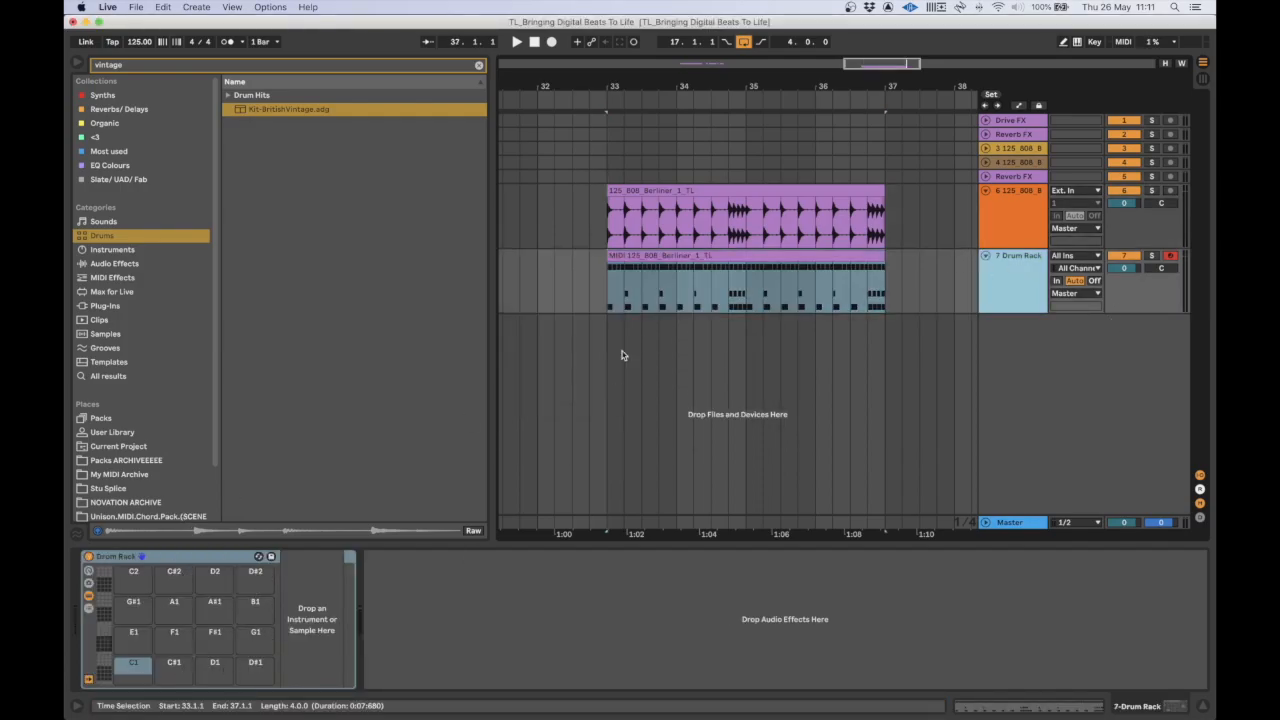
pyautogui.moveTo(824, 312)
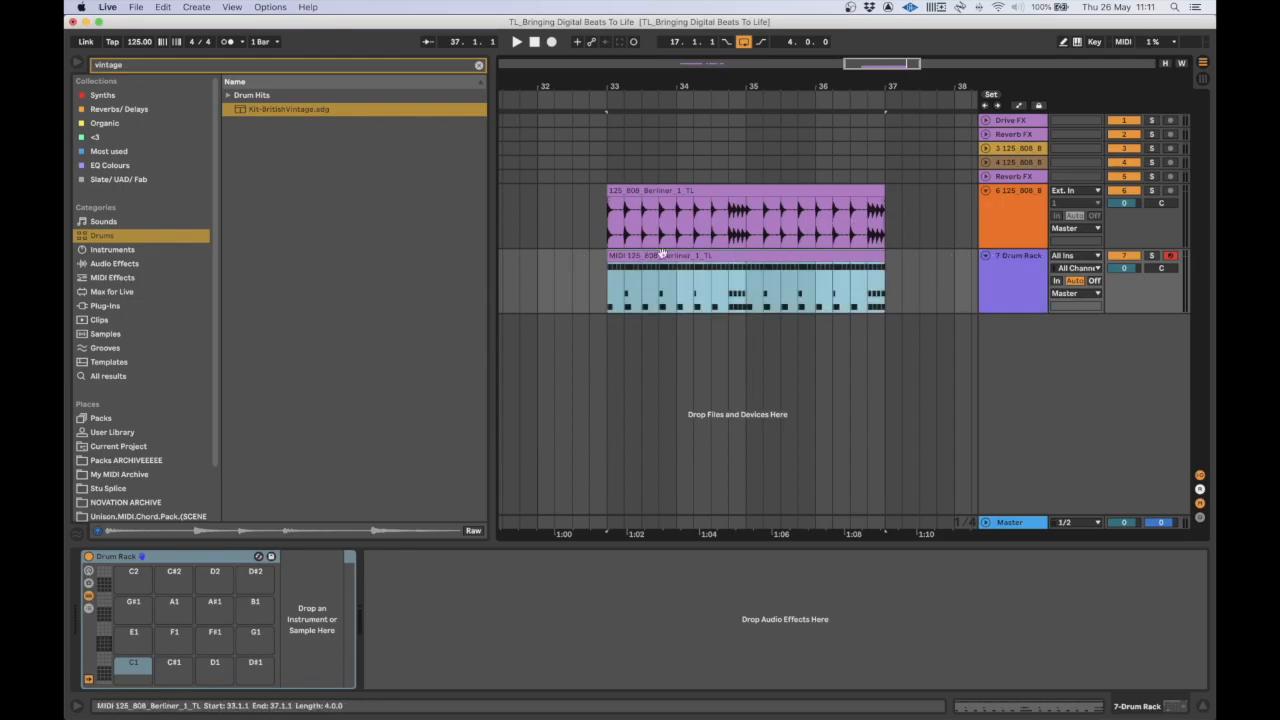
pyautogui.doubleClick(744, 284)
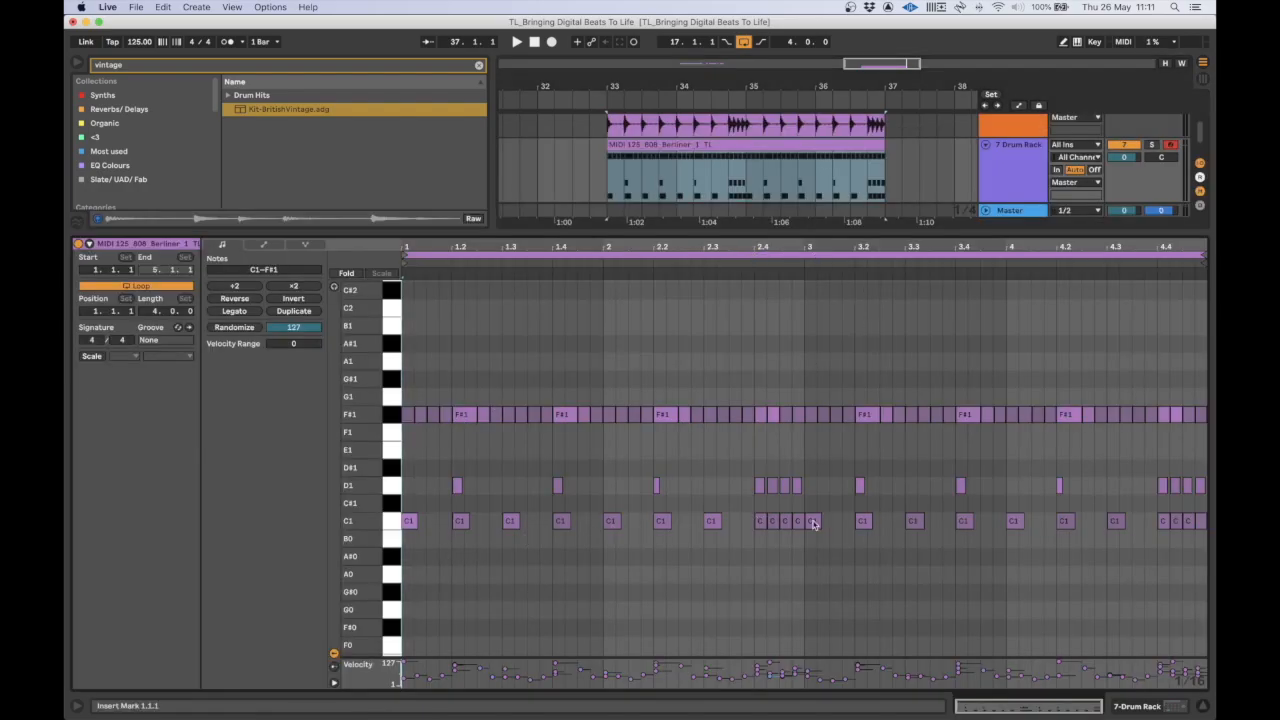
pyautogui.moveTo(760, 520); pyautogui.dragTo(800, 524)
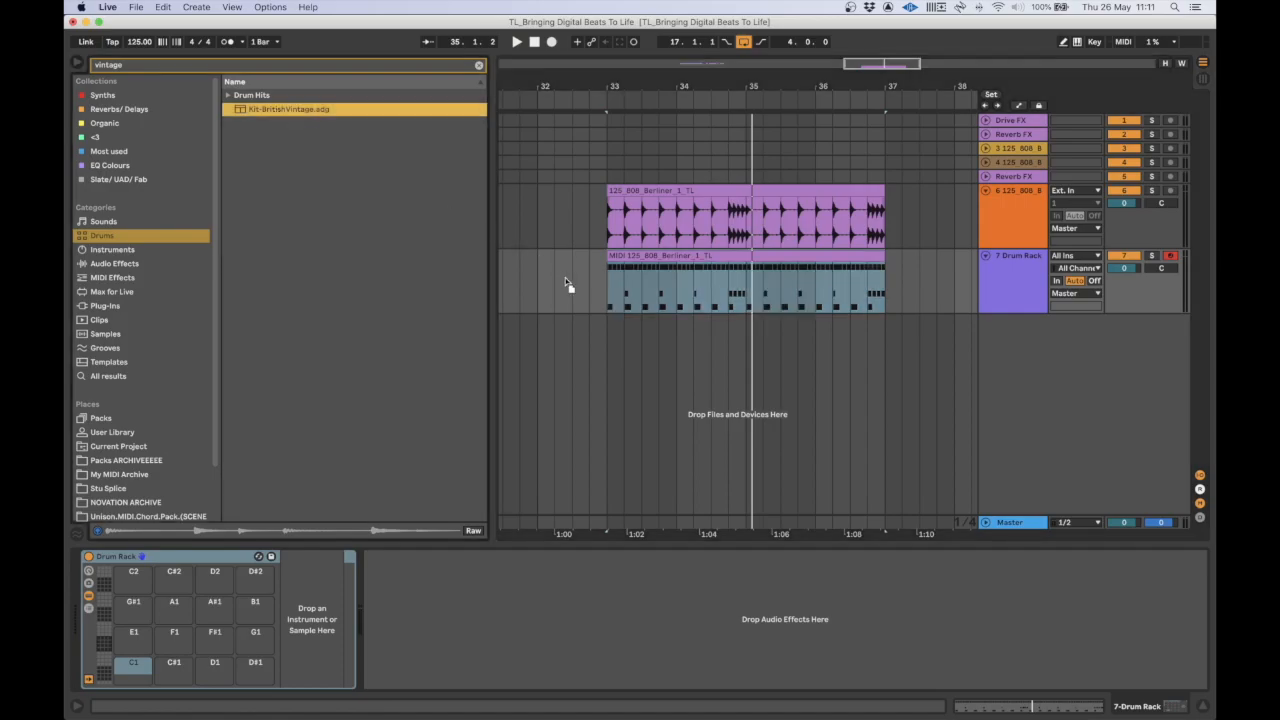
pyautogui.moveTo(564, 280)
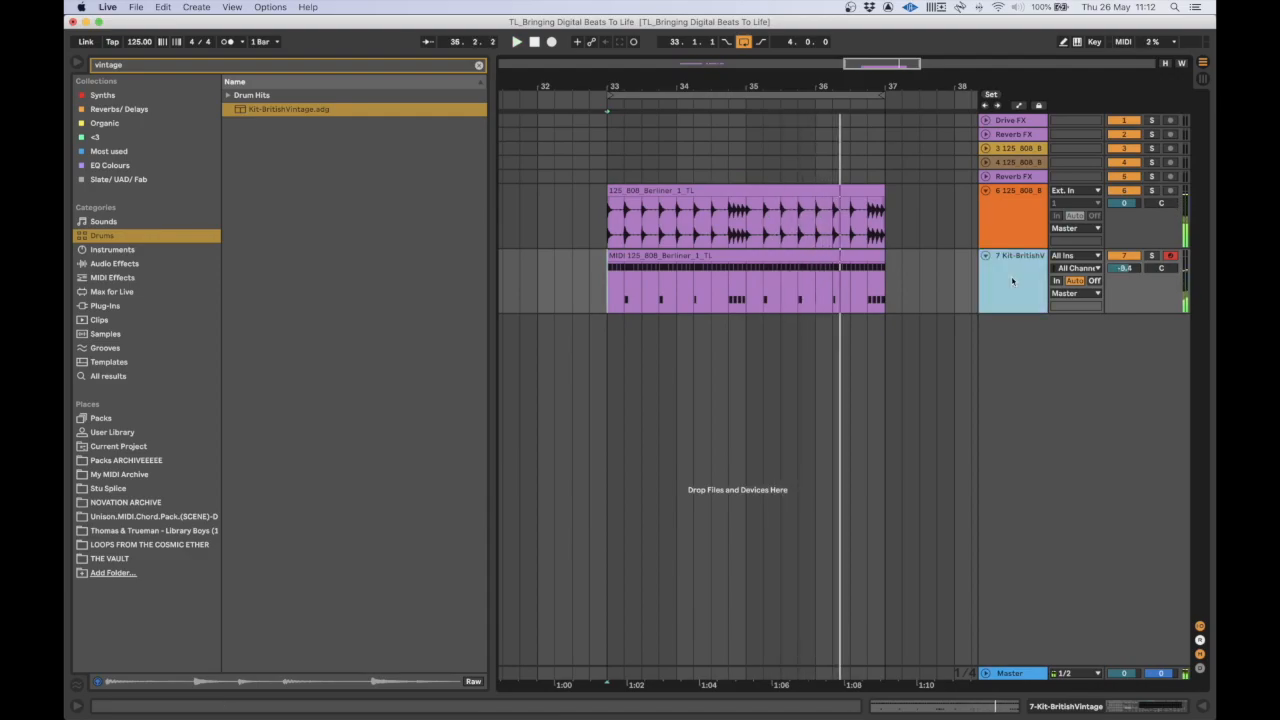
# - Add a ride hit at the pattern start of the British Vintage clip and audition Tom Mid
pyautogui.doubleClick(744, 280)
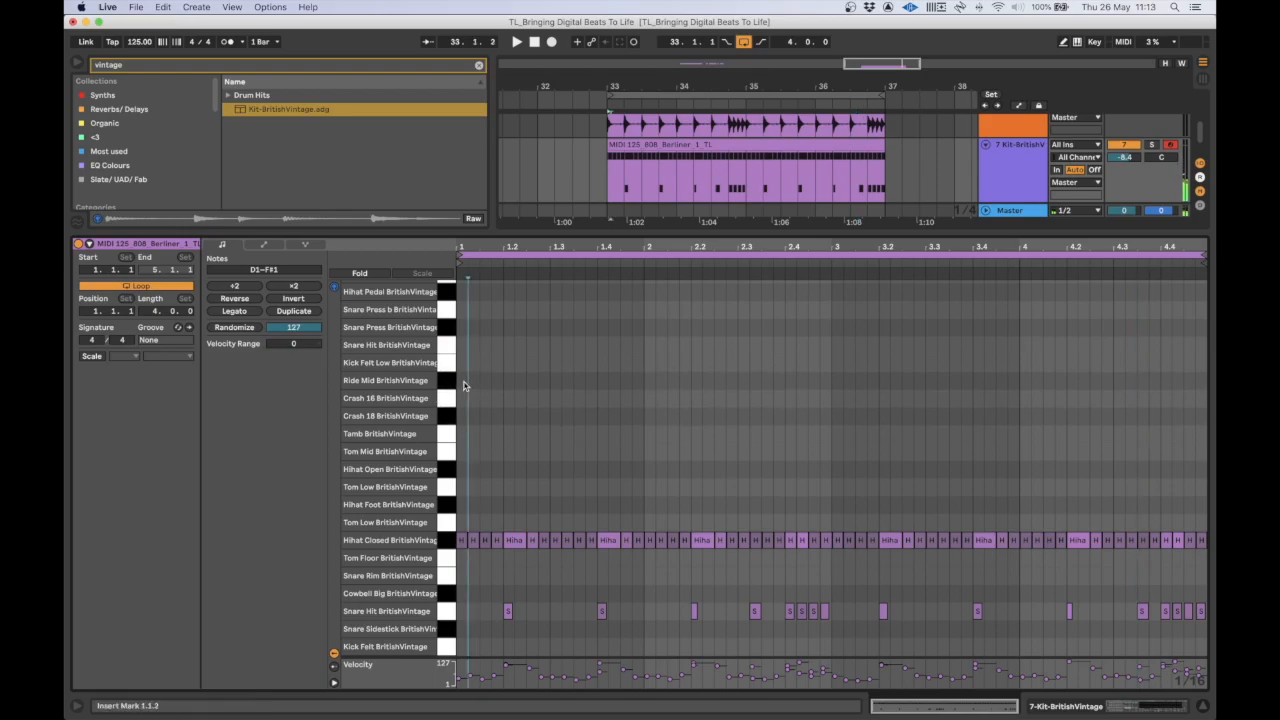
pyautogui.click(460, 380)
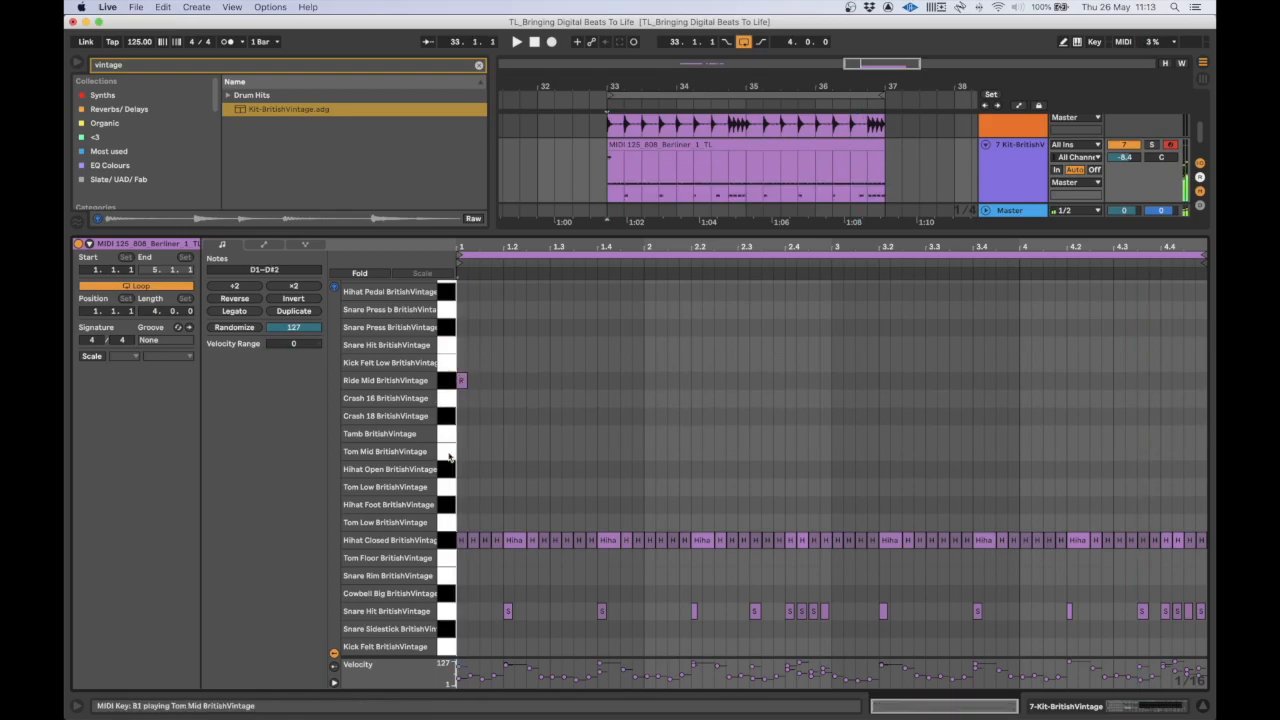
pyautogui.click(624, 452)
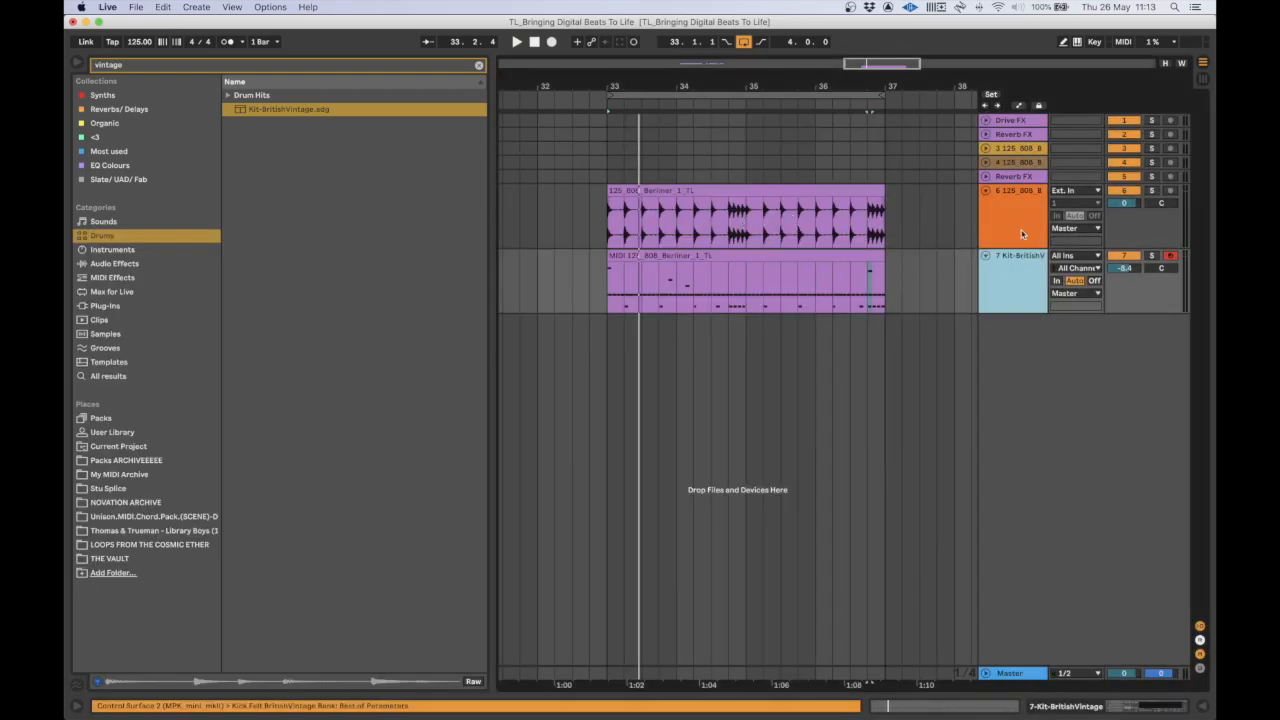
# - Select the 808 Berliner track together with the British Vintage drum track for grouping
pyautogui.click(1012, 280)
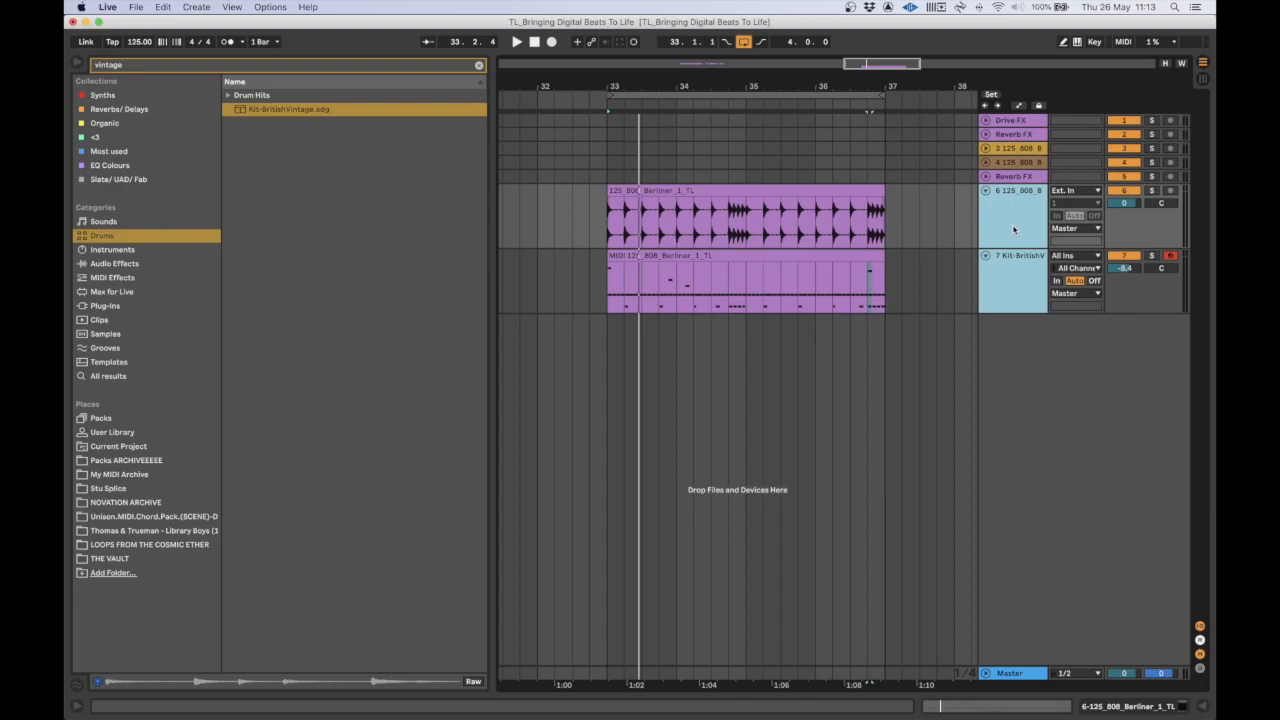
pyautogui.moveTo(1012, 252)
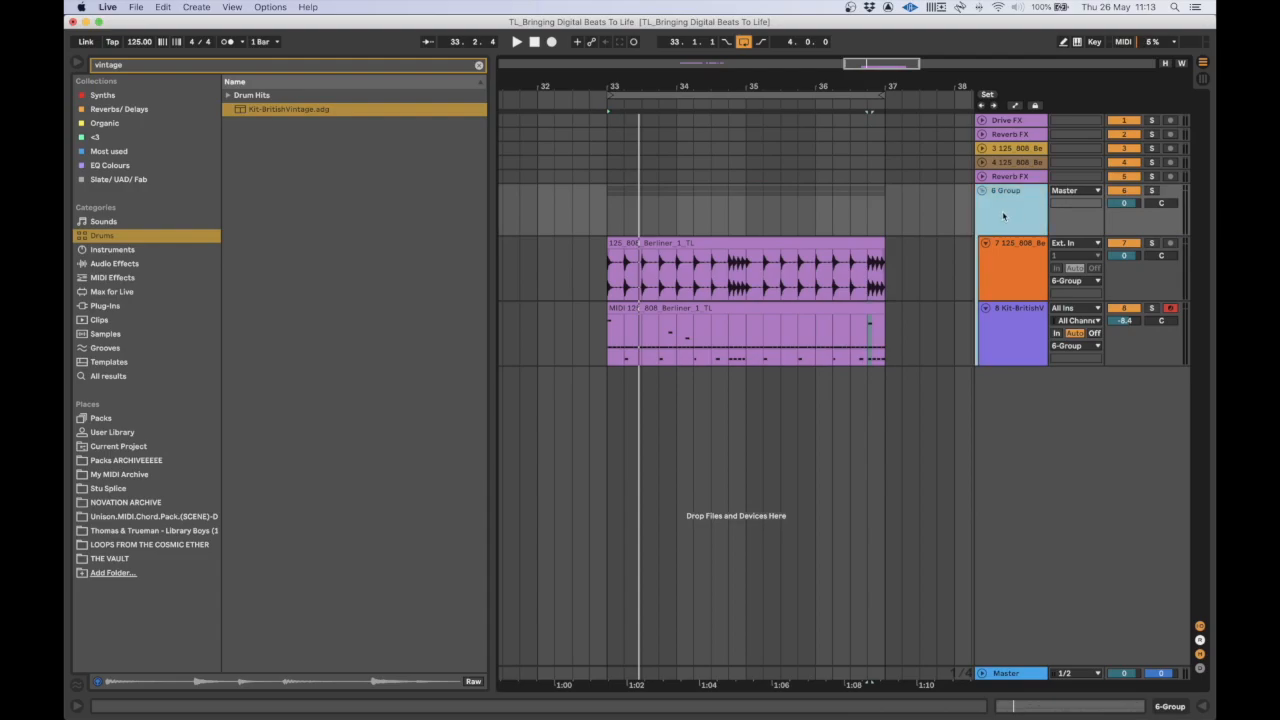
# - Load Glue Compressor from Audio Effects onto the new drum group
pyautogui.click(478, 64)
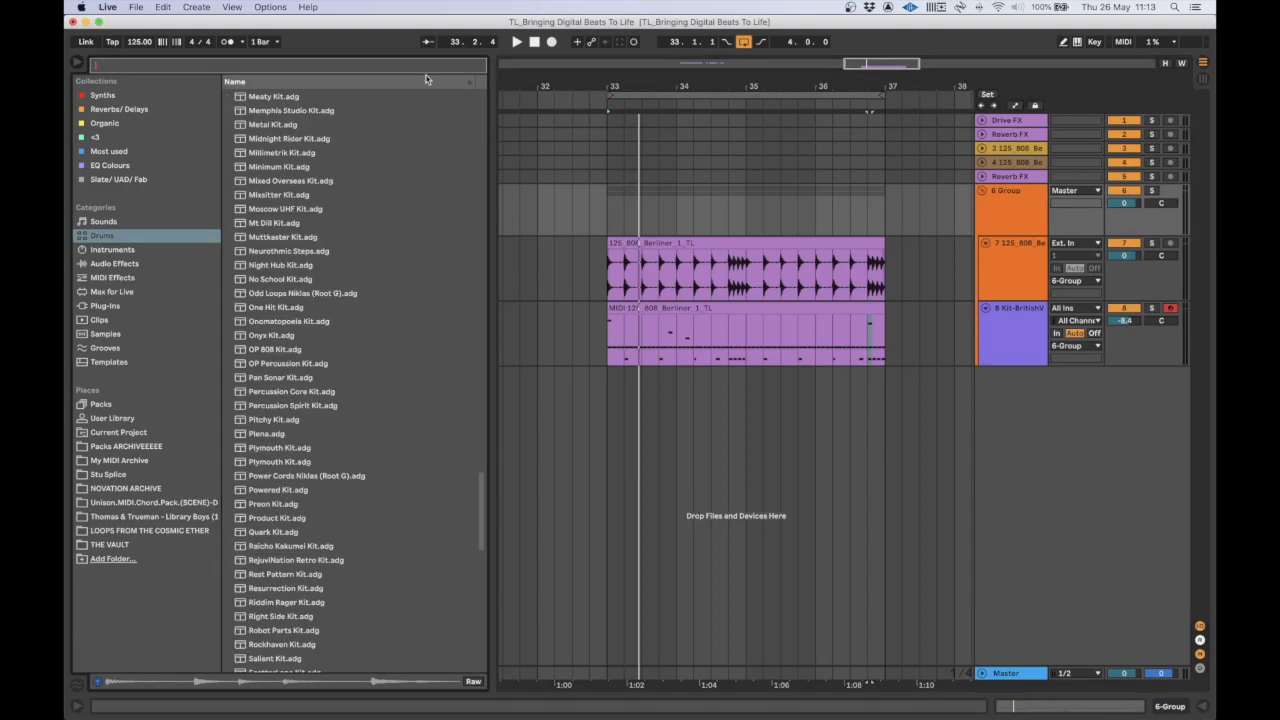
pyautogui.click(114, 264)
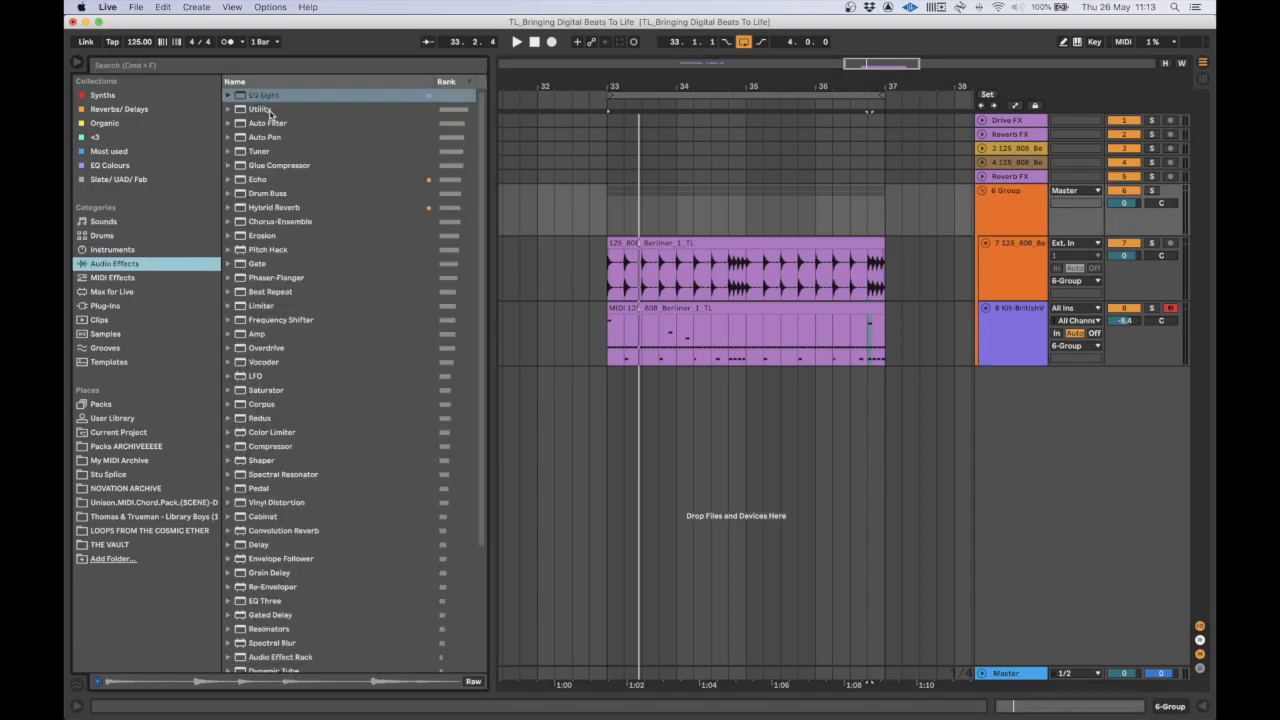
pyautogui.click(280, 164)
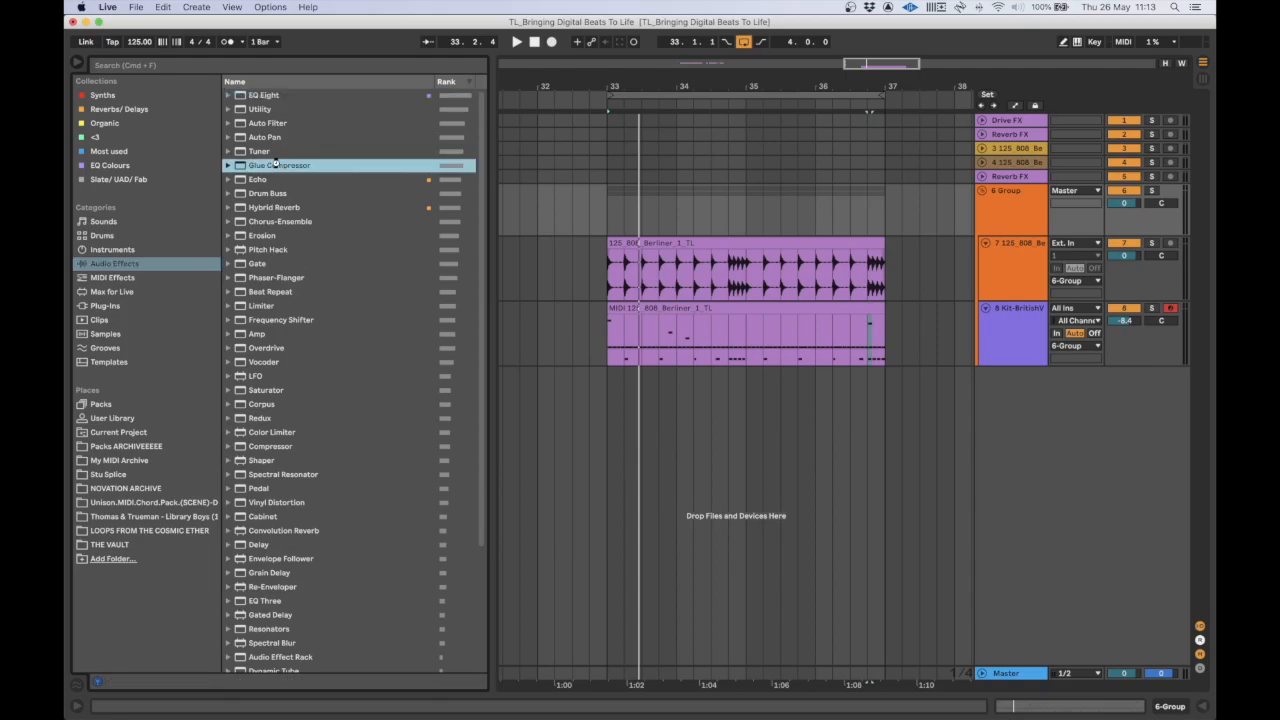
pyautogui.doubleClick(278, 164)
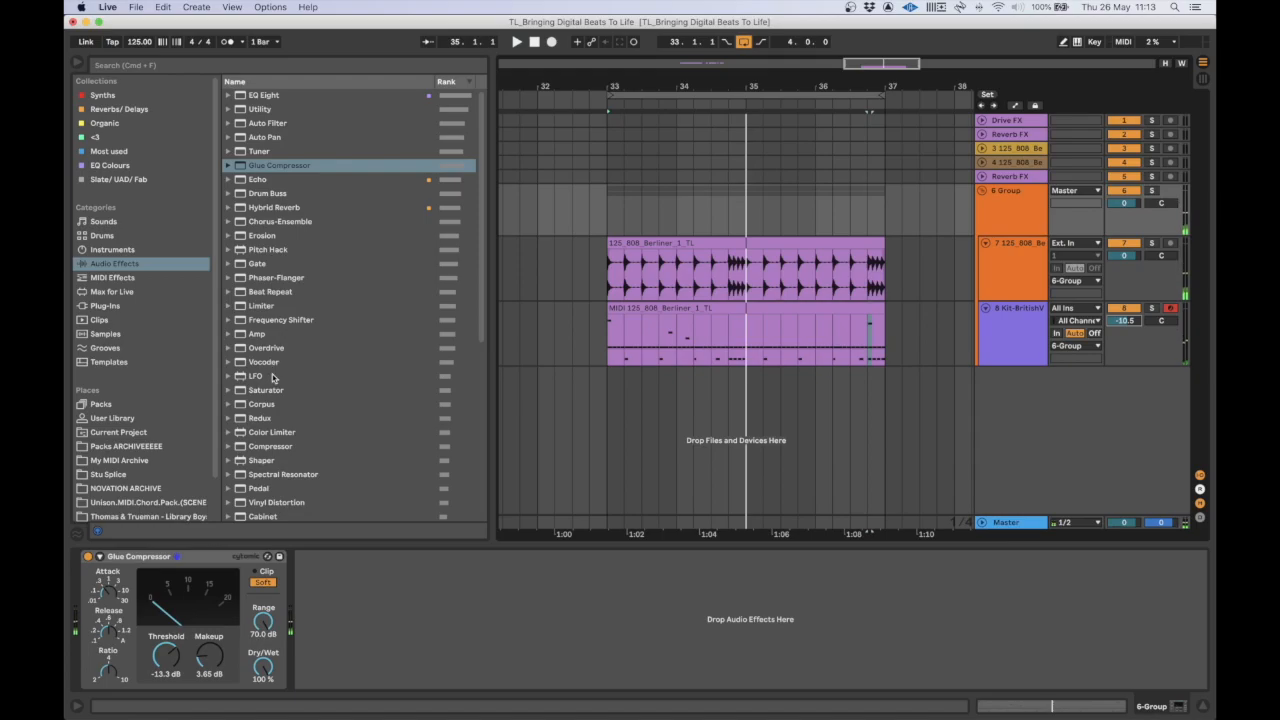
# - Add Vocoder after the Glue Compressor and set its Carrier to Modulator
pyautogui.click(264, 360)
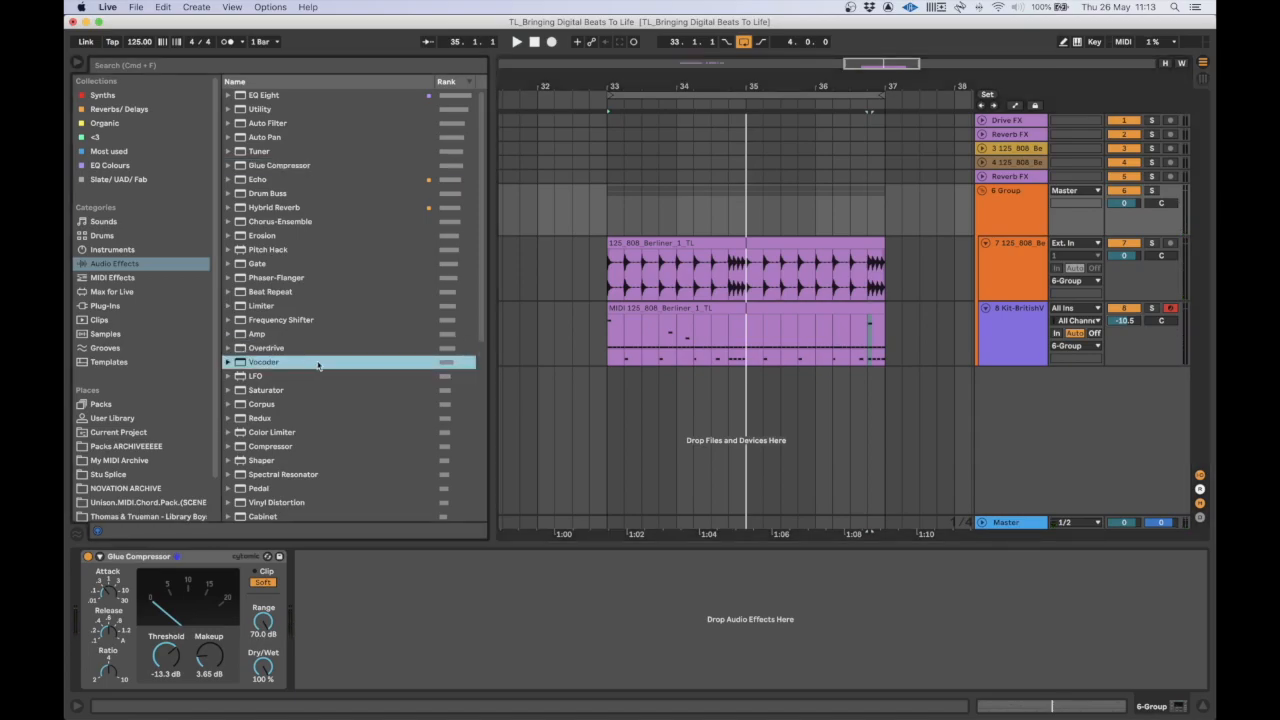
pyautogui.doubleClick(264, 360)
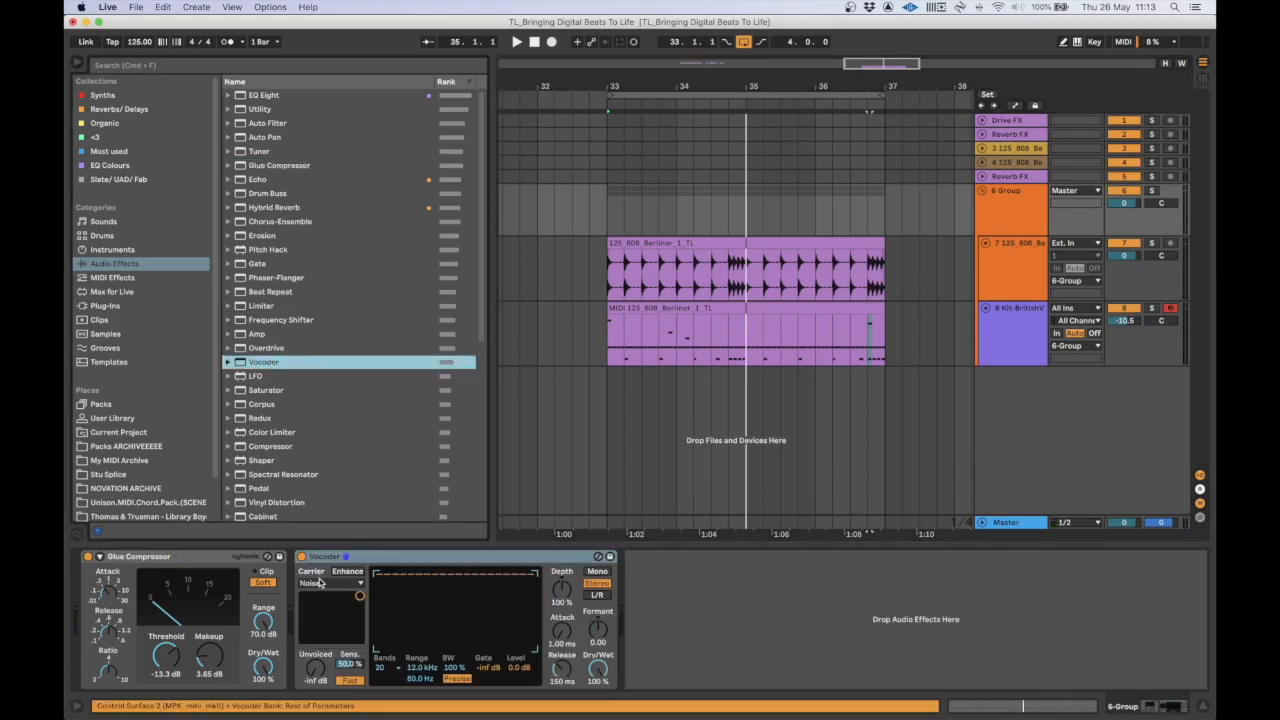
pyautogui.click(330, 584)
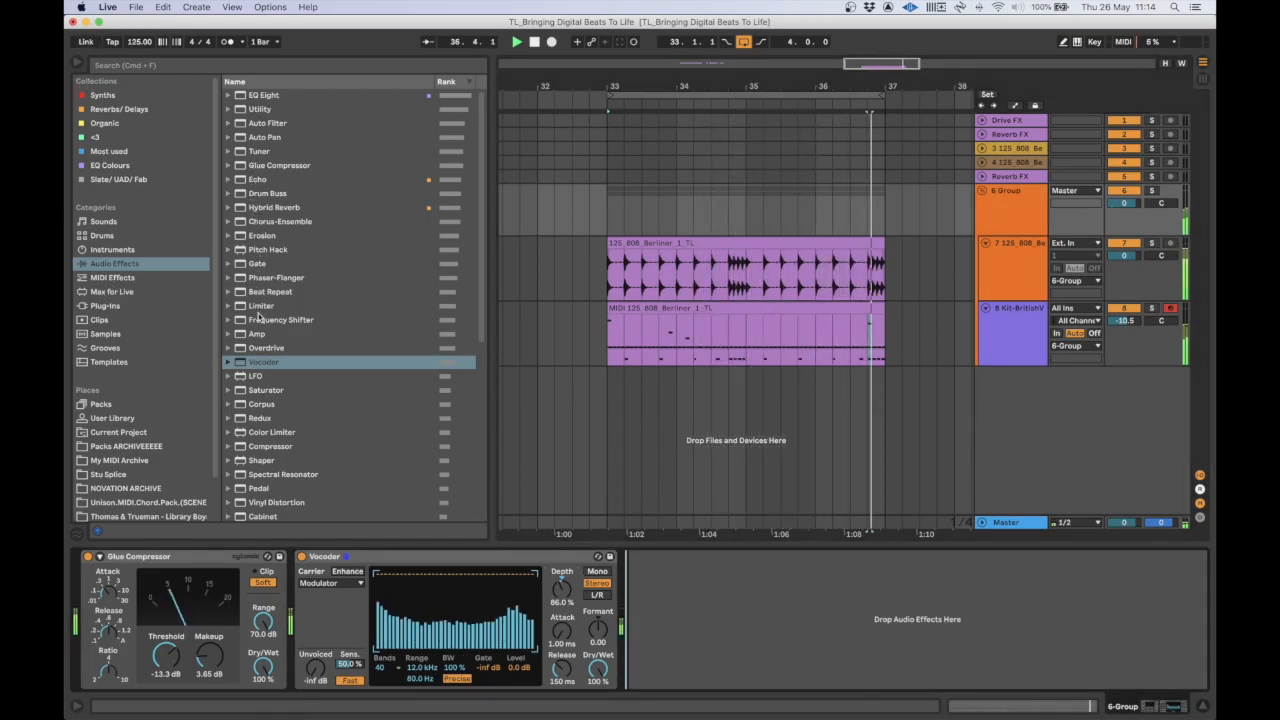
# - Load another audio effect from the browser into the group's chain after the Vocoder
pyautogui.doubleClick(260, 108)
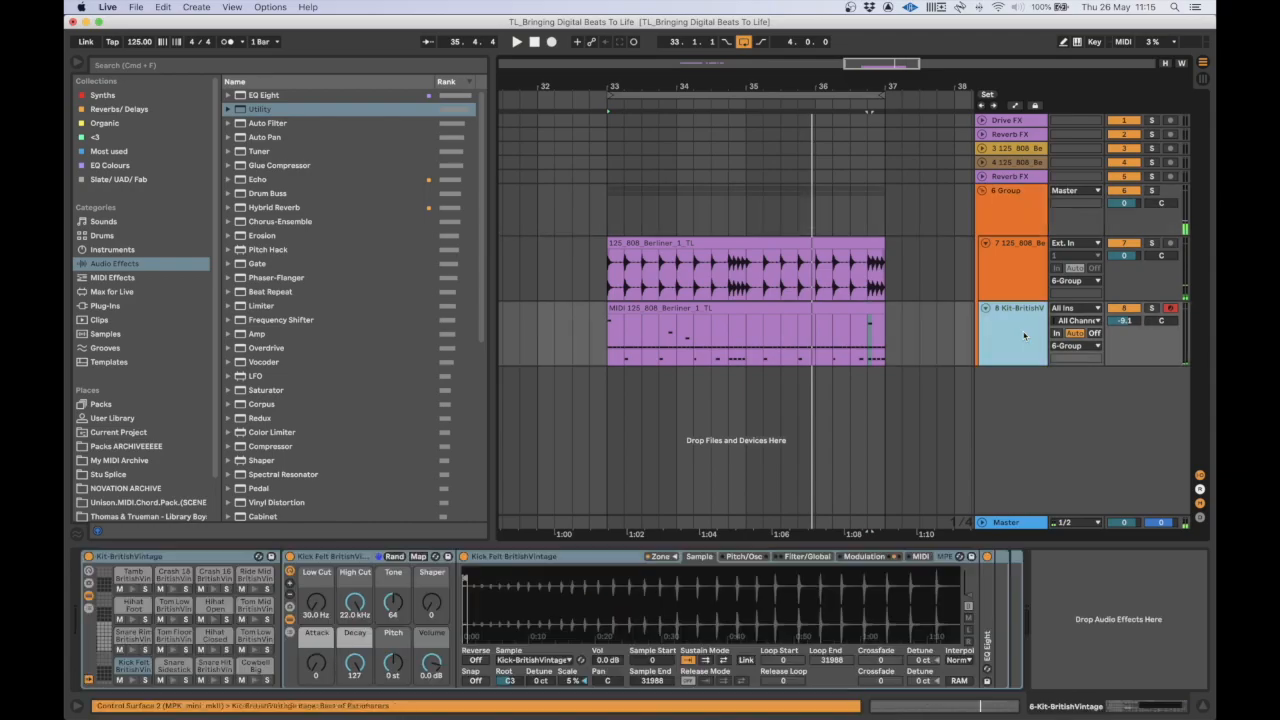
pyautogui.moveTo(904, 320)
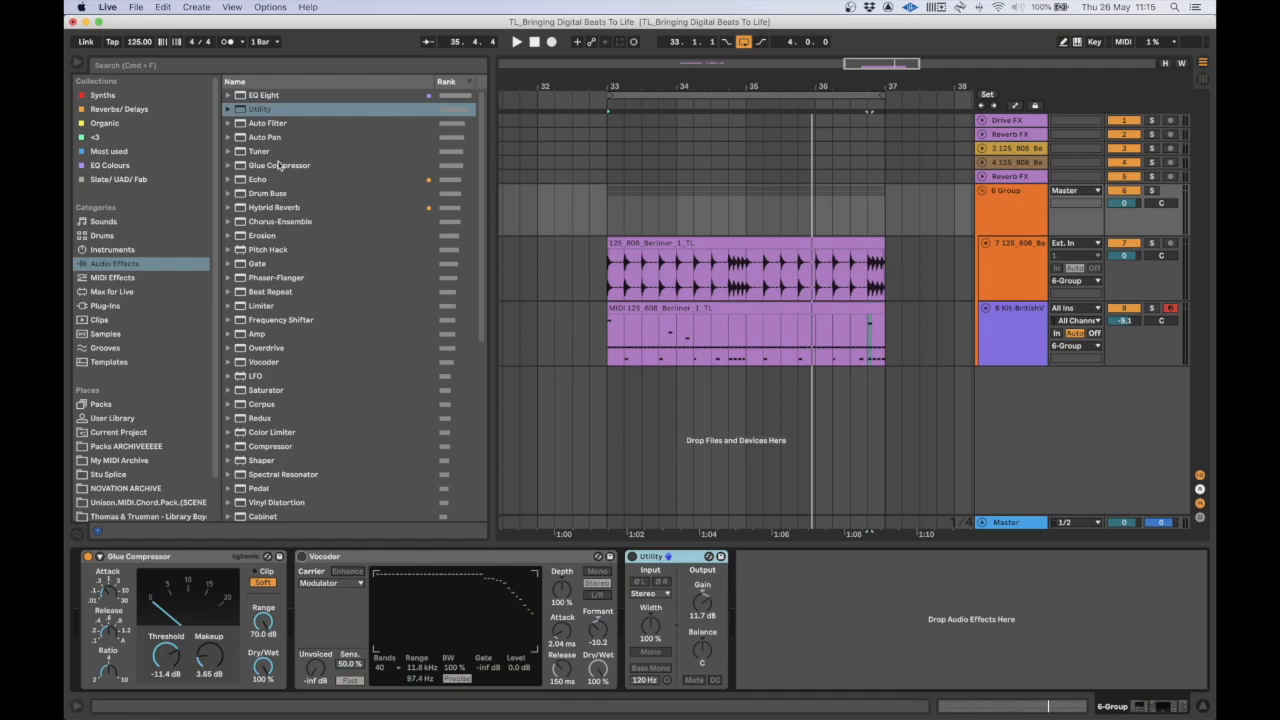
pyautogui.moveTo(308, 388)
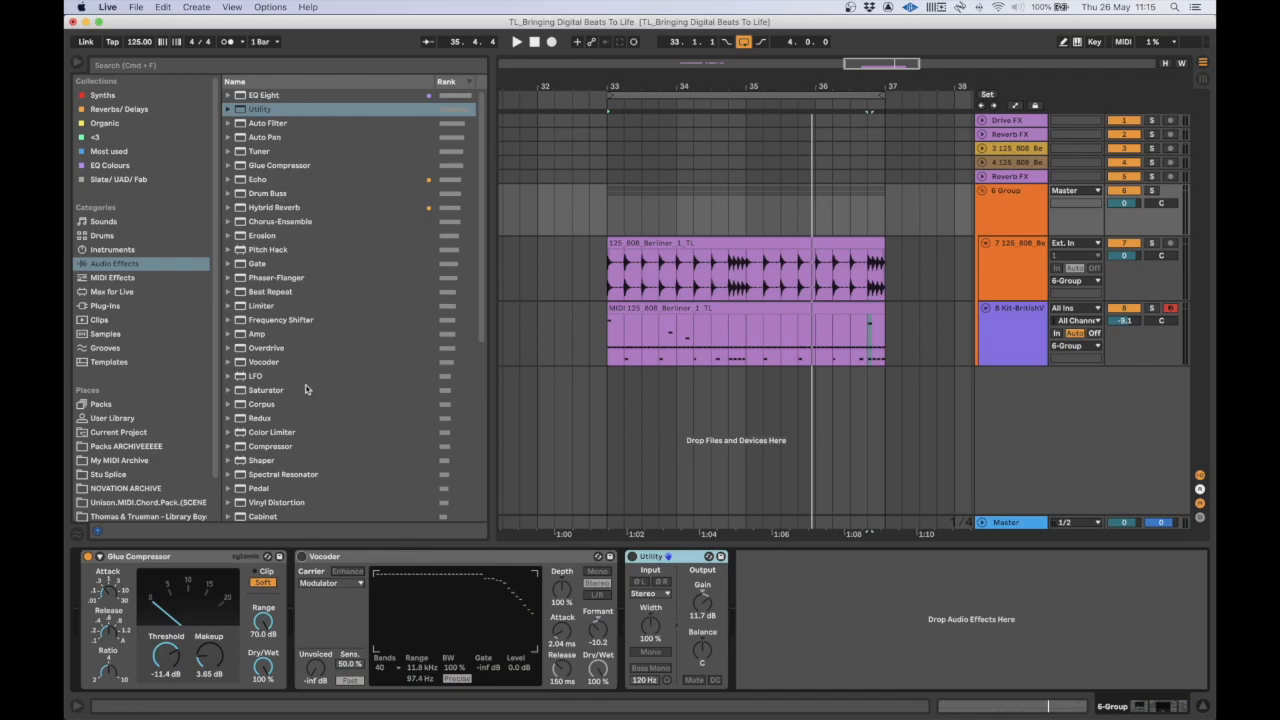
pyautogui.moveTo(344, 508)
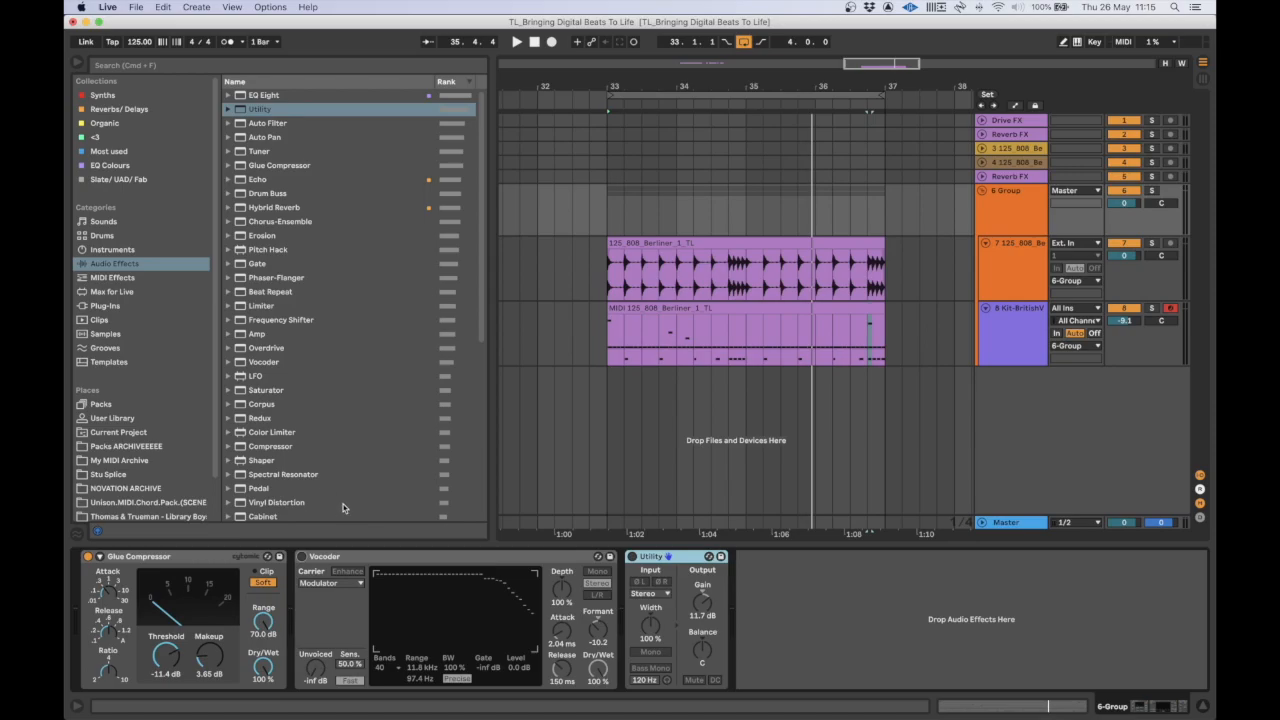
pyautogui.moveTo(318, 238)
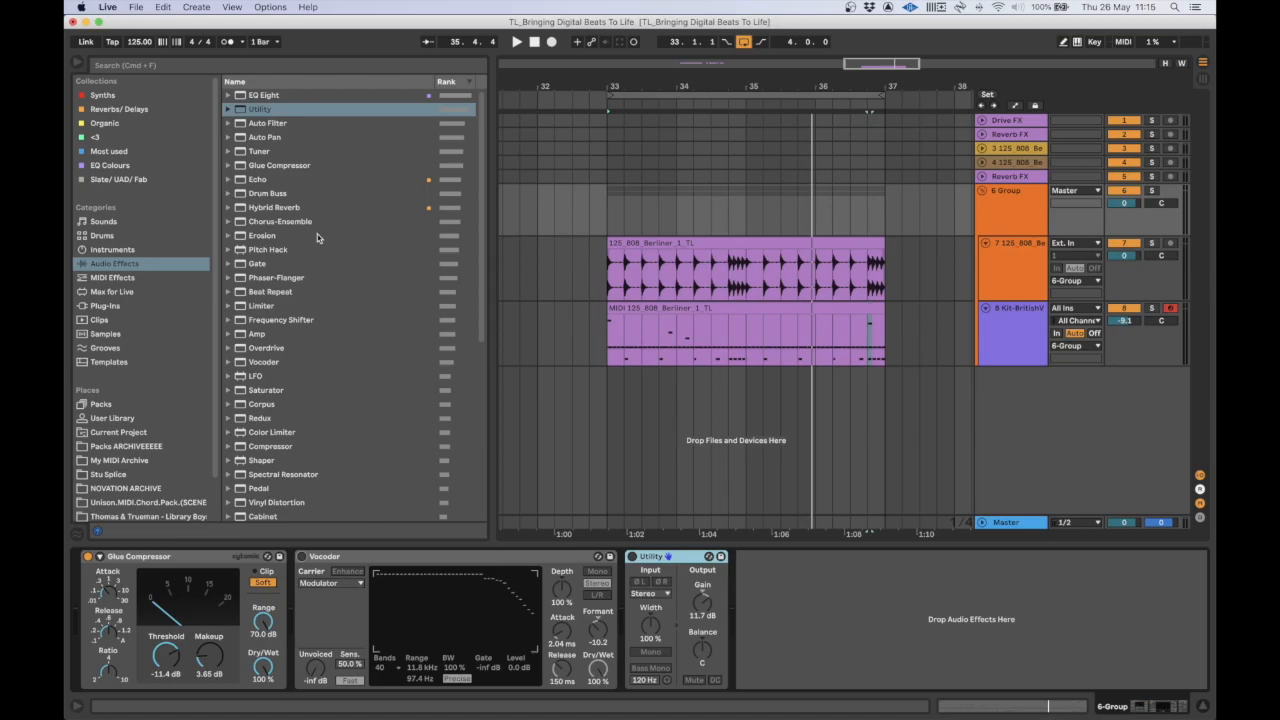
# - Pick Frequency Shifter in Audio Effects for the end of the group's chain
pyautogui.click(280, 320)
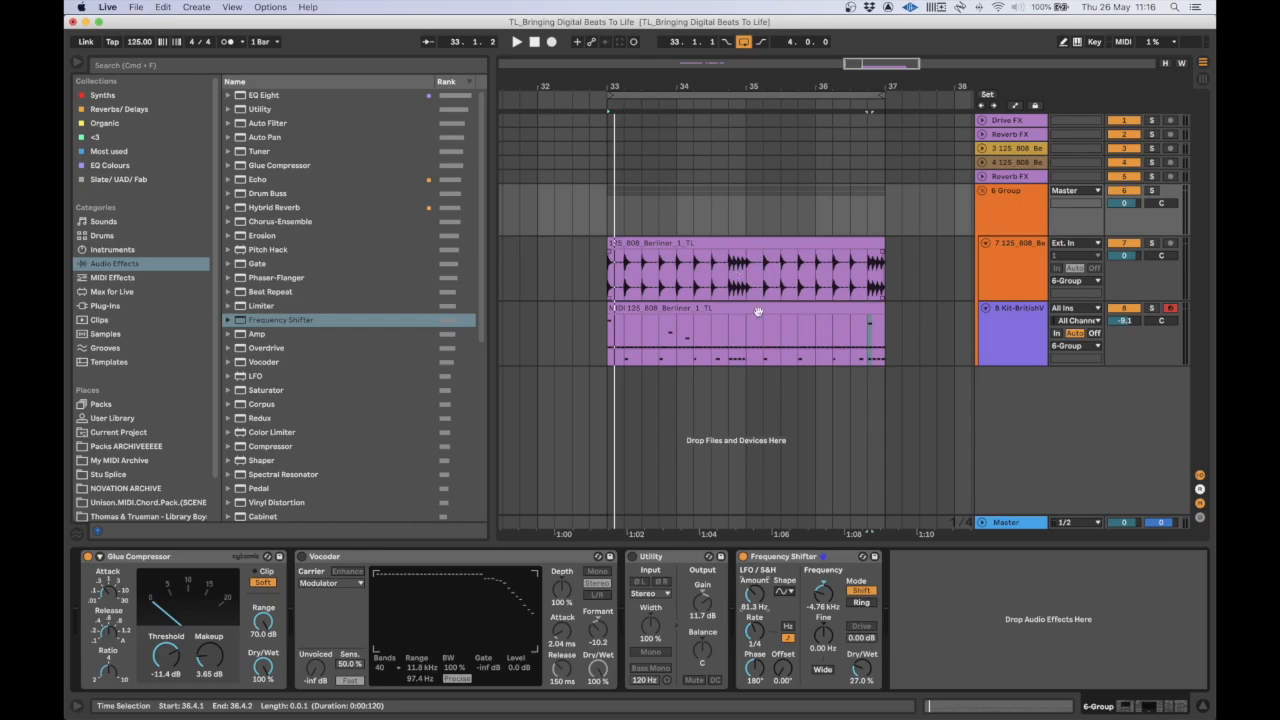
pyautogui.moveTo(128, 664)
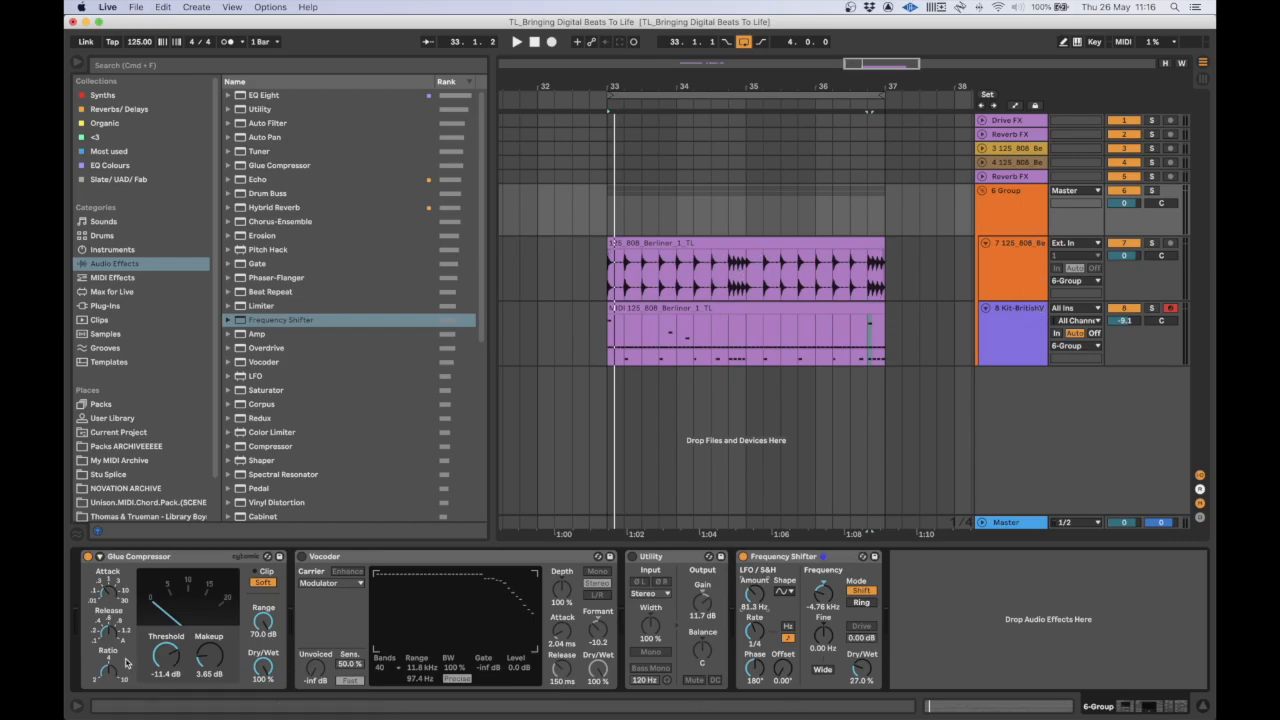
pyautogui.moveTo(808, 648)
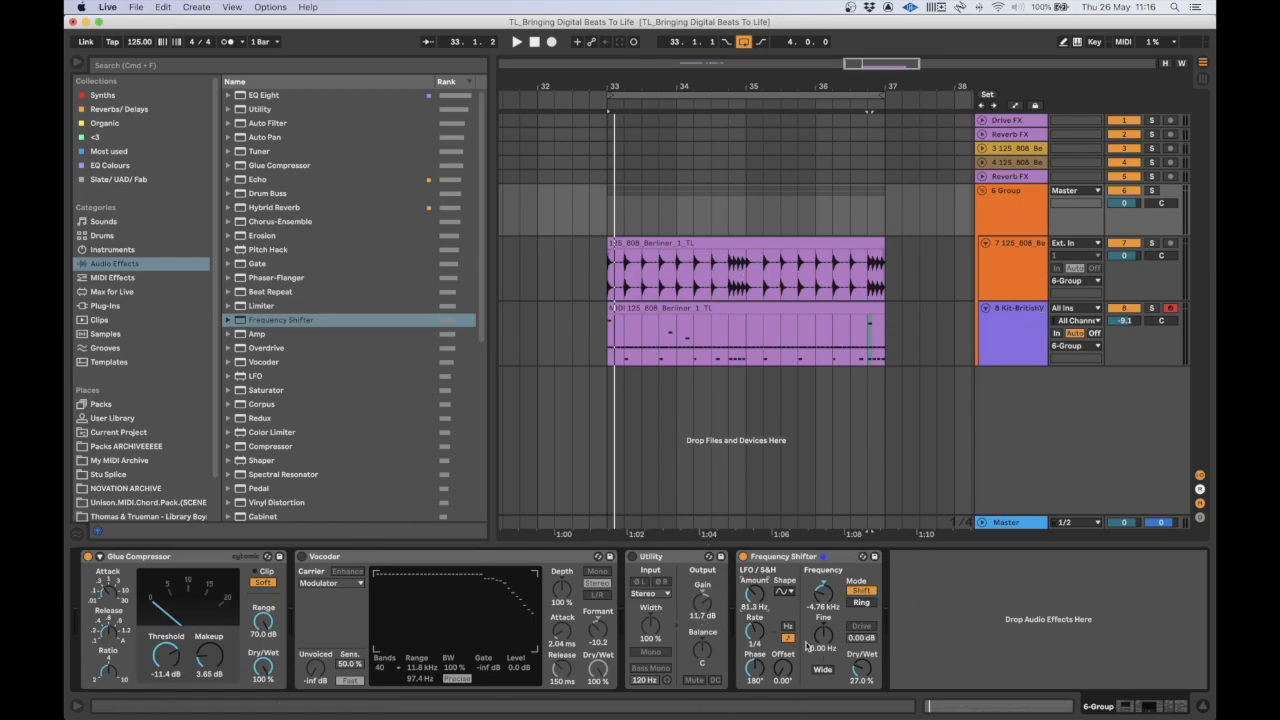
pyautogui.moveTo(996, 628)
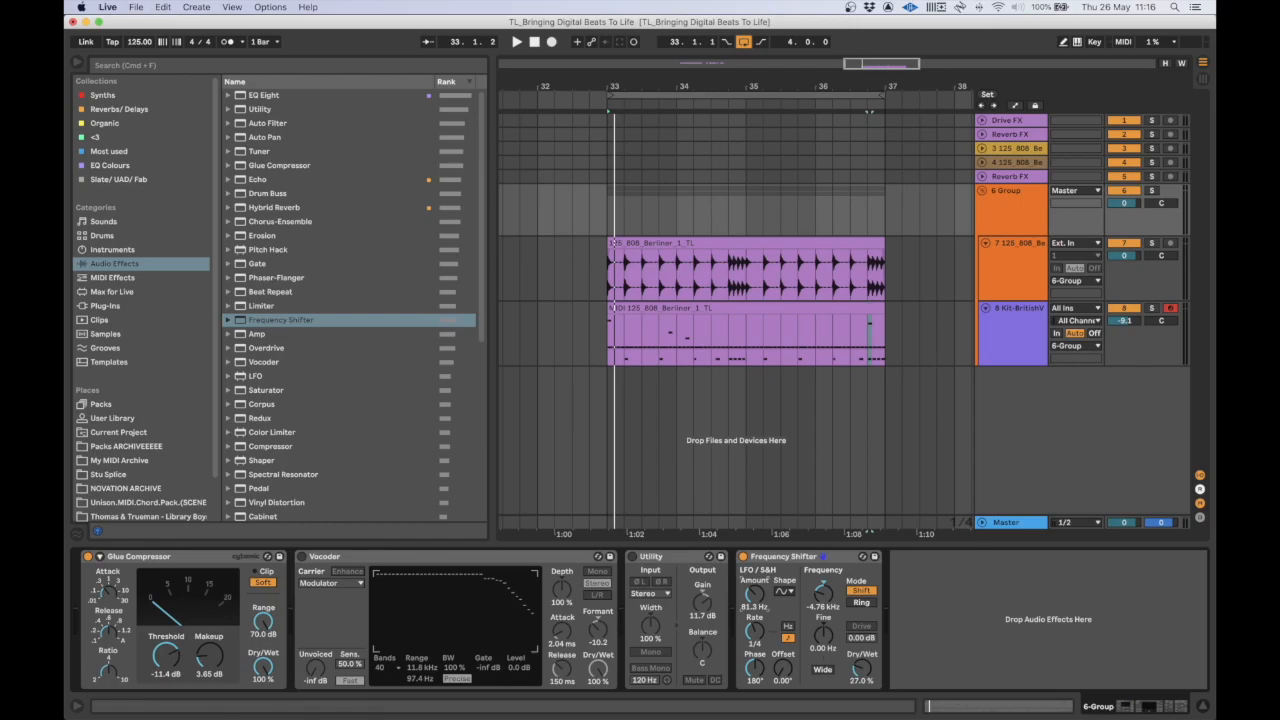
# - Search the browser for 'simpler' and select the 808 Berliner loop clip
pyautogui.write('simpler')
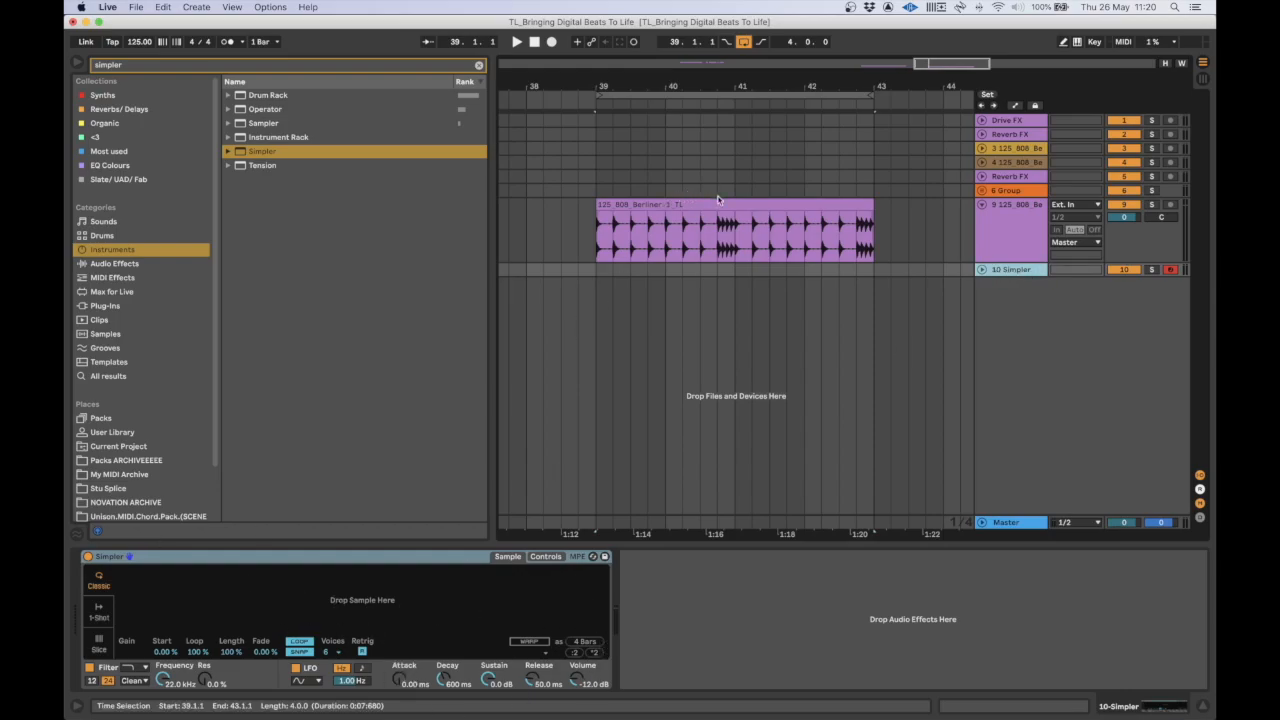
pyautogui.click(730, 230)
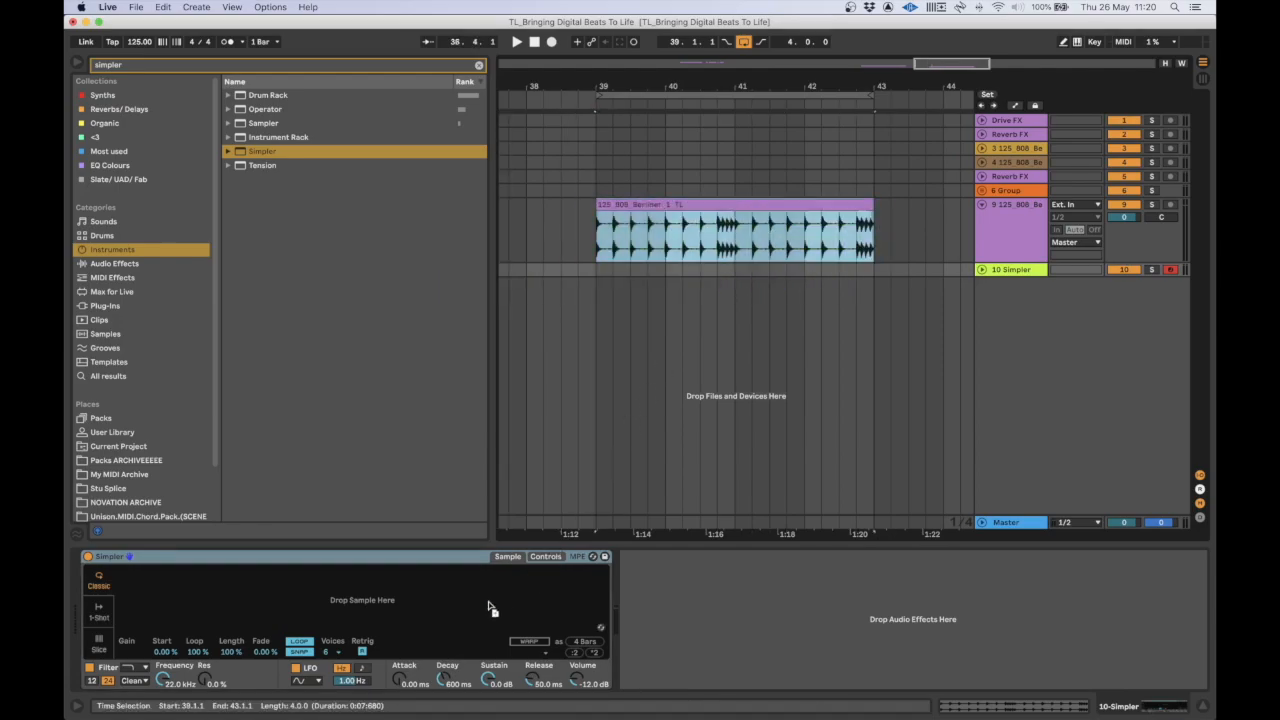
pyautogui.moveTo(350, 610)
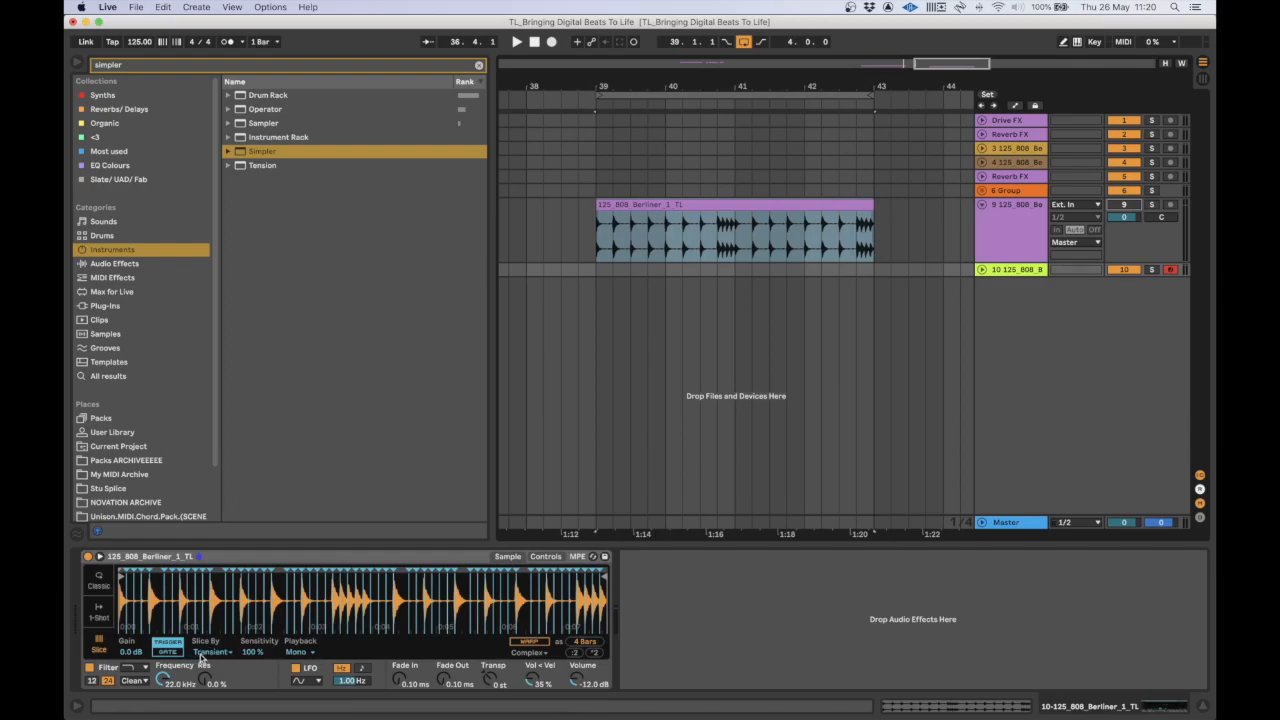
# - Set Simpler's slice Division and Slice By mode for the 808 loop
pyautogui.click(212, 652)
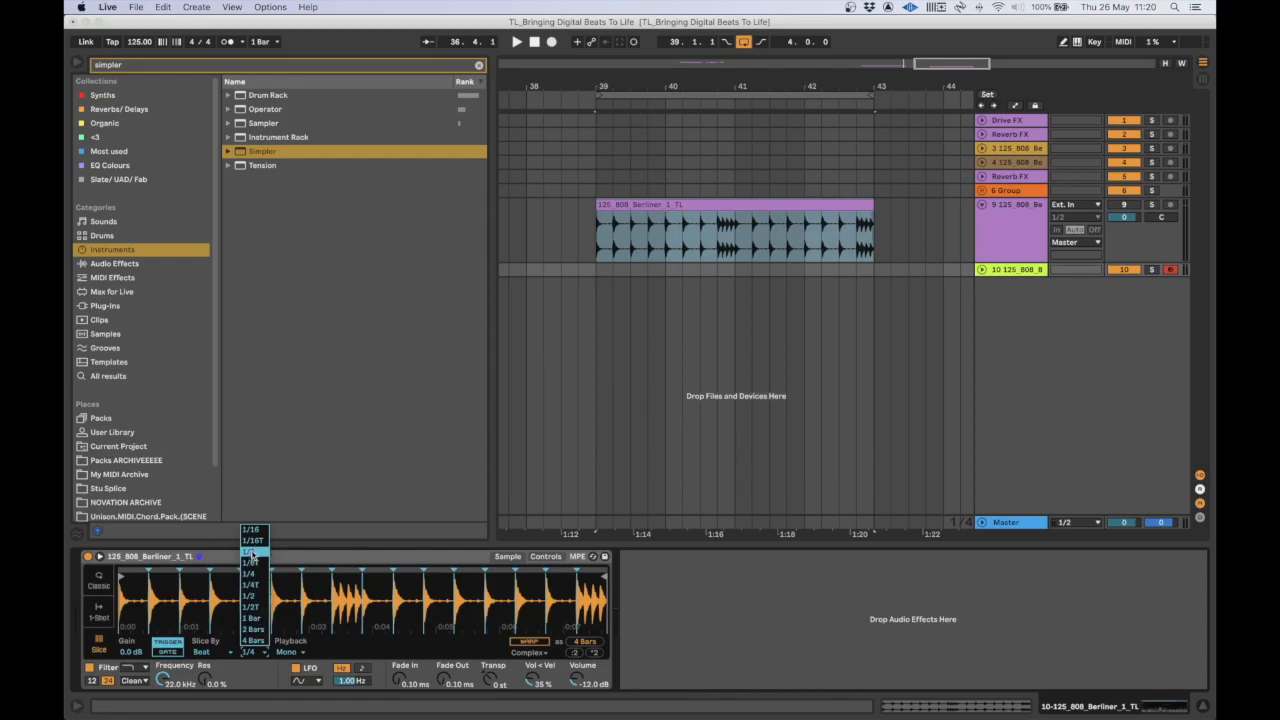
pyautogui.click(210, 652)
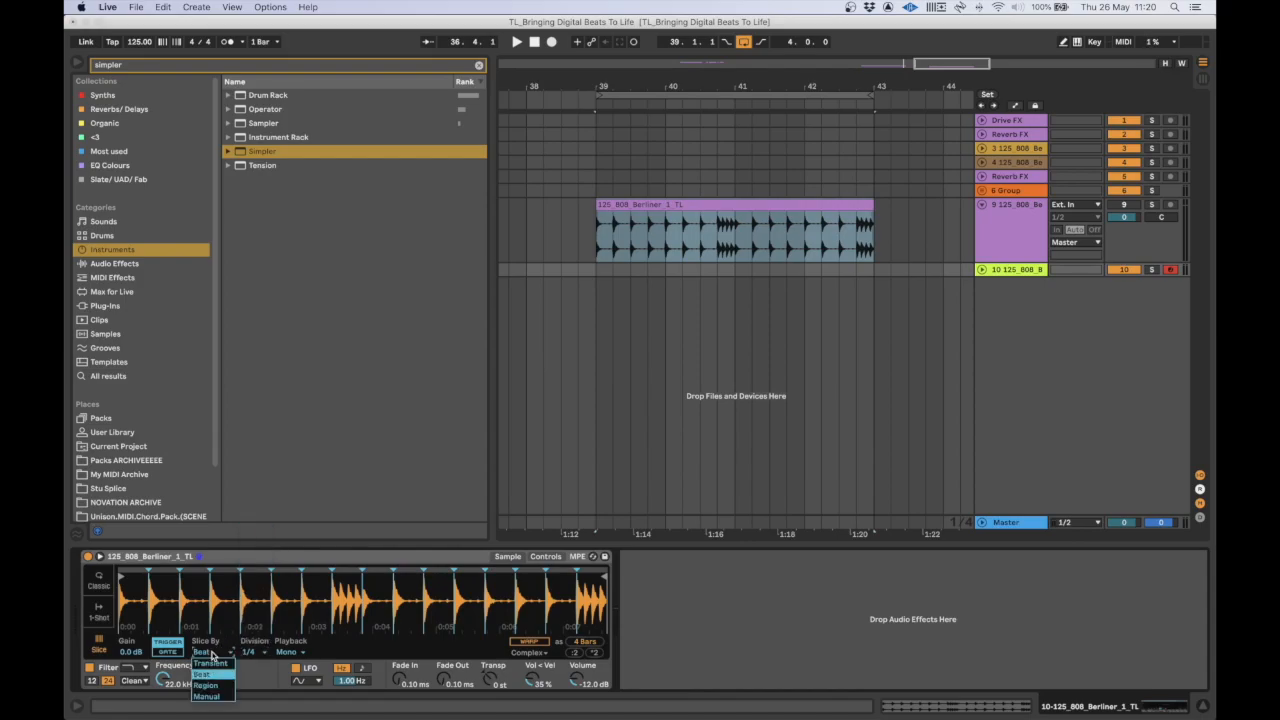
pyautogui.click(202, 672)
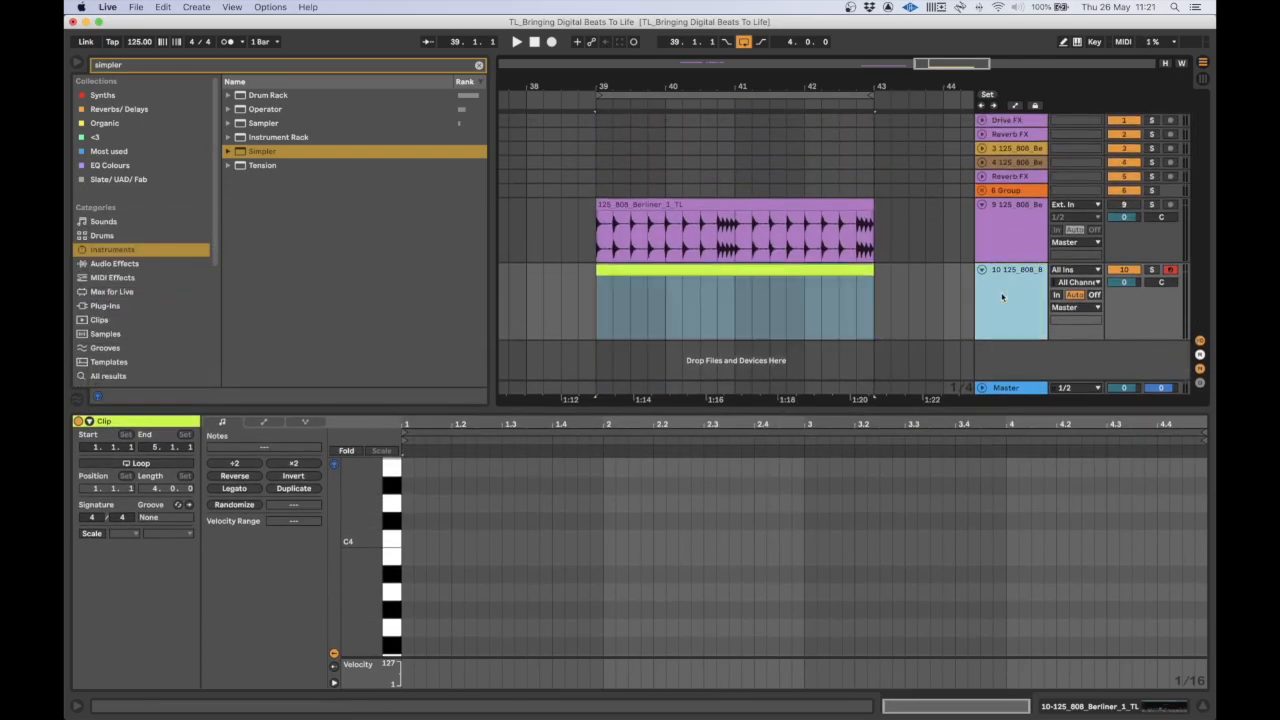
# - Return to the Simpler device and select its track's MIDI clip for note drawing
pyautogui.click(1010, 300)
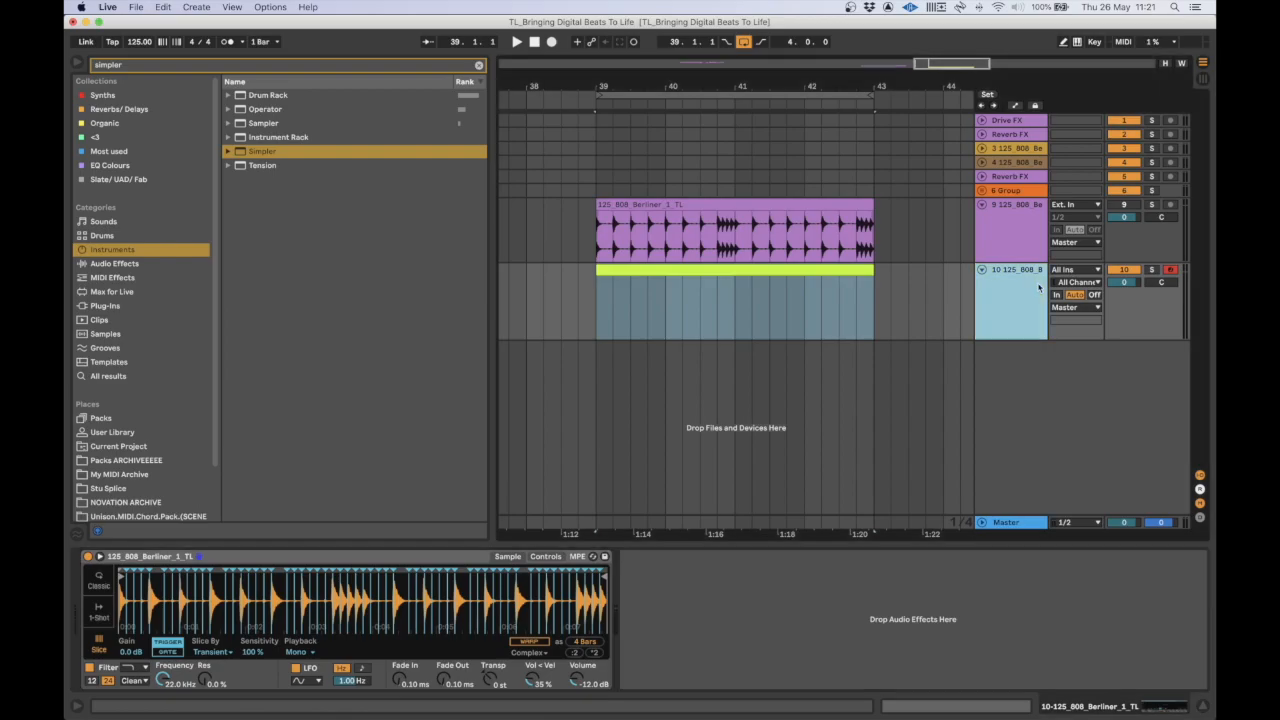
pyautogui.click(1010, 300)
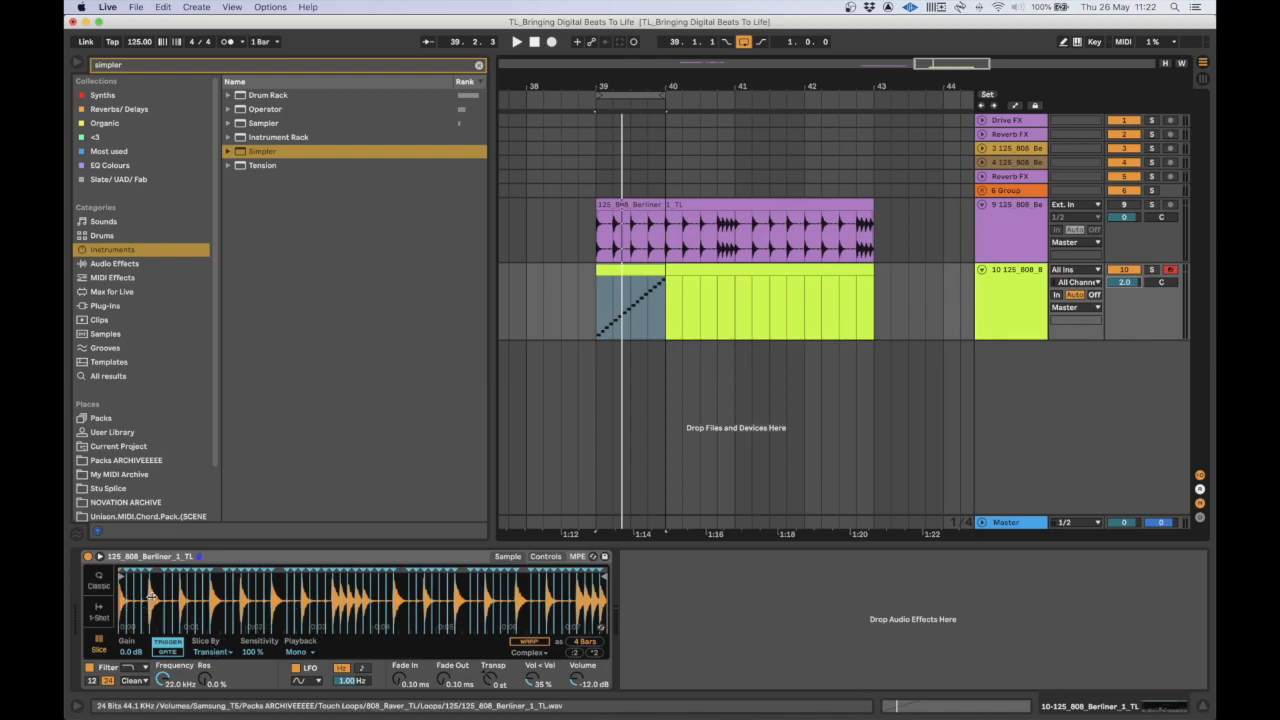
pyautogui.moveTo(192, 612)
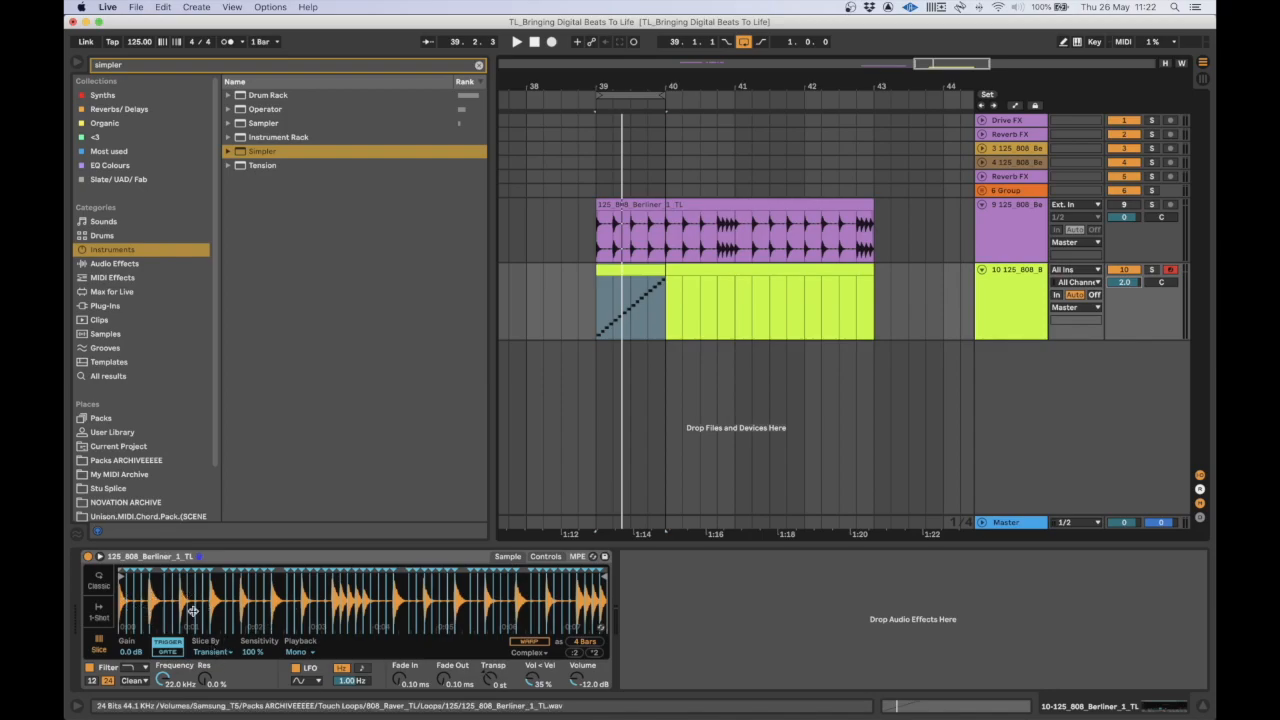
pyautogui.moveTo(164, 592)
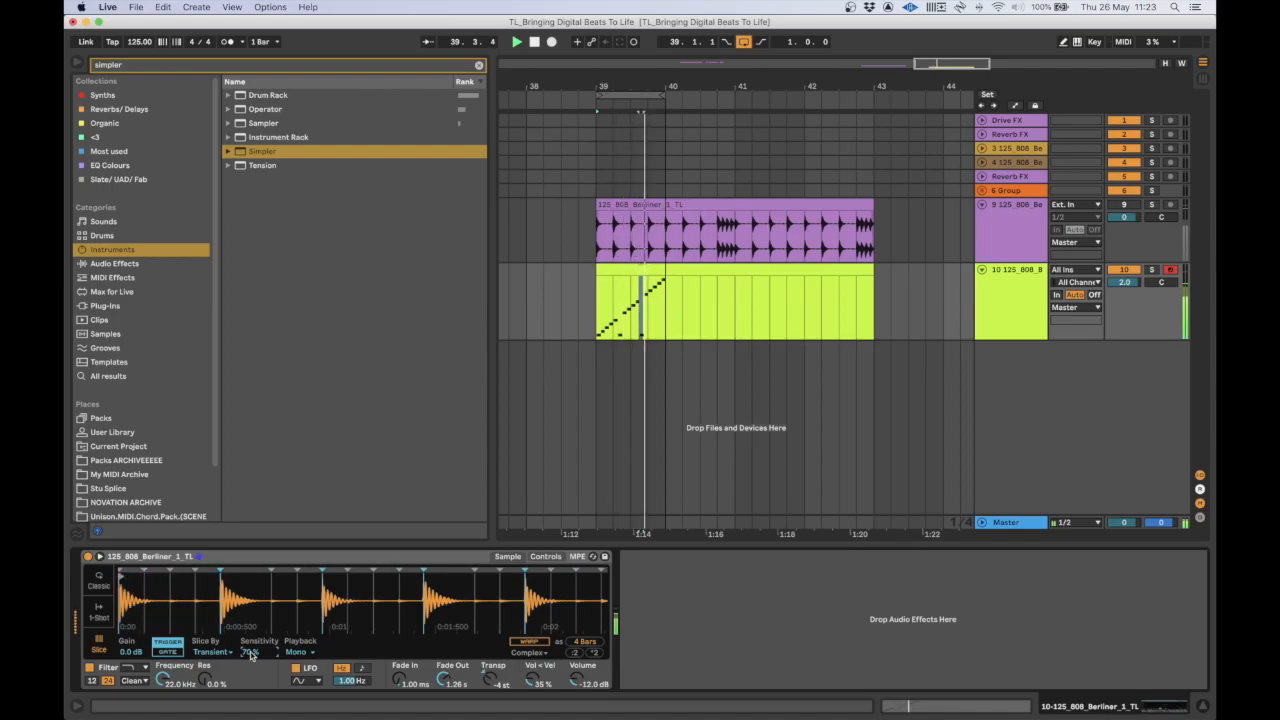
# - Start playback from the transport while Simpler's slicing of the 808 loop is tuned
pyautogui.click(550, 40)
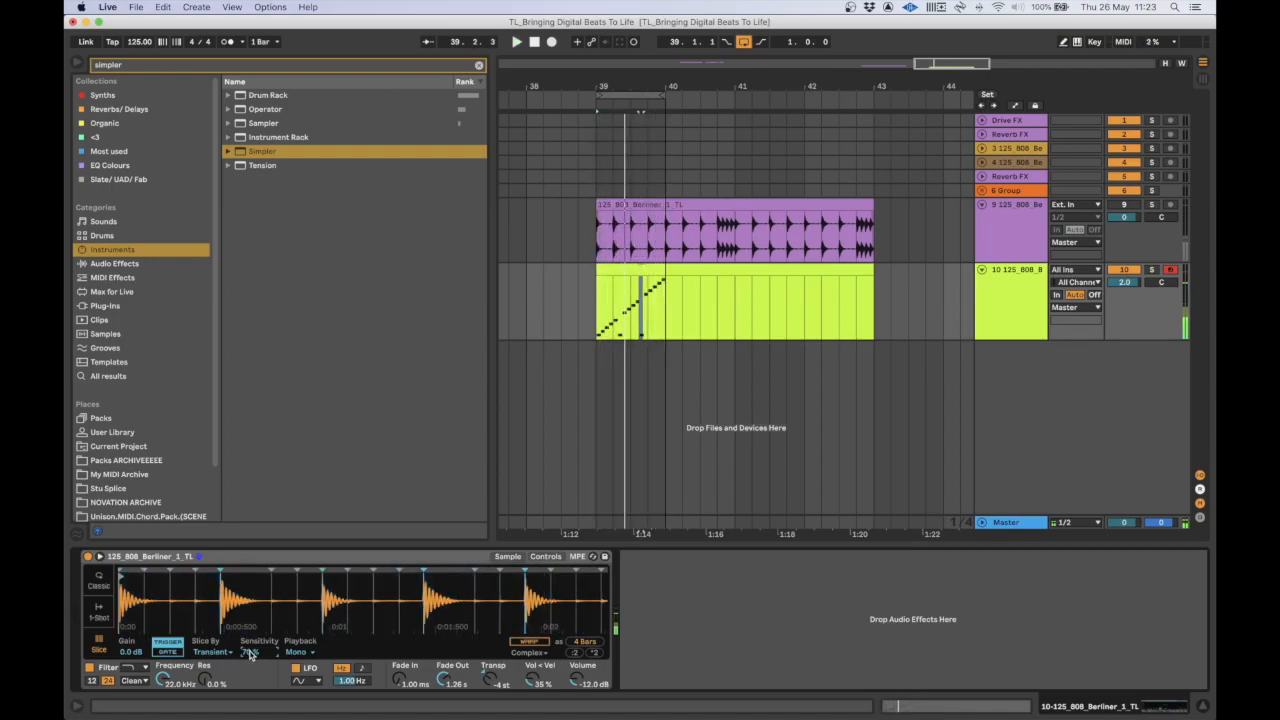